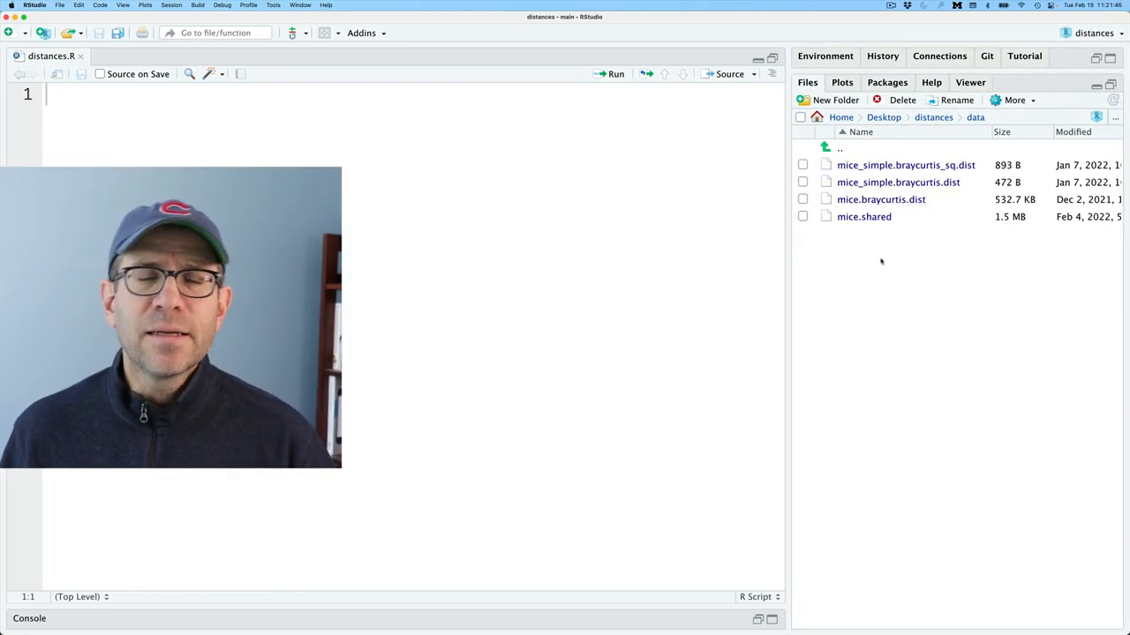
{"action": "mouse_move", "coordinate": [847, 247]}
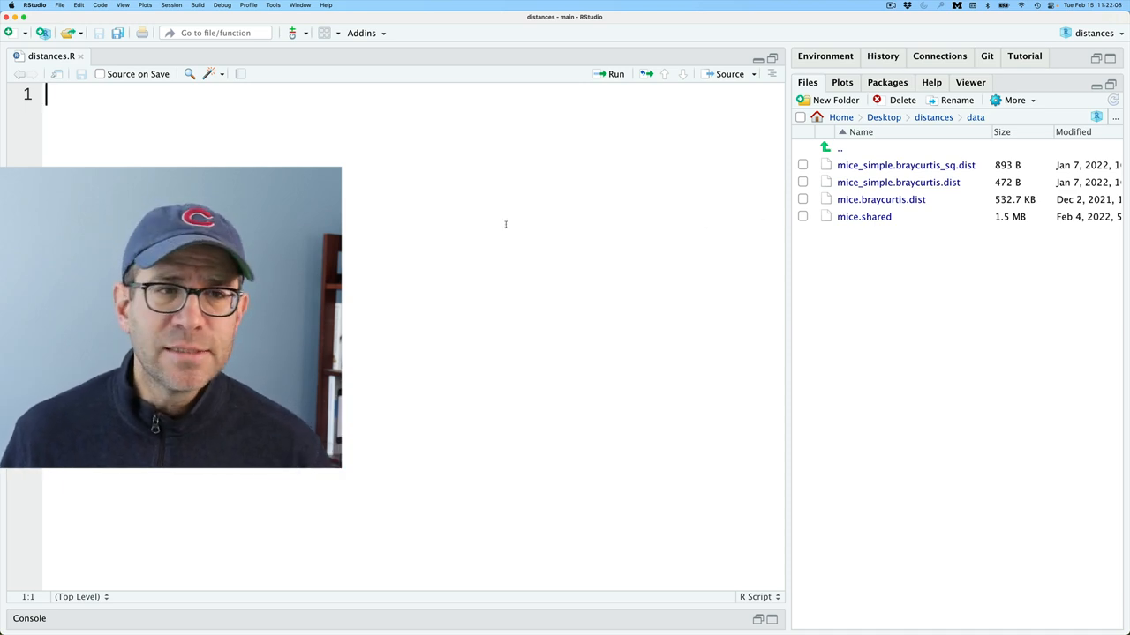
Run library(tidyverse) and read_tsv("data/mice.shared"), showing the 360 × 2,067 count tibble.
{"action": "type", "text": "library(tidyverse"}
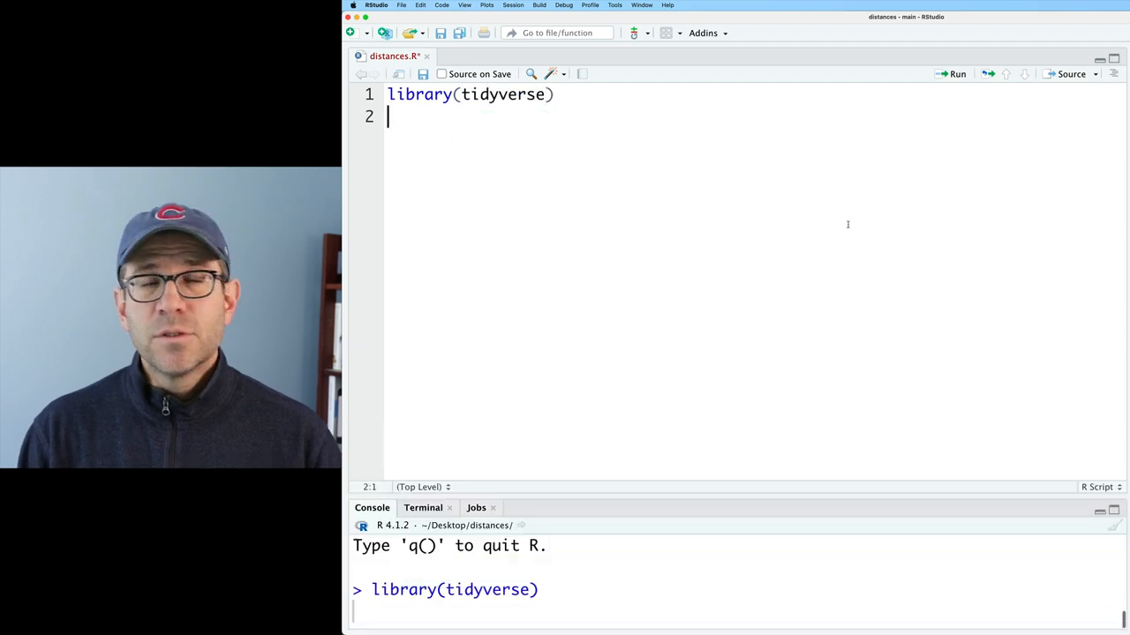
{"action": "key", "text": "Return"}
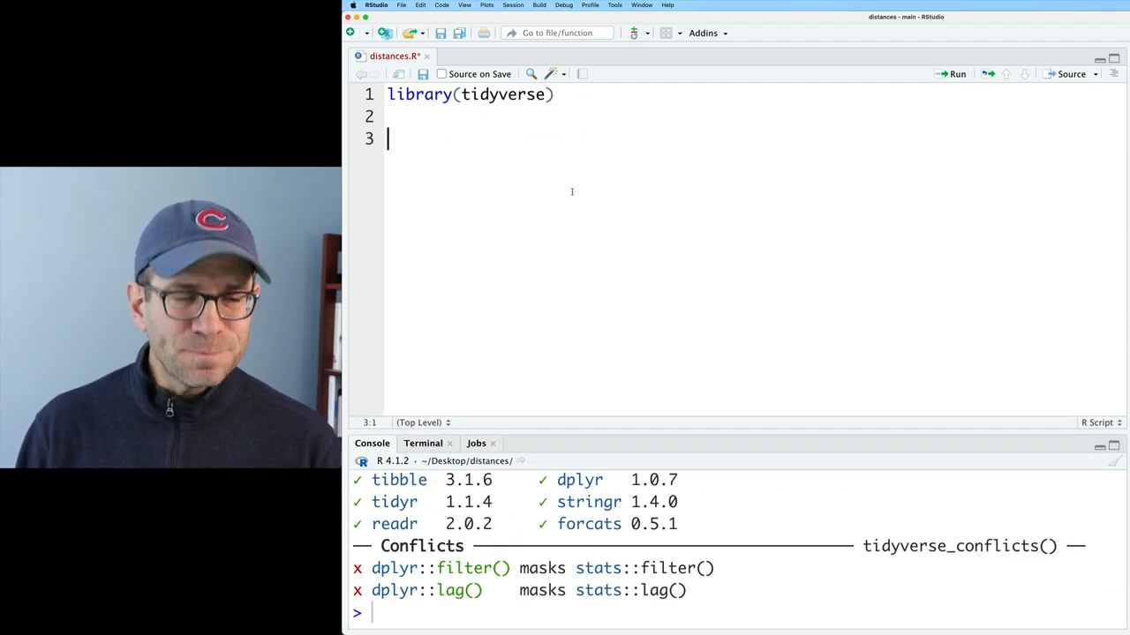
{"action": "type", "text": "read_tsv("}
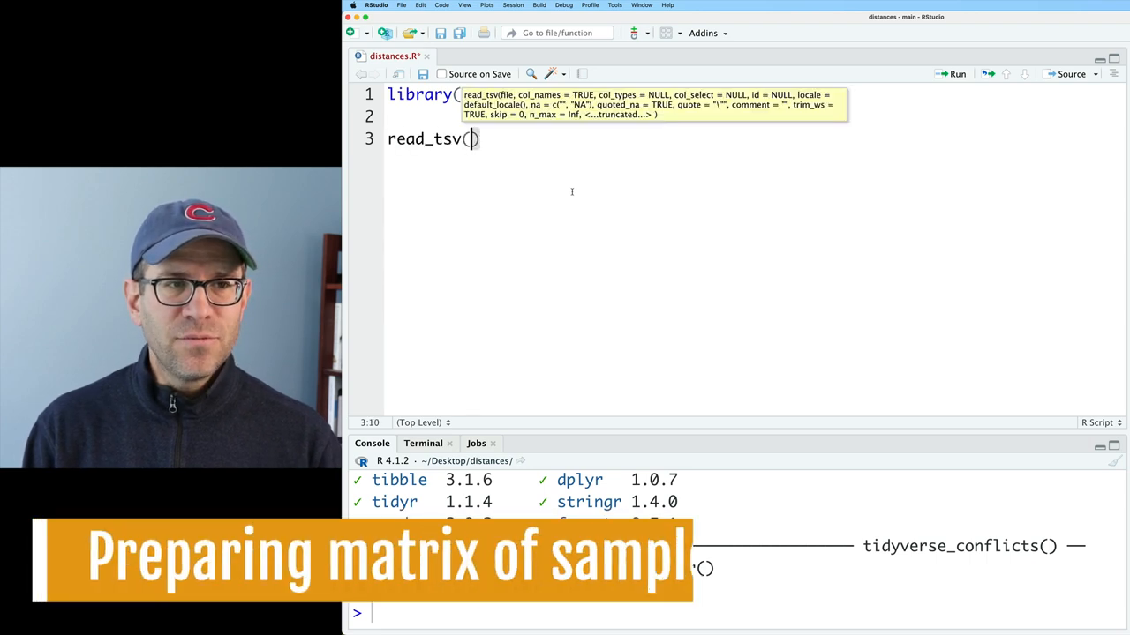
{"action": "type", "text": "\"data/\""}
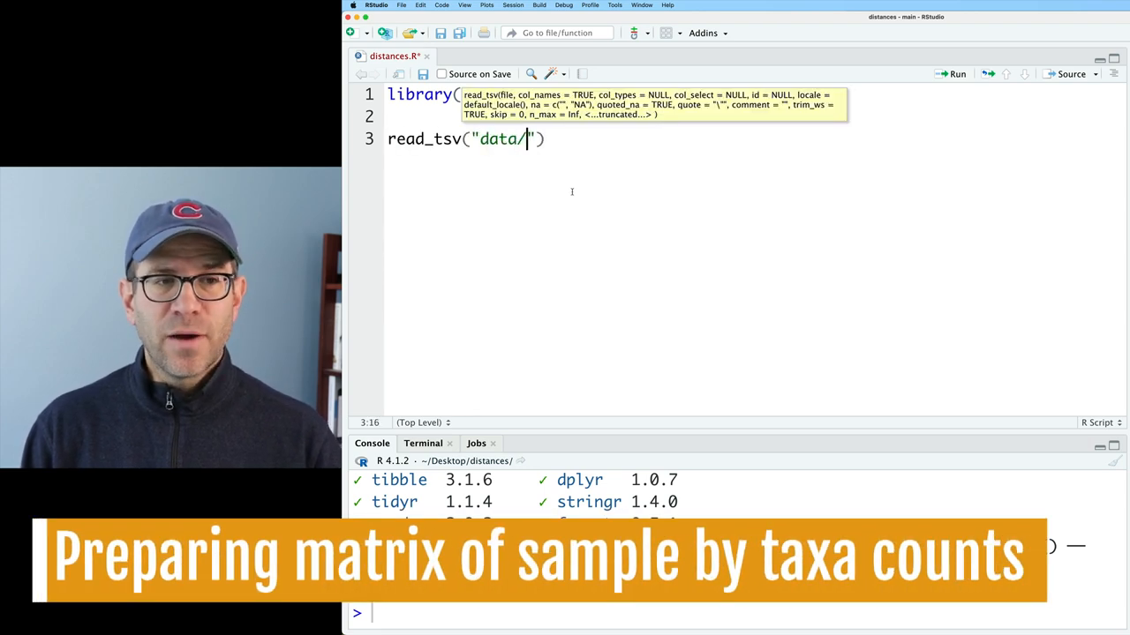
{"action": "type", "text": "mice.shared"}
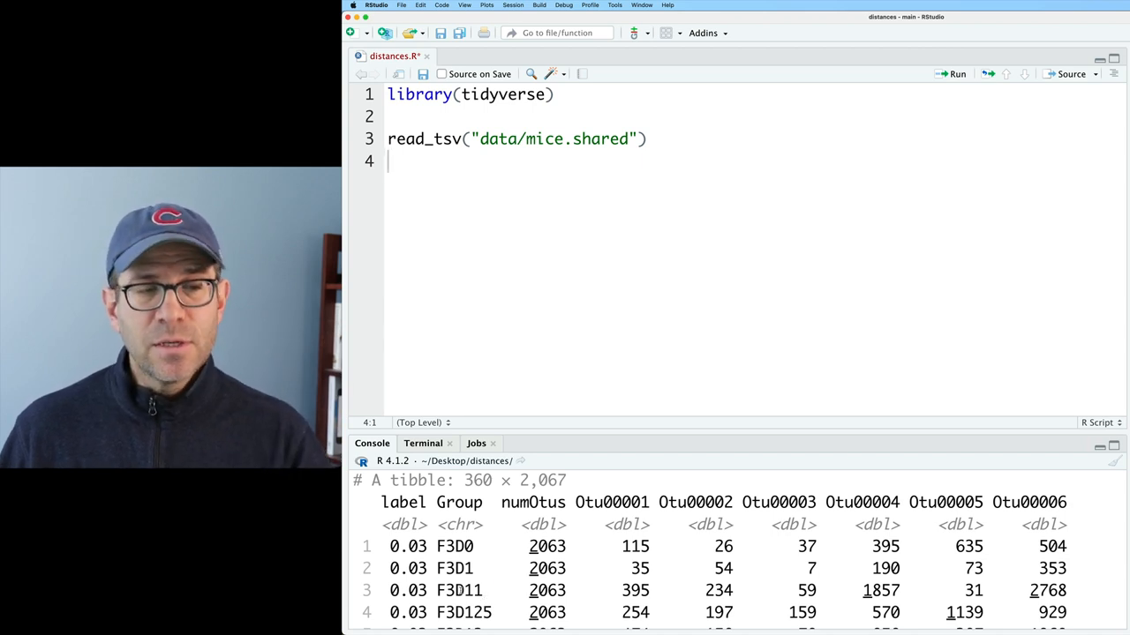
{"action": "double_click", "coordinate": [459, 590]}
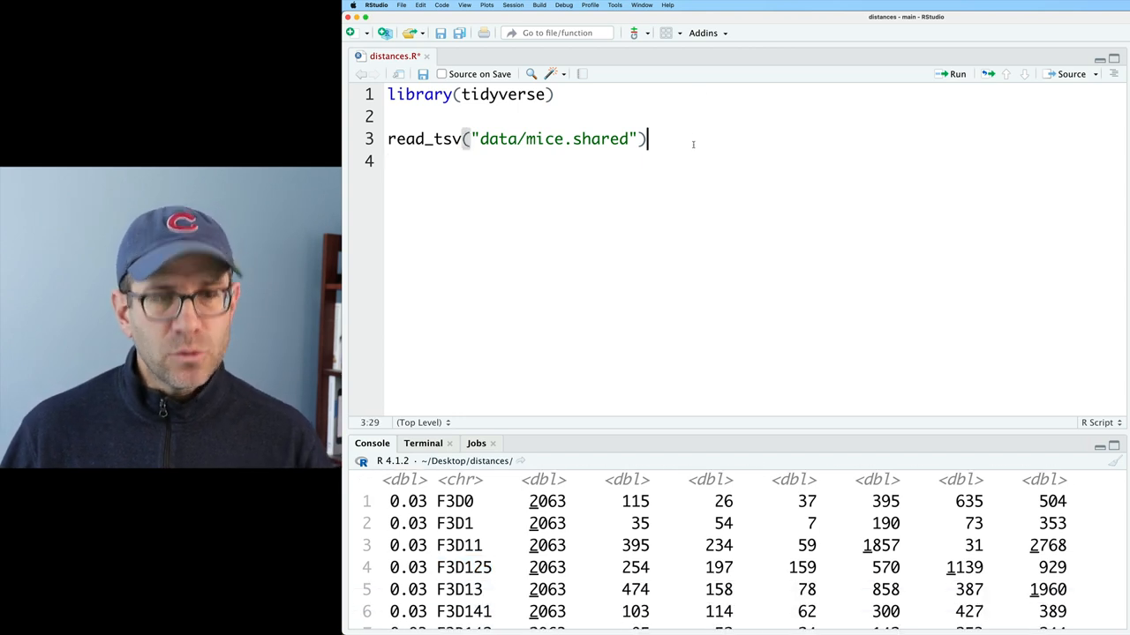
Pipe into select(Group, starts_with("Otu")) and mutate(day = str_replace(Group, ".*D", "")).
{"action": "type", "text": "%>%"}
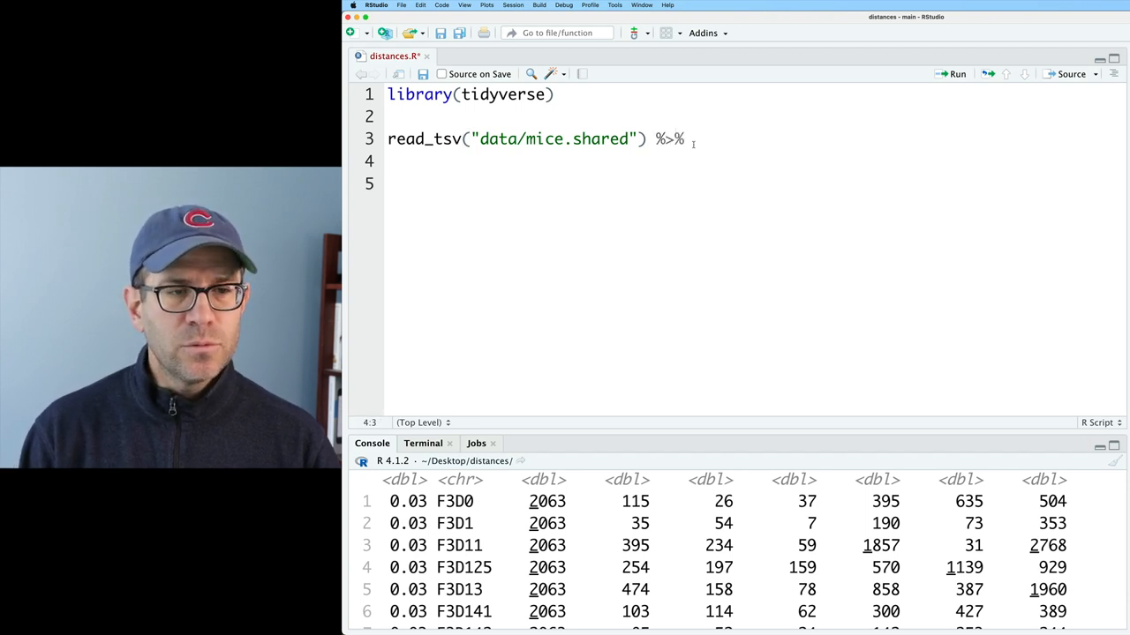
{"action": "type", "text": "select(Group, starts_with(\"Otu\")) %>%:"}
{"action": "left_click", "coordinate": [755, 184]}
{"action": "type", "text": "m"}
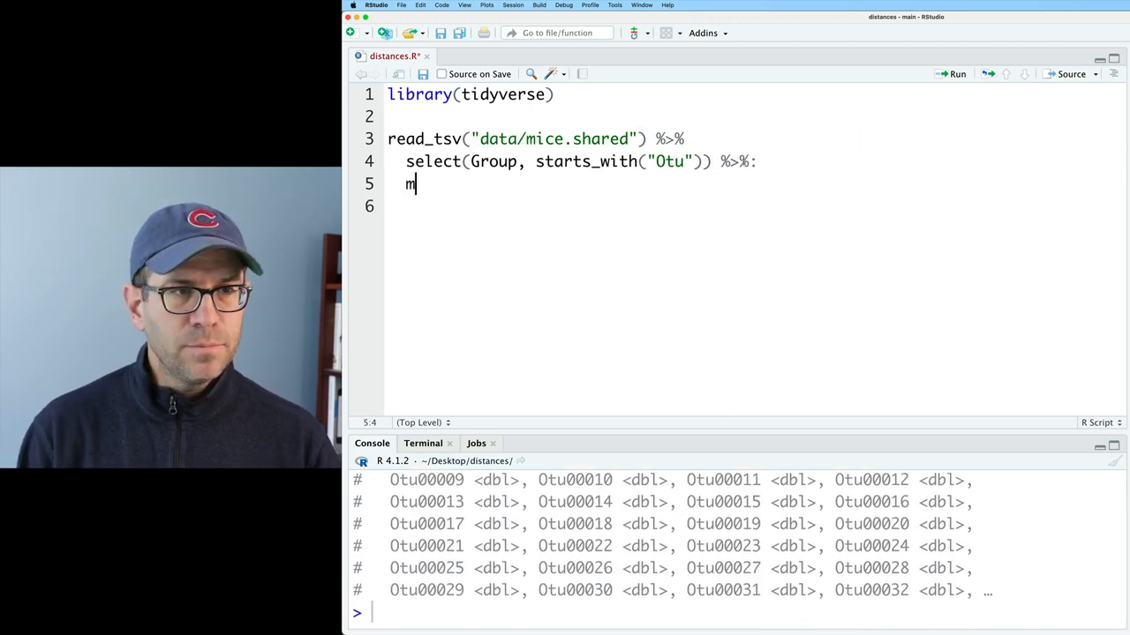
{"action": "type", "text": "utate("}
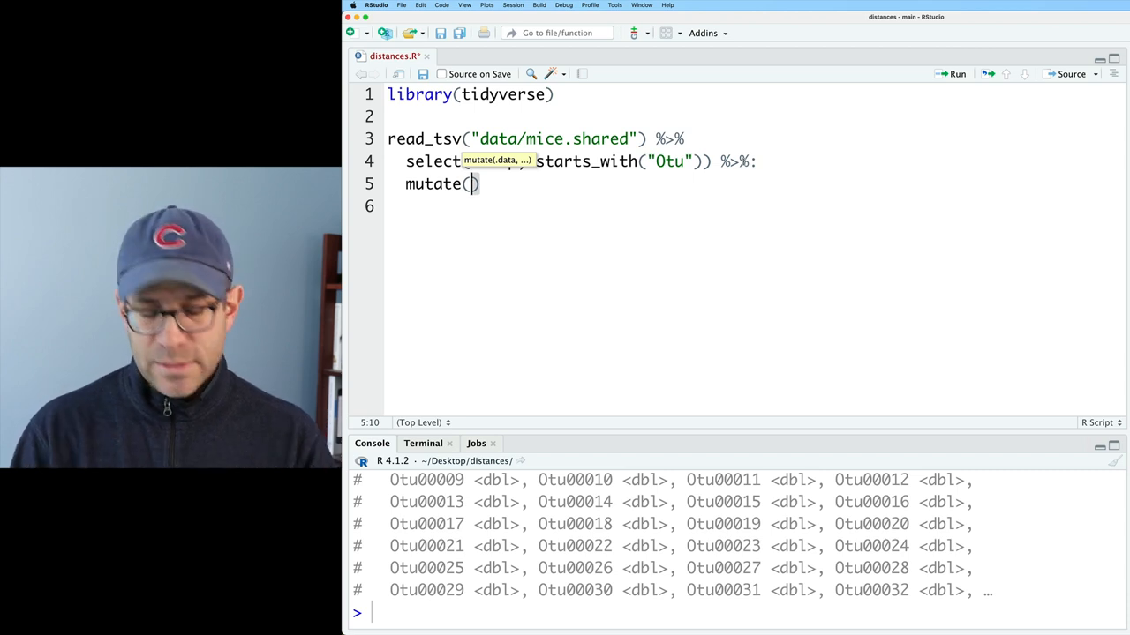
{"action": "type", "text": "day ="}
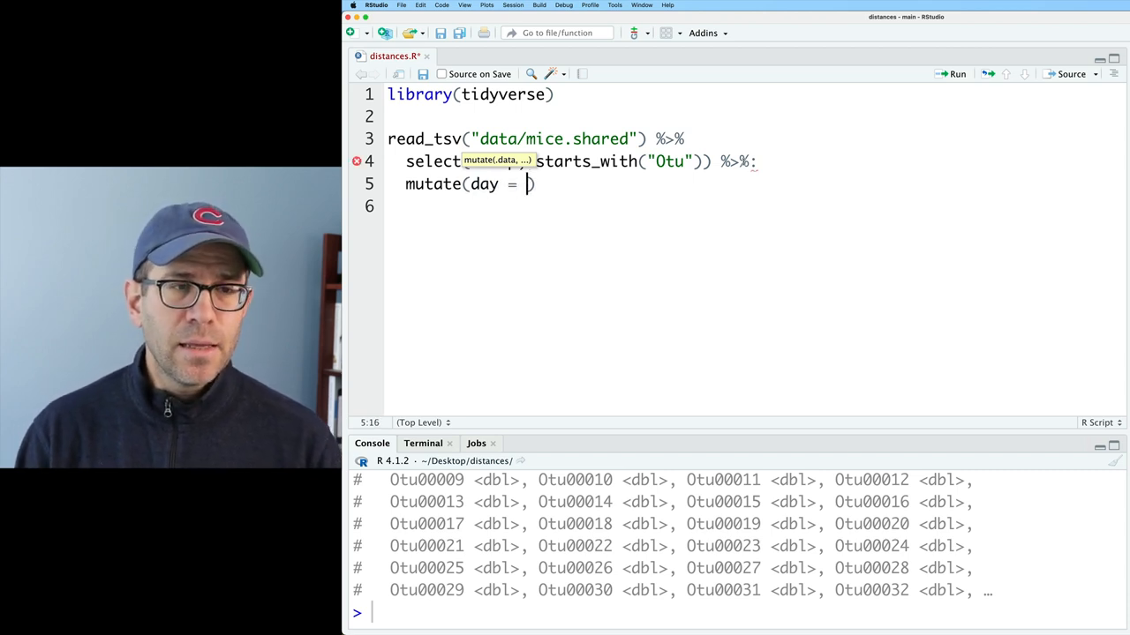
{"action": "type", "text": "str_replace("}
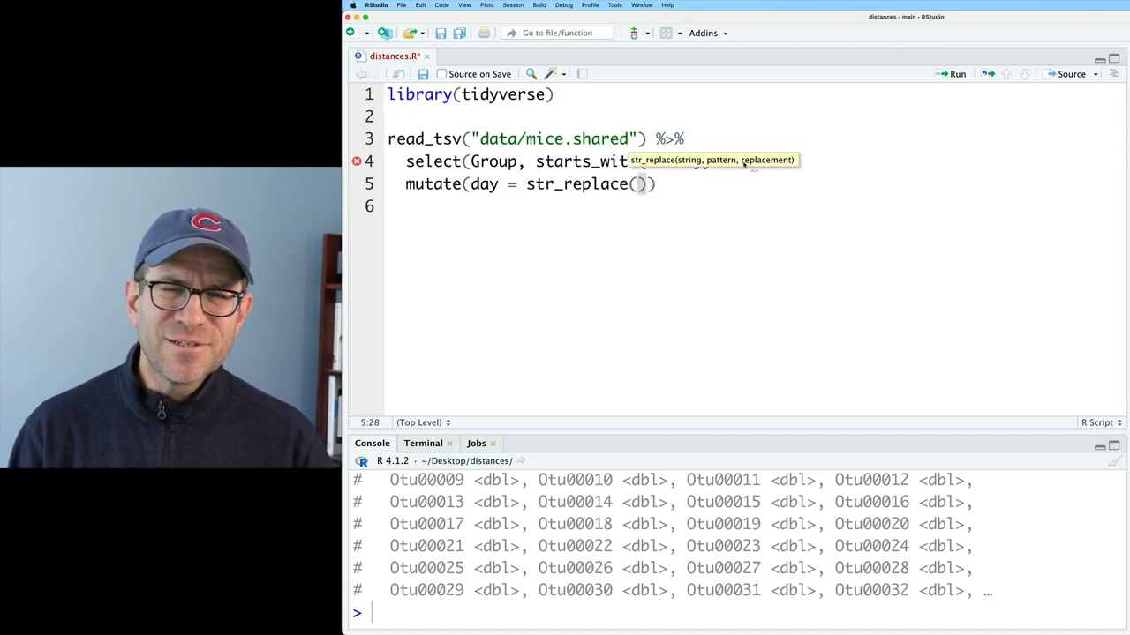
{"action": "type", "text": "Group, \""}
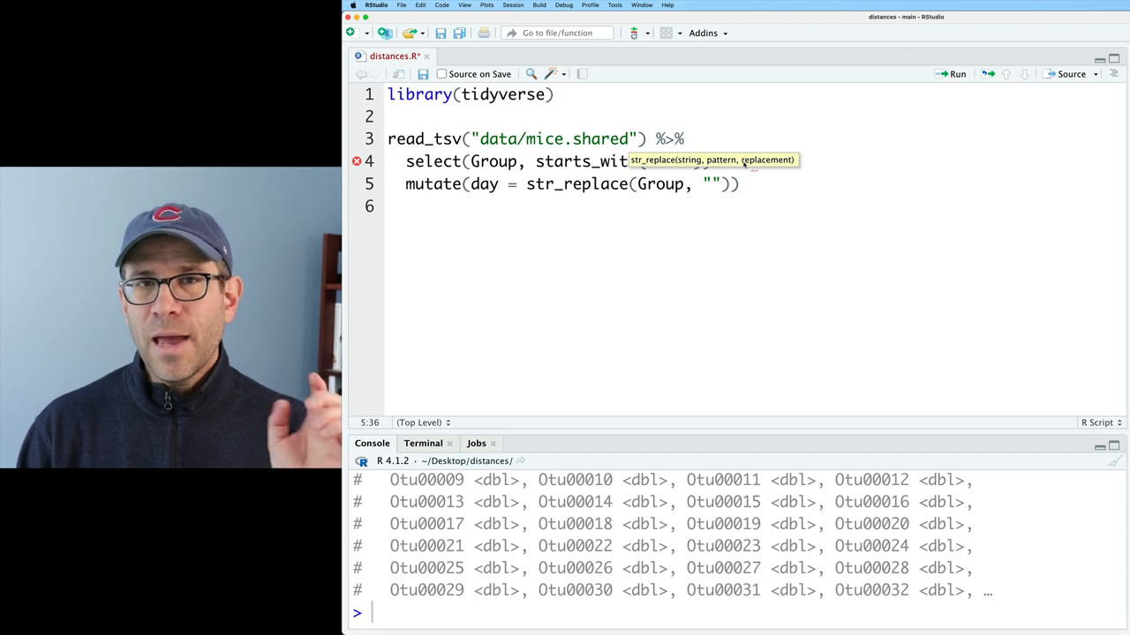
{"action": "type", "text": ".*"}
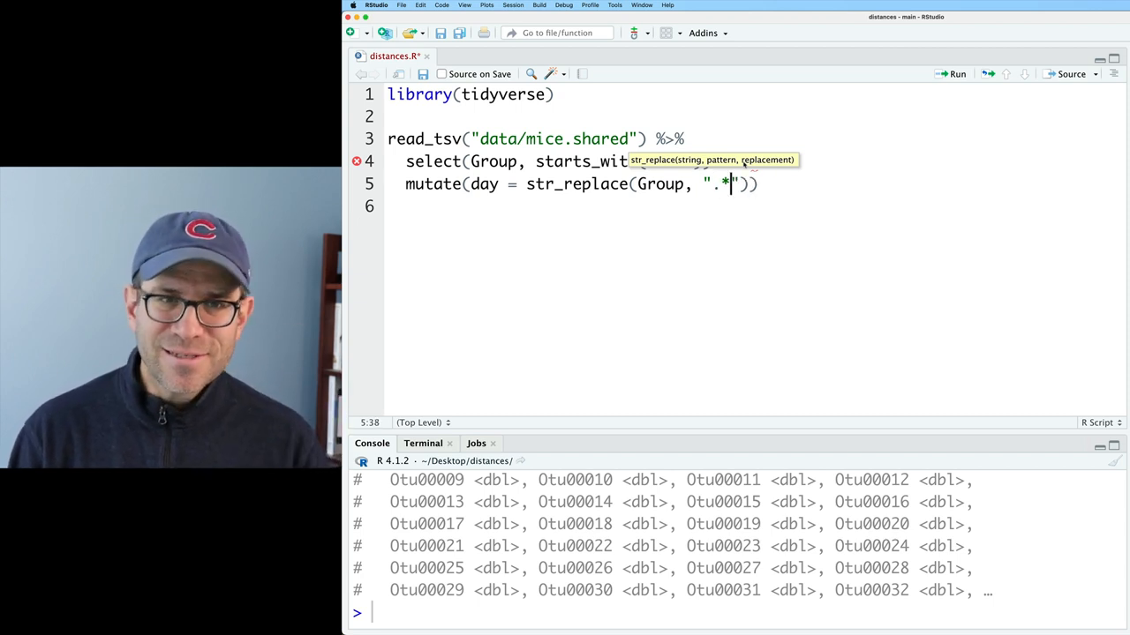
{"action": "type", "text": "D\","}
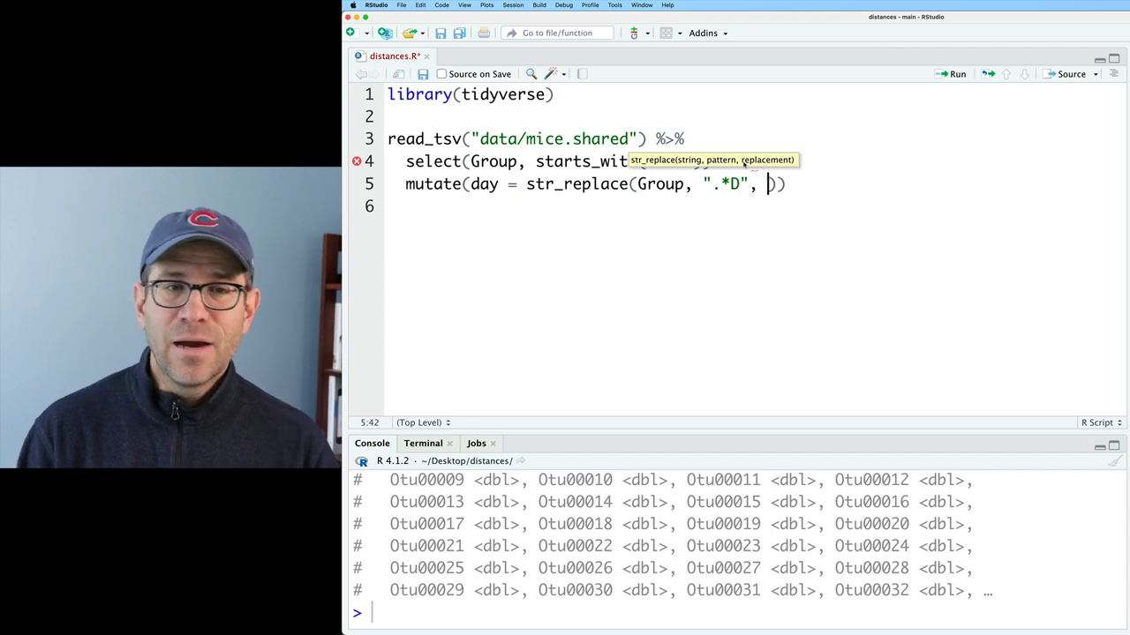
{"action": "type", "text": "\"\""}
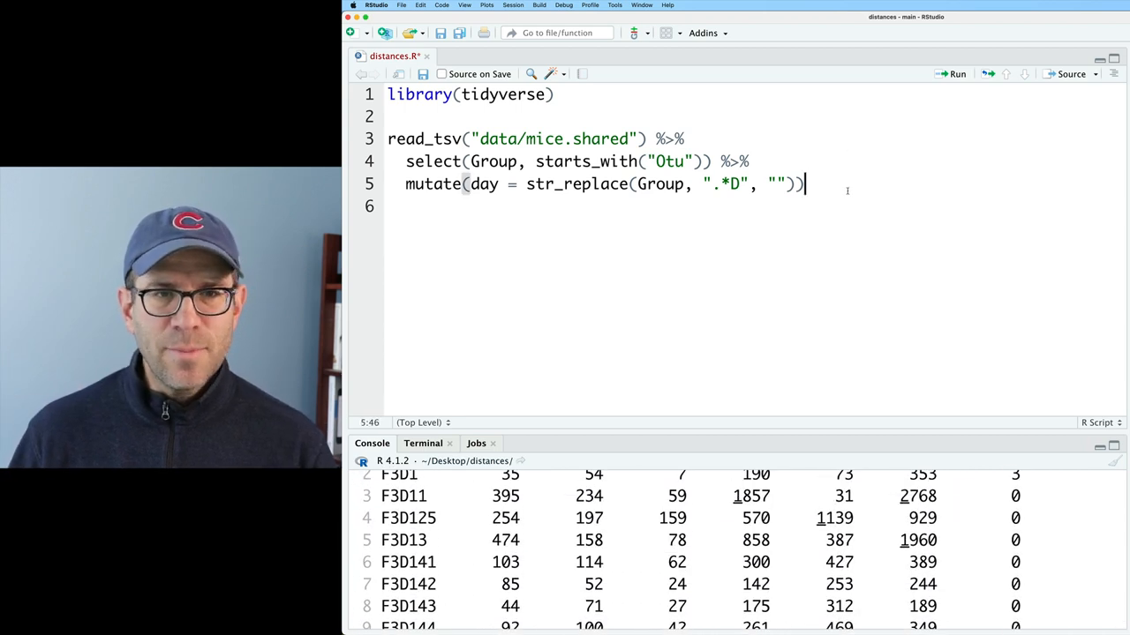
Add select(Group, day, everything()) and run the pipeline to check the new day column.
{"action": "type", "text": "%>%"}
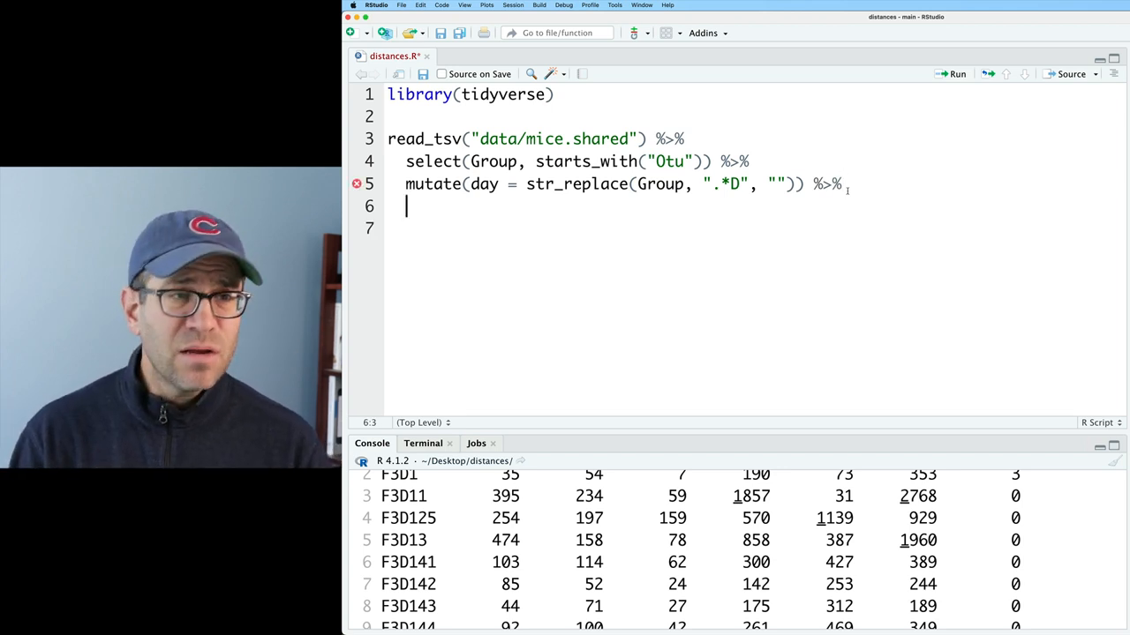
{"action": "type", "text": "select(gr"}
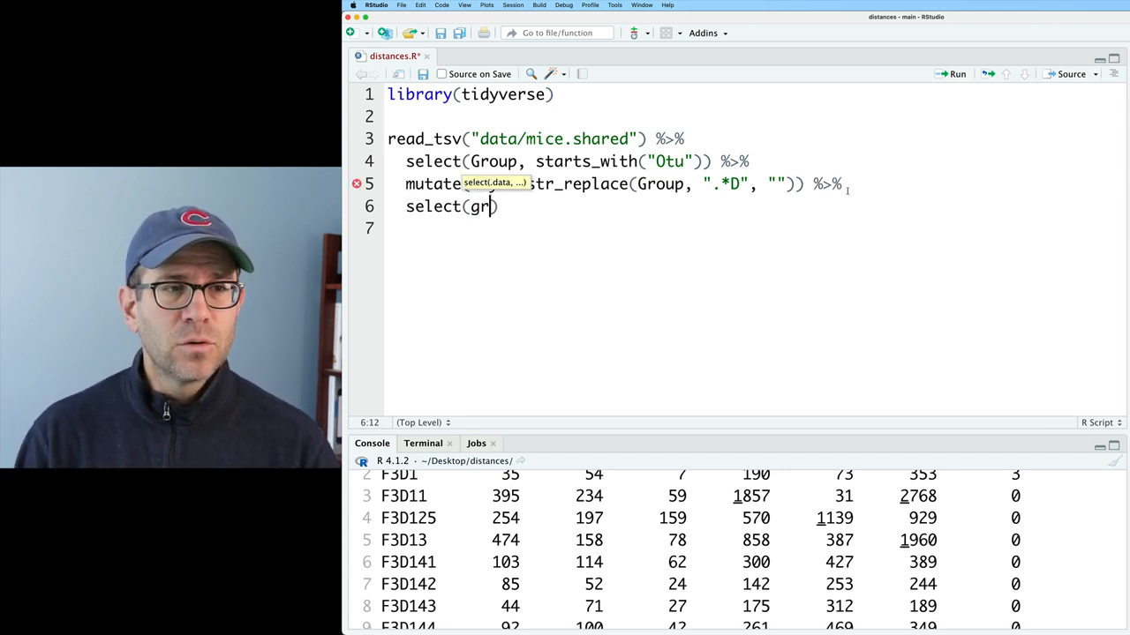
{"action": "type", "text": "oup, day, everything("}
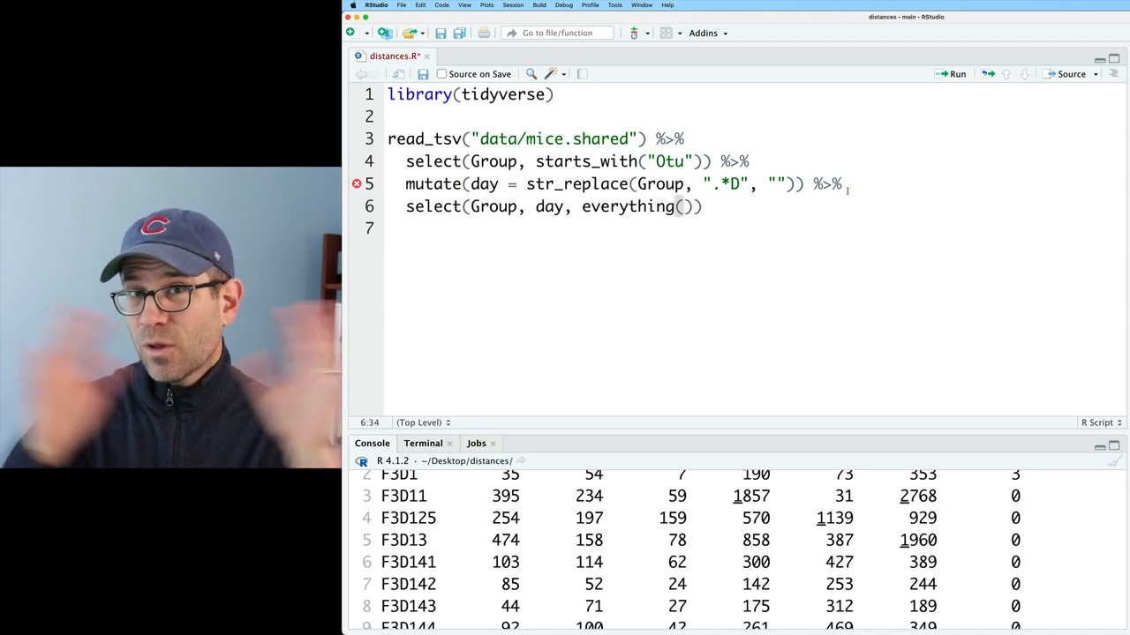
{"action": "left_click", "coordinate": [957, 74]}
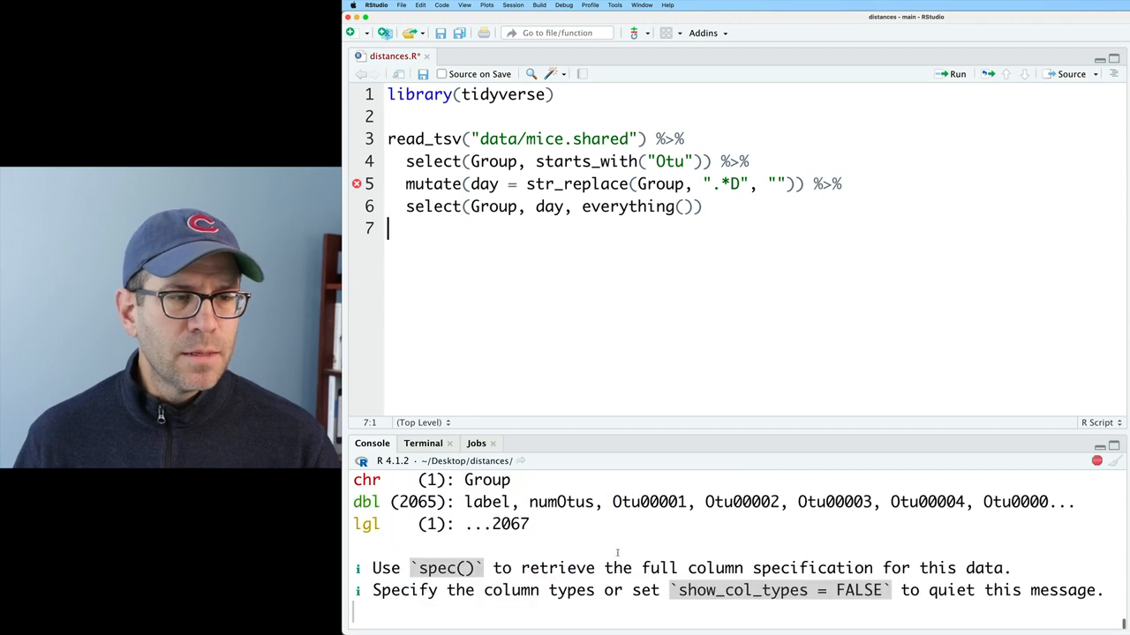
{"action": "left_click", "coordinate": [956, 74]}
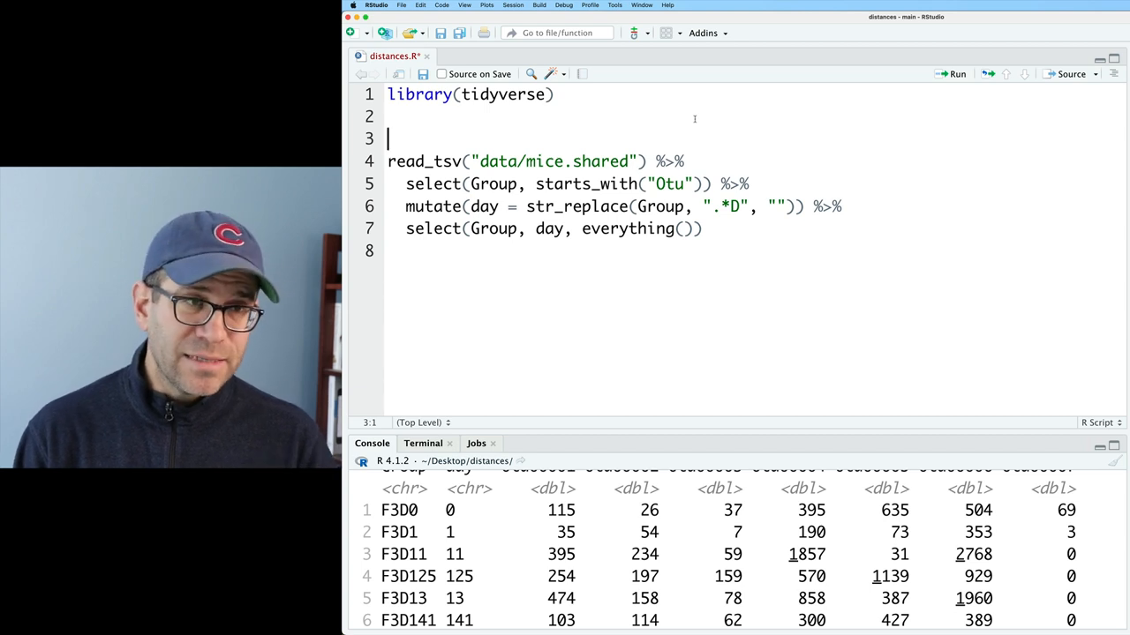
Define days_wanted <- c(0:9, 141:150) above the pipeline.
{"action": "type", "text": "days_"}
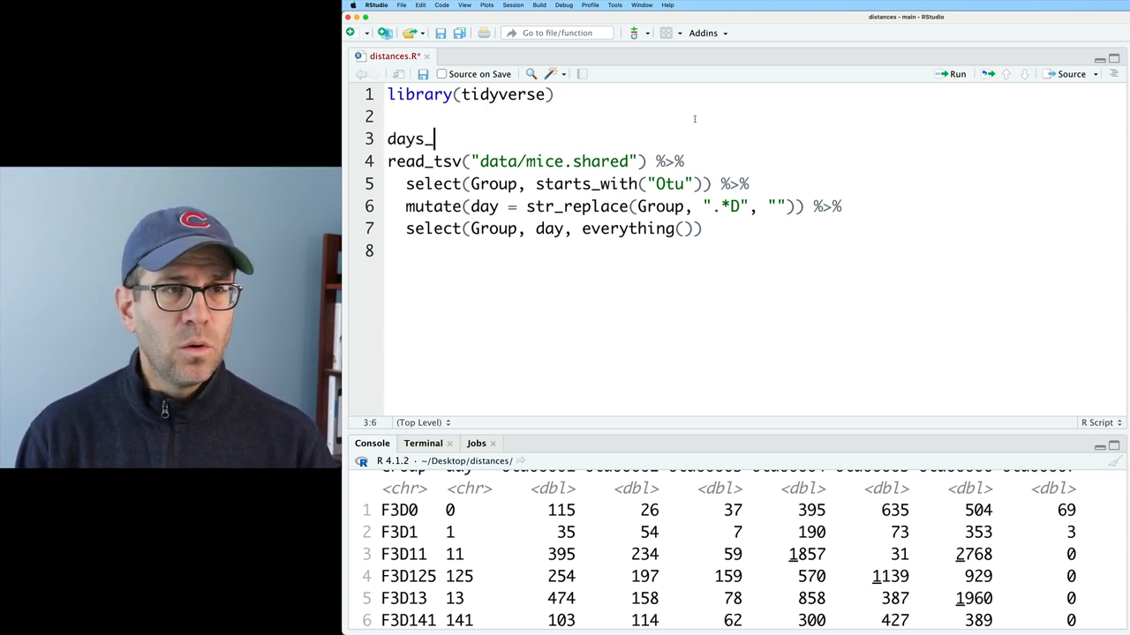
{"action": "type", "text": "wanted <- c(0"}
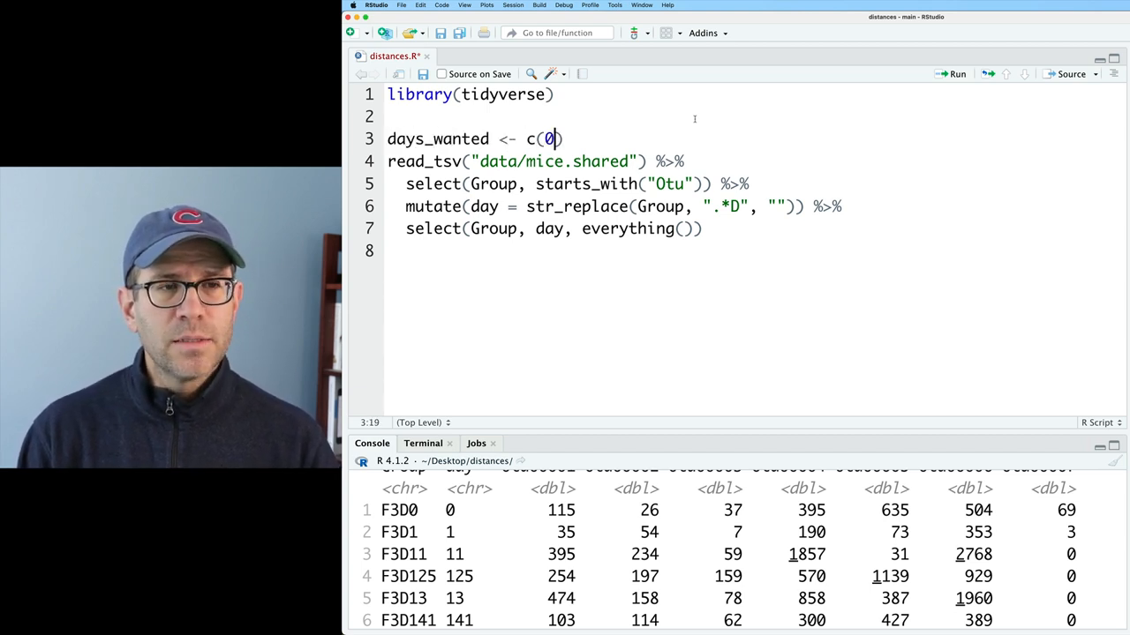
{"action": "type", "text": ":9,"}
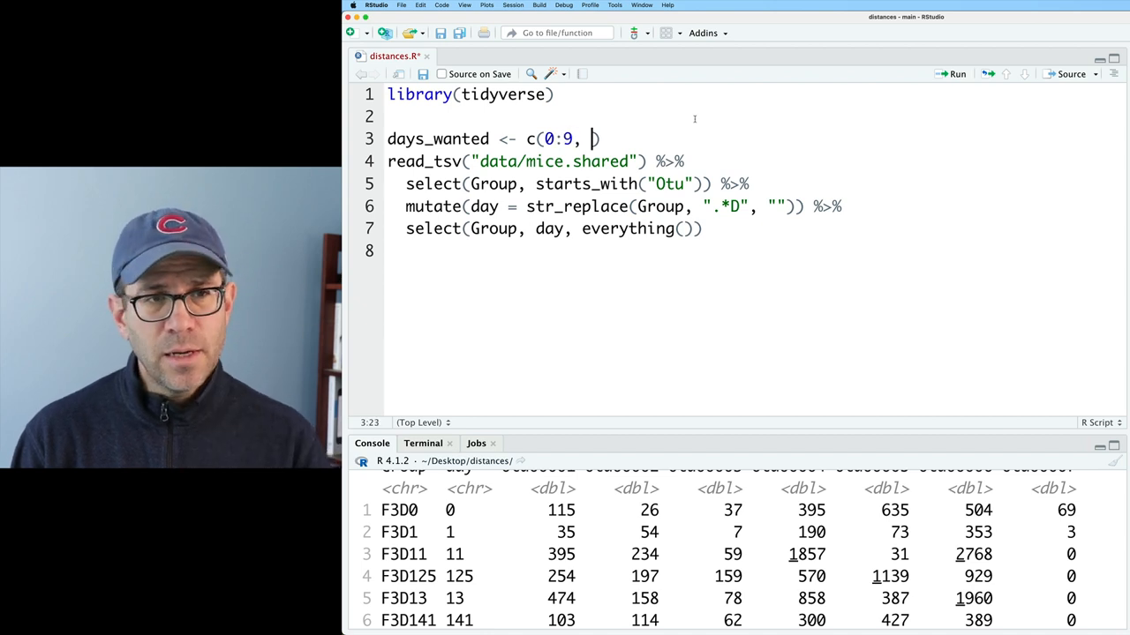
{"action": "type", "text": "141:150"}
{"action": "left_click", "coordinate": [618, 230]}
{"action": "type", "text": " %>%"}
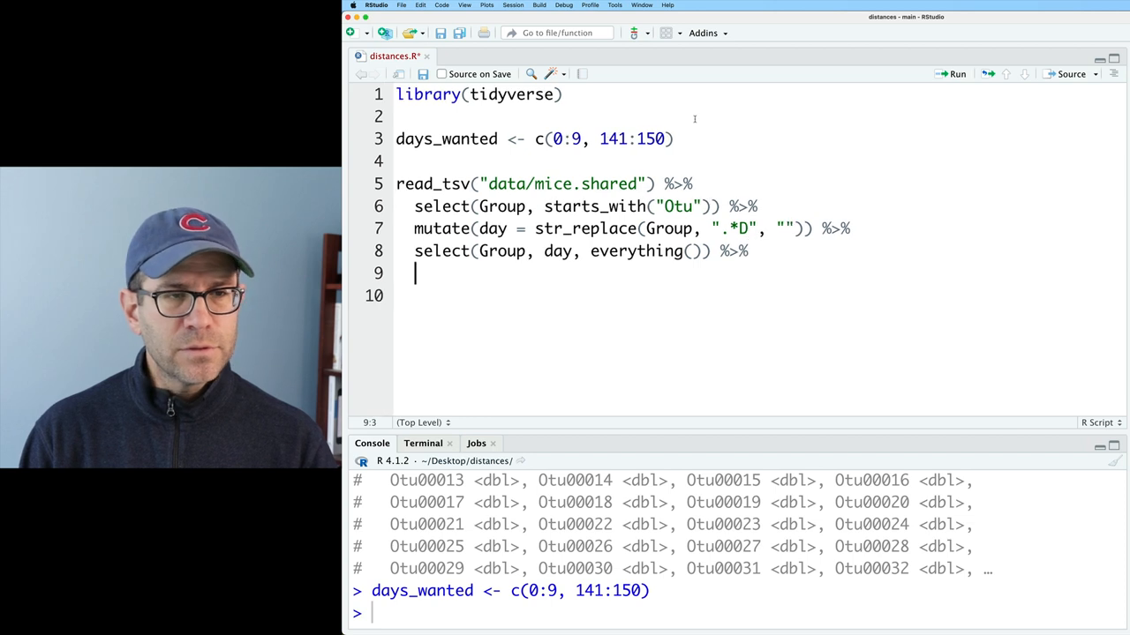
Add filter(day %in% days_wanted) and select(-day) to the pipeline.
{"action": "type", "text": "filter(day $%"}
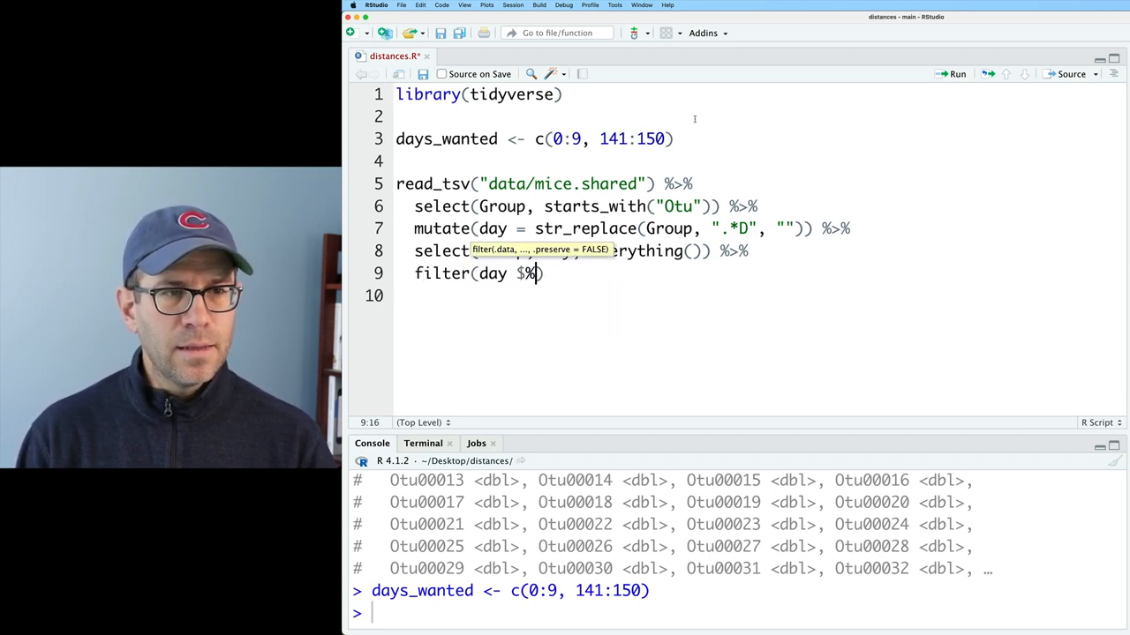
{"action": "type", "text": "in% days_wanted"}
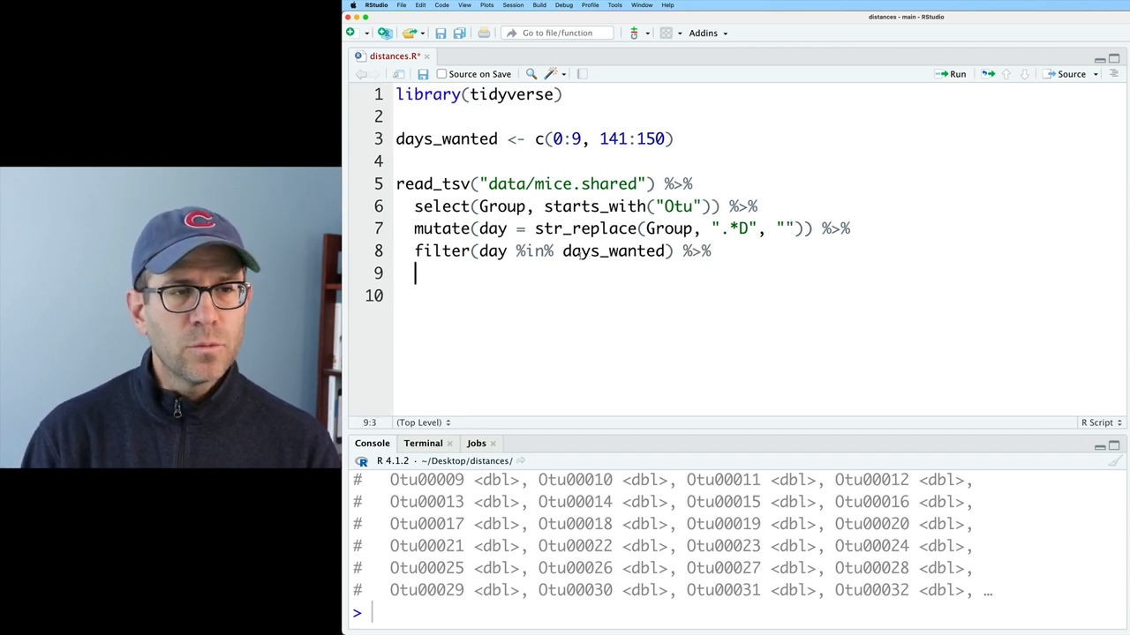
{"action": "type", "text": "select(-"}
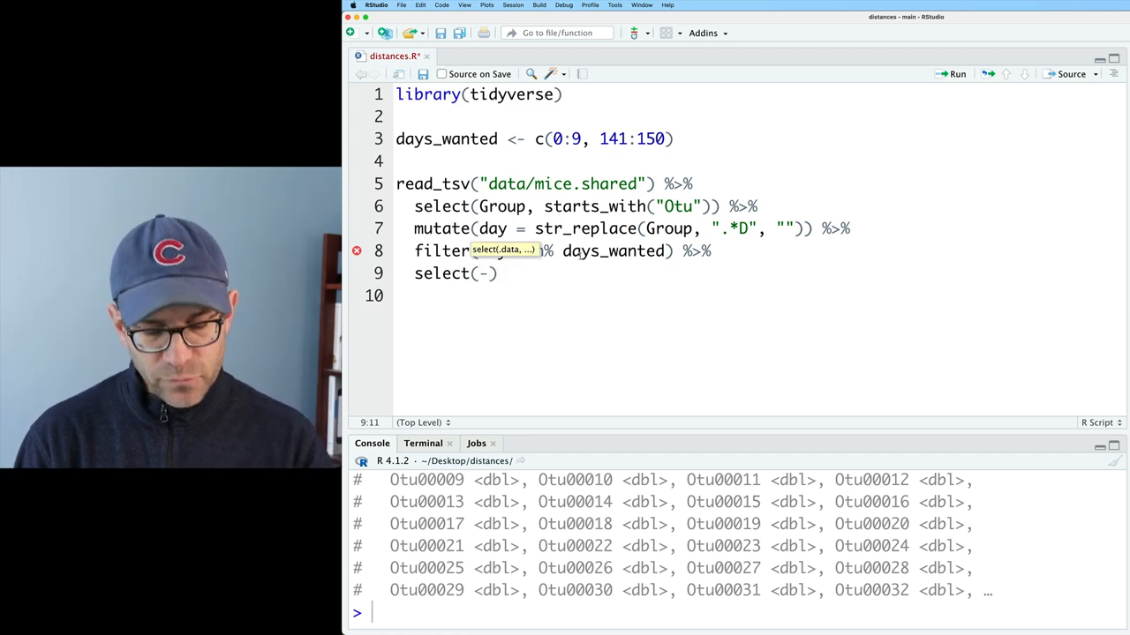
{"action": "type", "text": "day"}
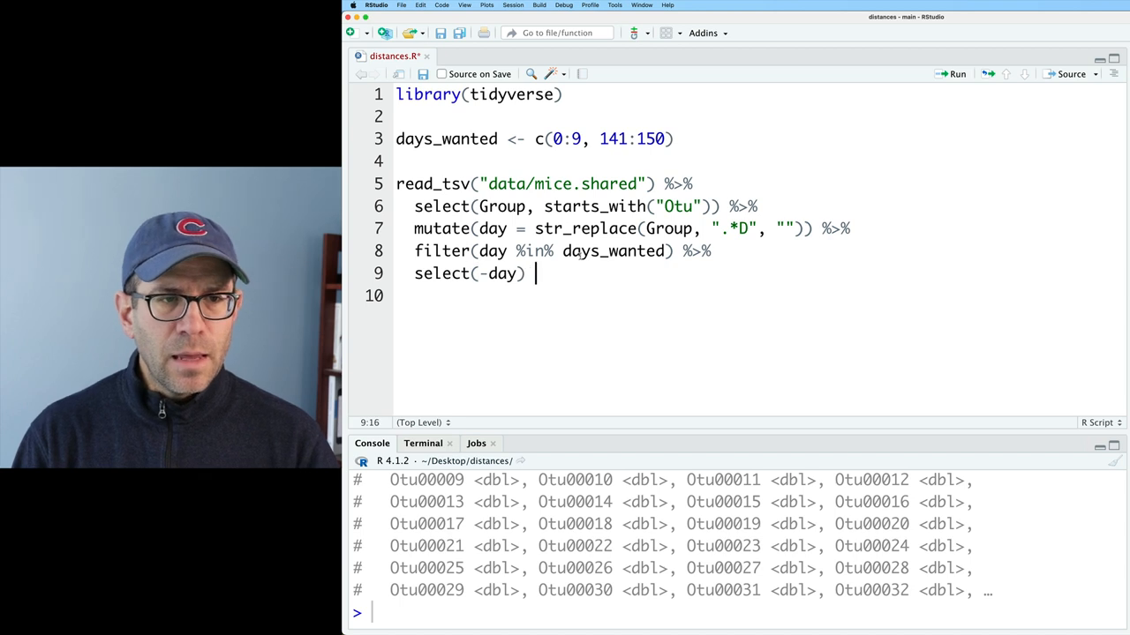
Extend the pipeline with pivot_longer(-Group) and group_by(Group).
{"action": "type", "text": "%>%"}
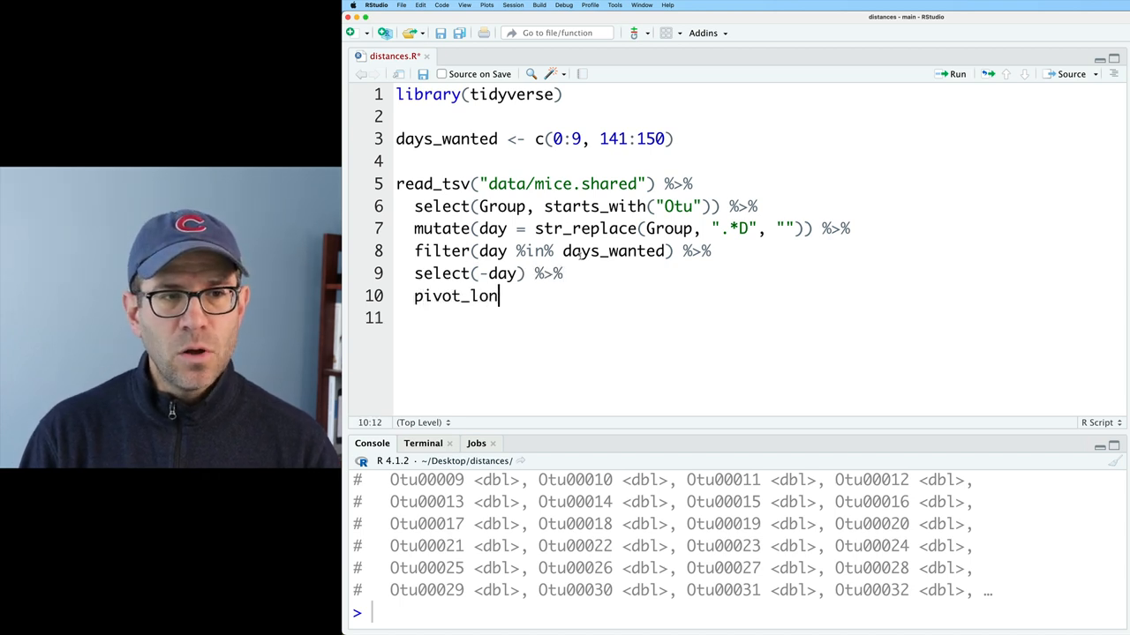
{"action": "type", "text": "ger(-Gropu"}
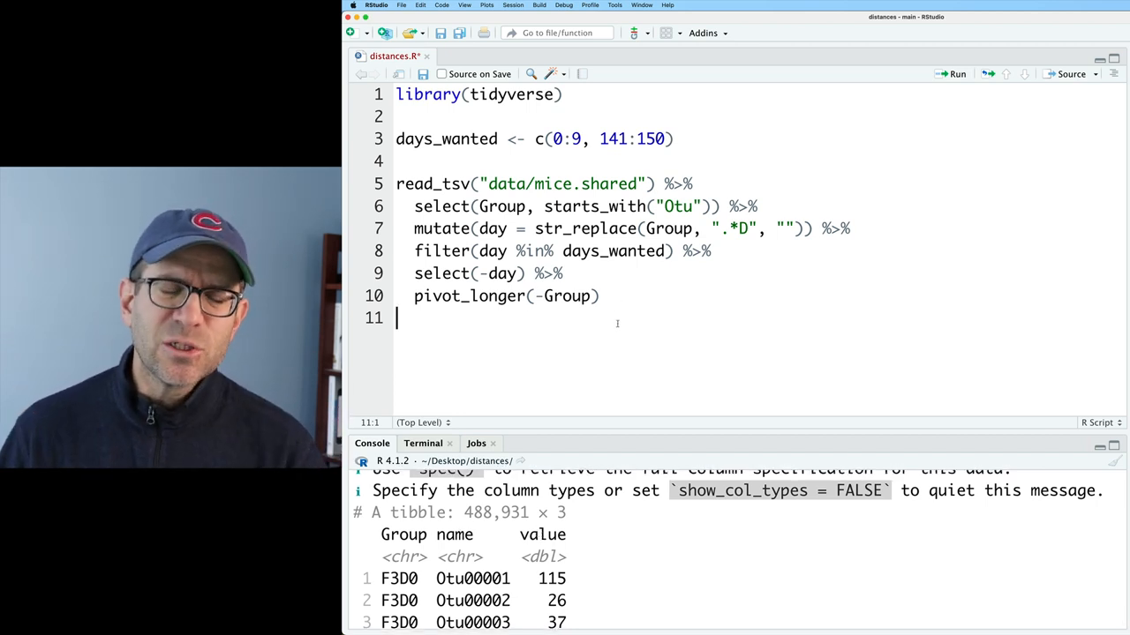
{"action": "left_click", "coordinate": [604, 297]}
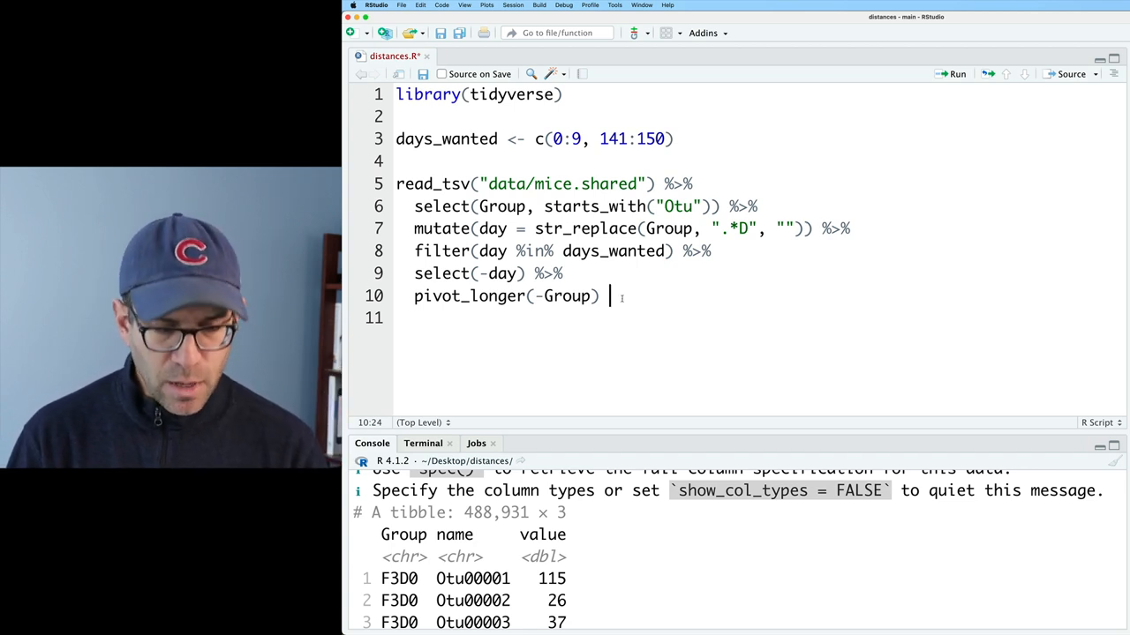
{"action": "type", "text": "%>%"}
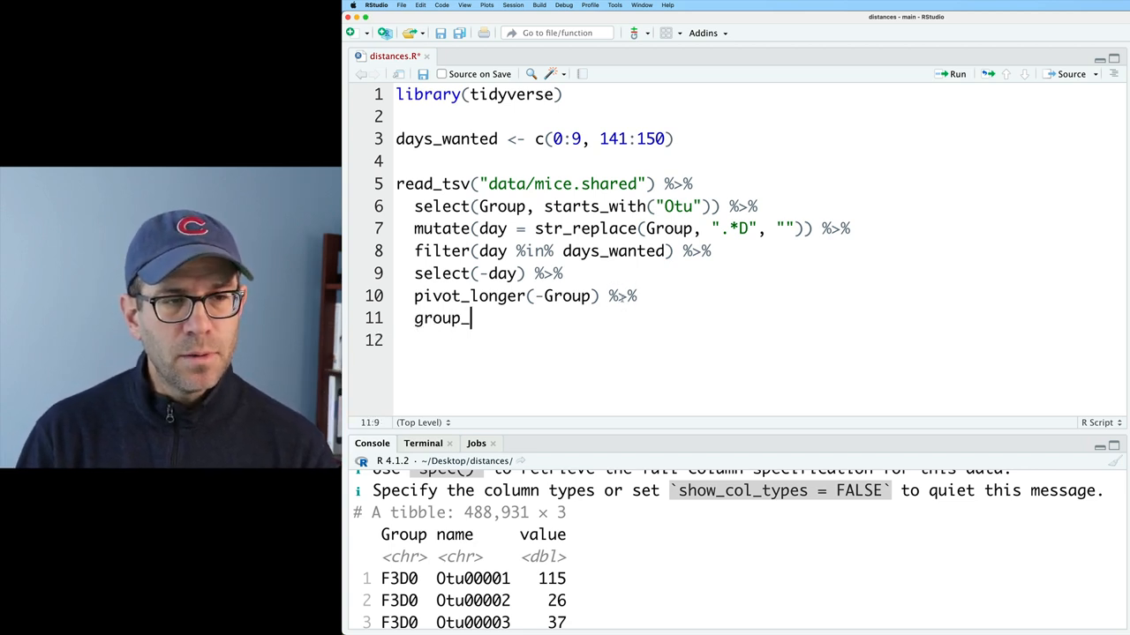
{"action": "type", "text": "by(Group)"}
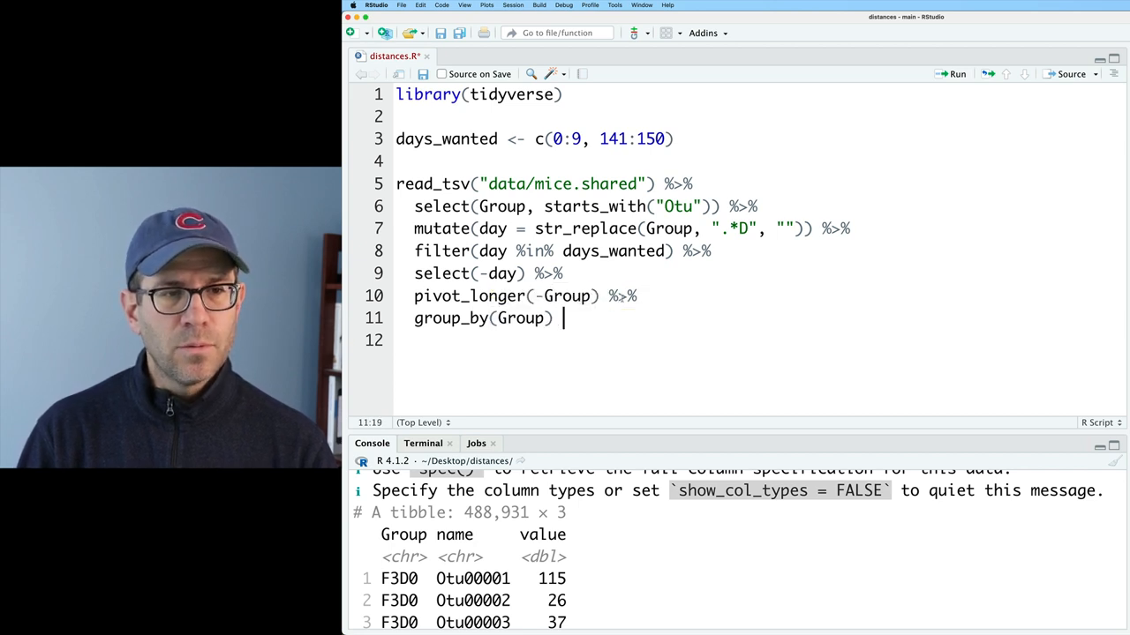
Add summarize(total = sum(value)), arrange(total) and print(n=20) to list the smallest sample totals.
{"action": "type", "text": "summari"}
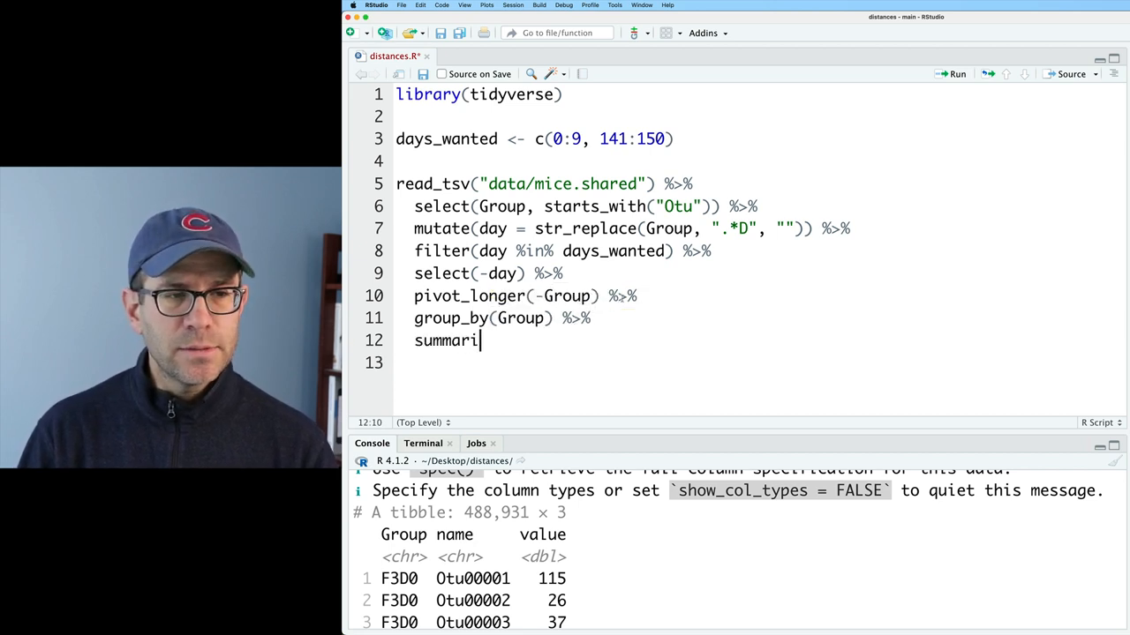
{"action": "type", "text": "ze()"}
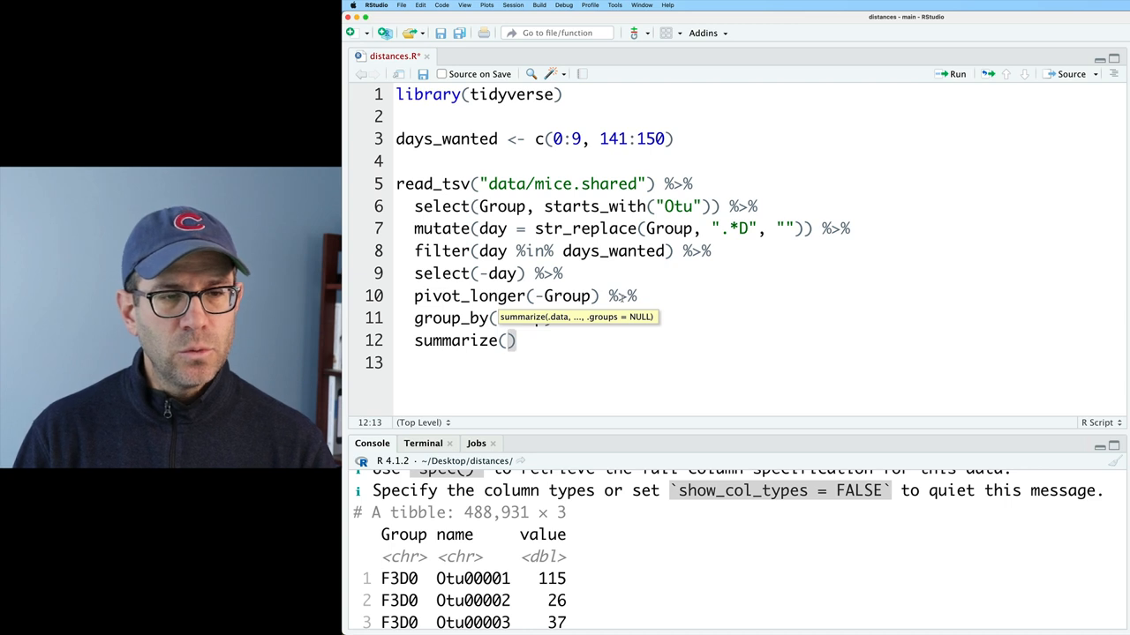
{"action": "type", "text": "total = sum(value"}
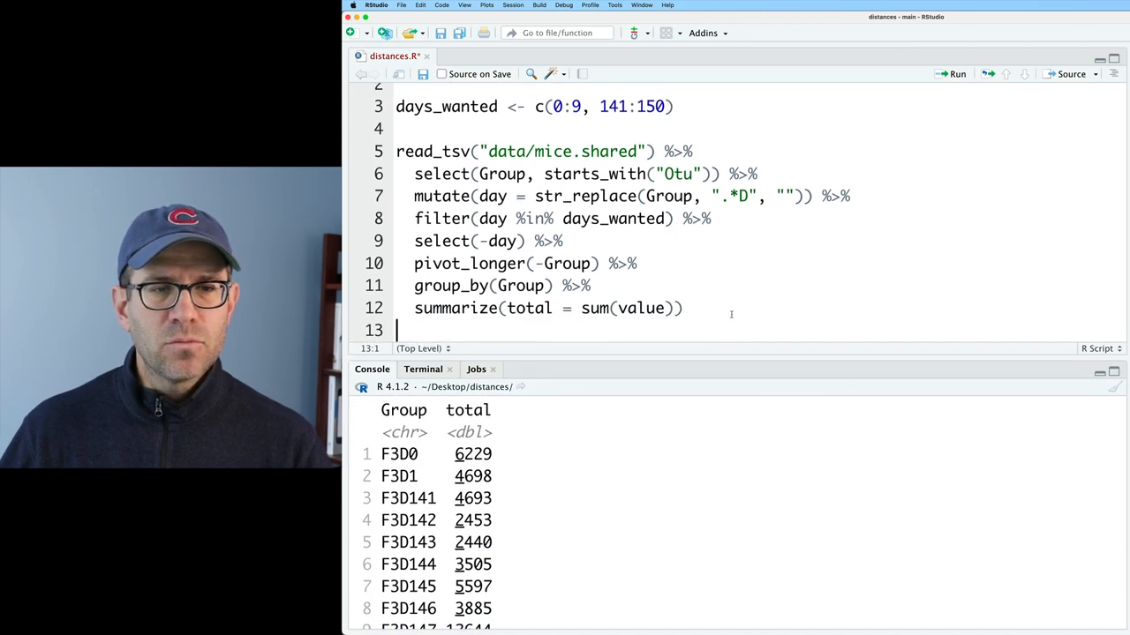
{"action": "type", "text": "arra"}
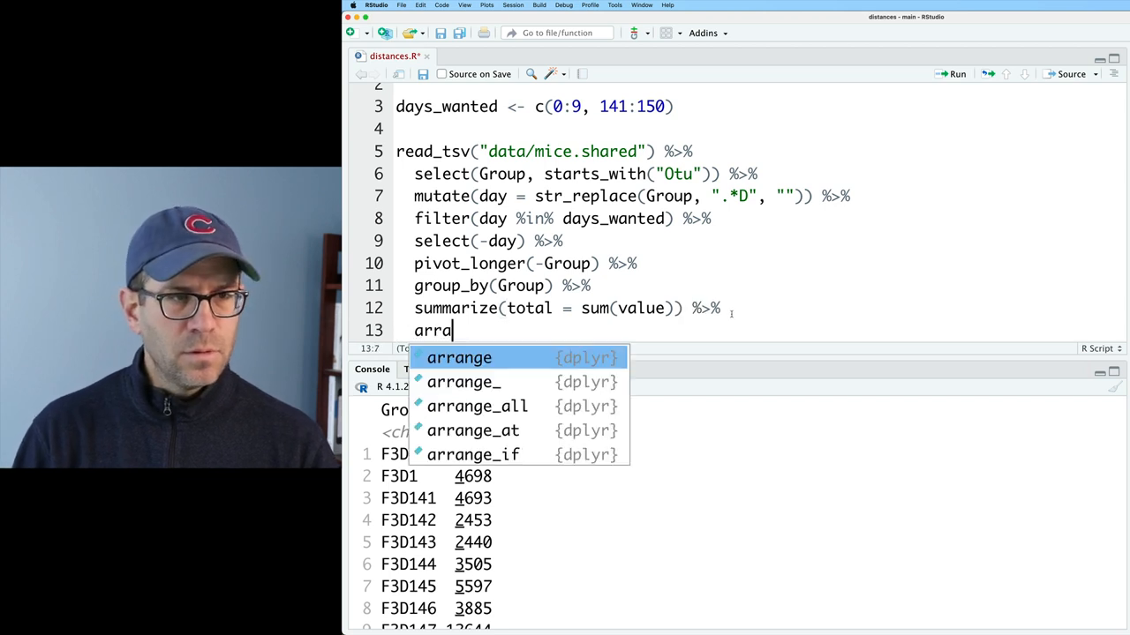
{"action": "key", "text": "Tab"}
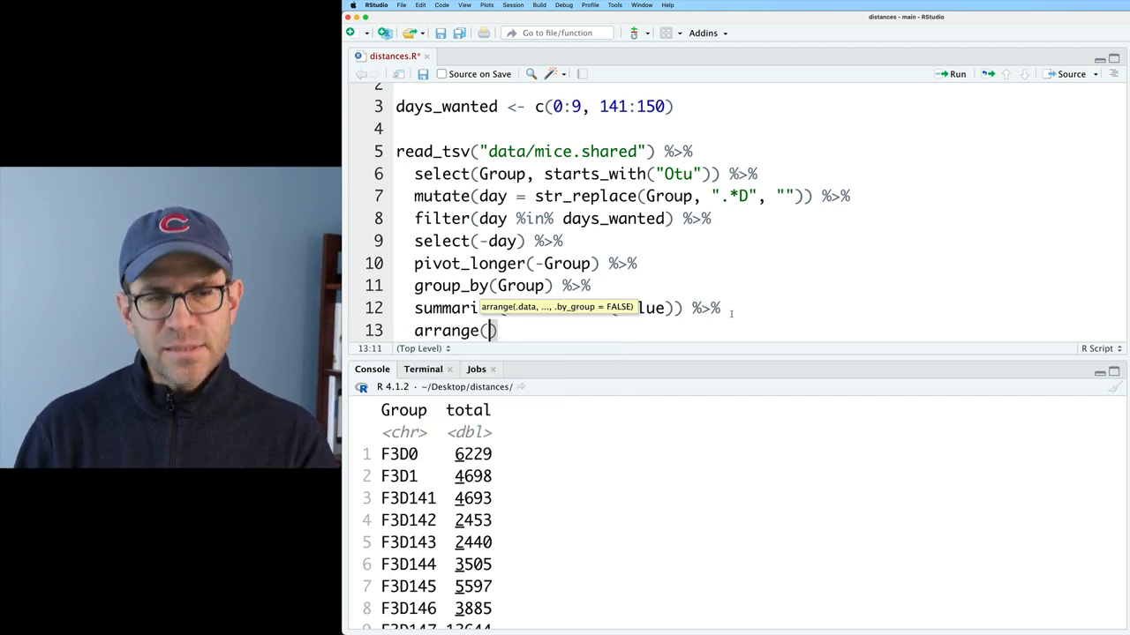
{"action": "type", "text": "total"}
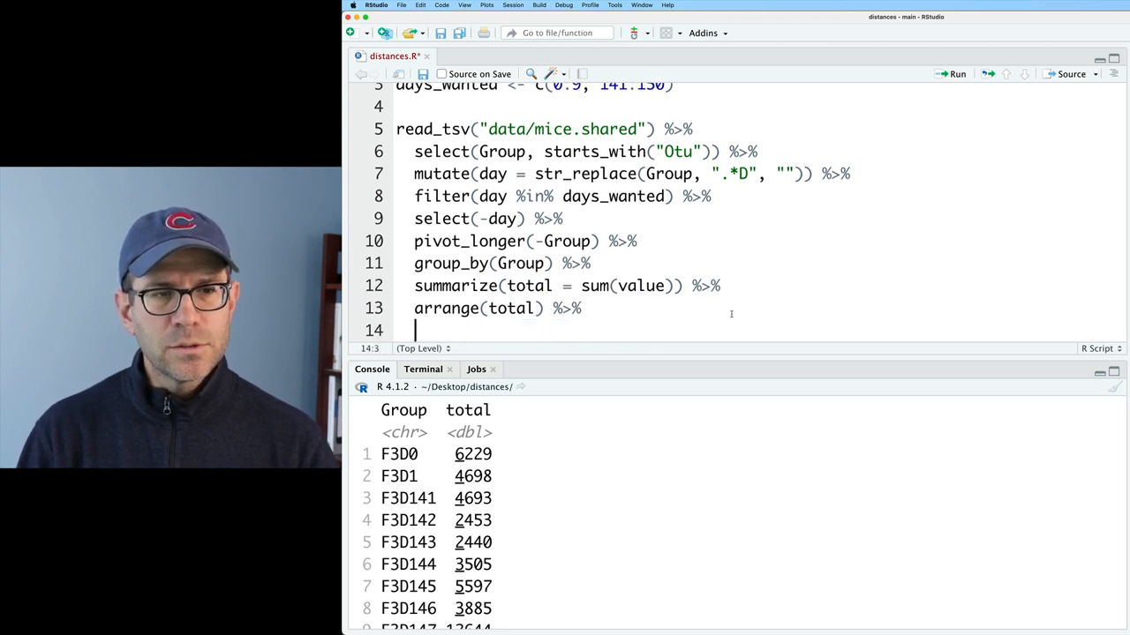
{"action": "type", "text": "print(n=20"}
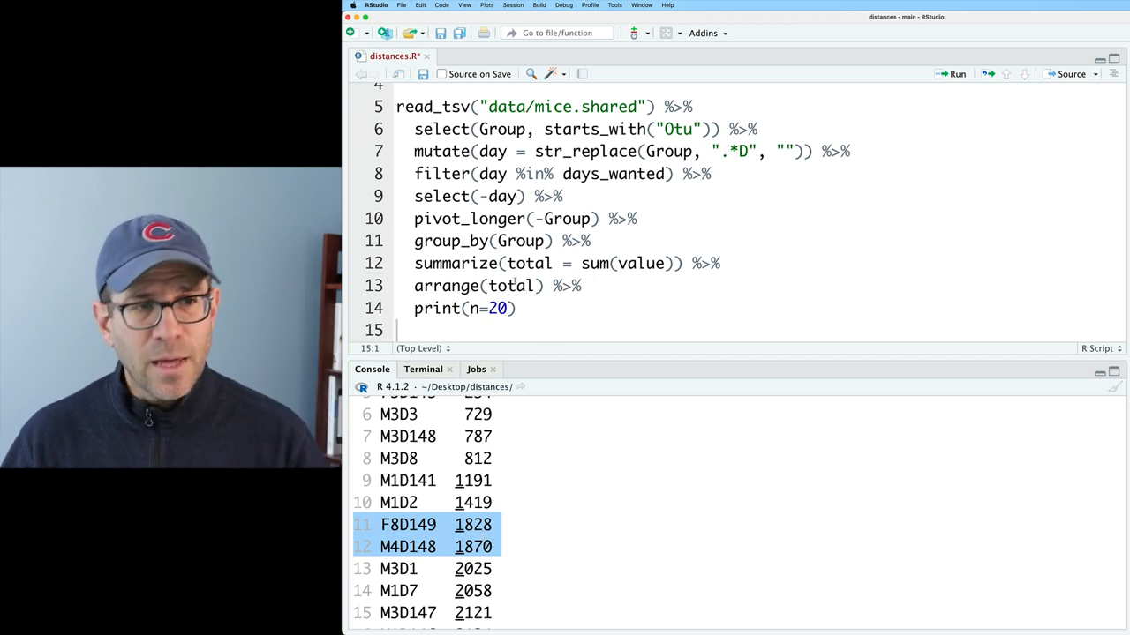
Replace summarize with mutate and add filter(total > 1800), leaving 227 sample groups.
{"action": "double_click", "coordinate": [455, 263]}
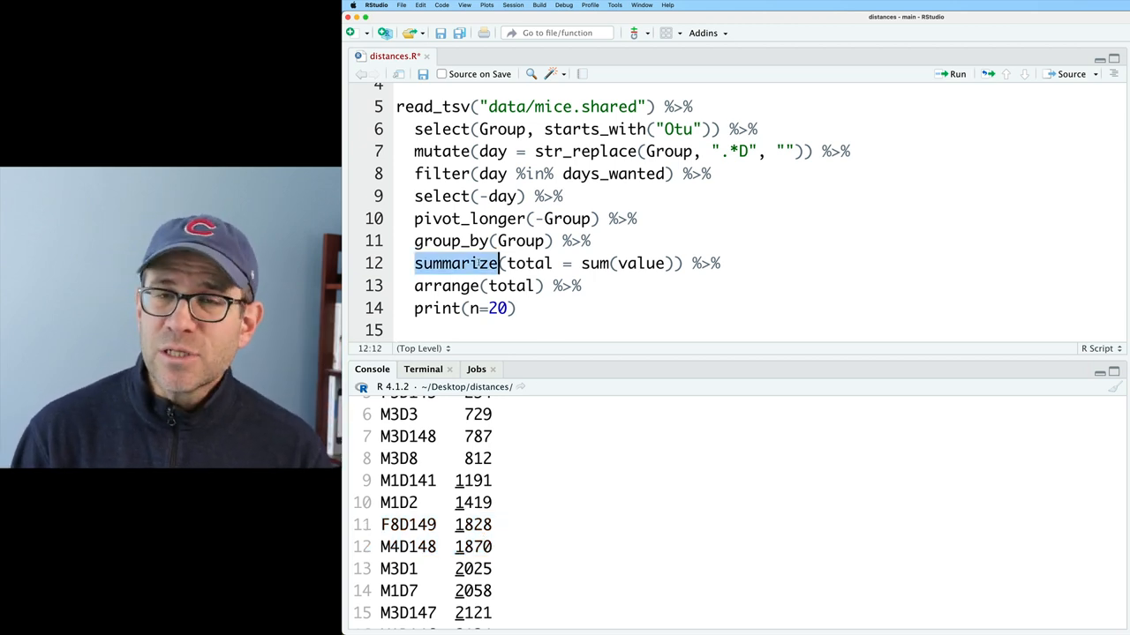
{"action": "type", "text": "mutate"}
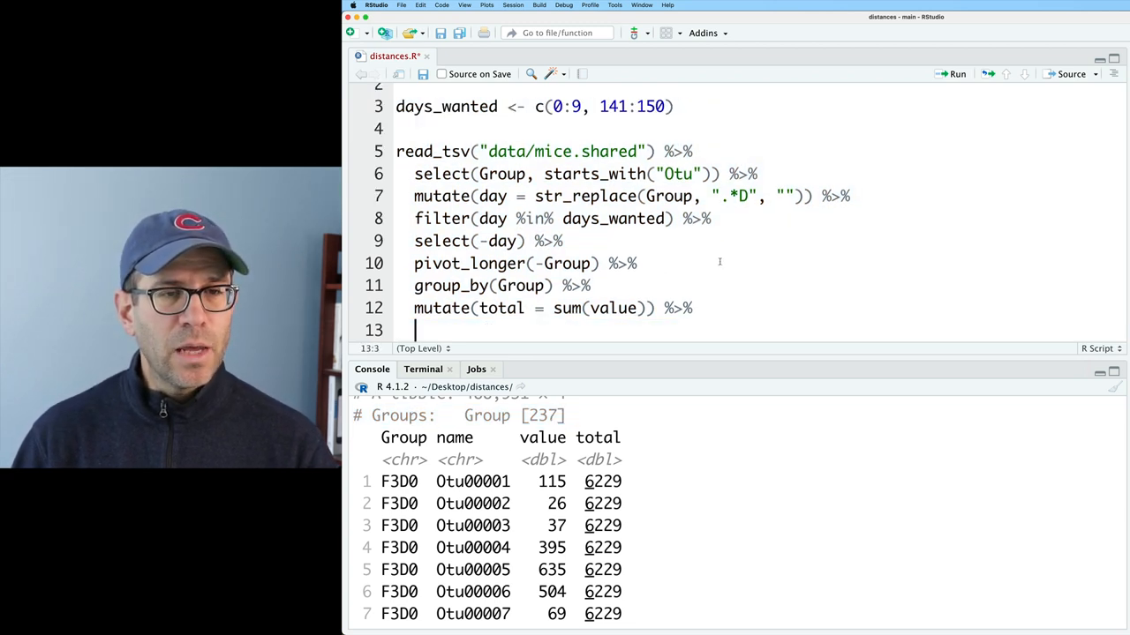
{"action": "type", "text": "filter("}
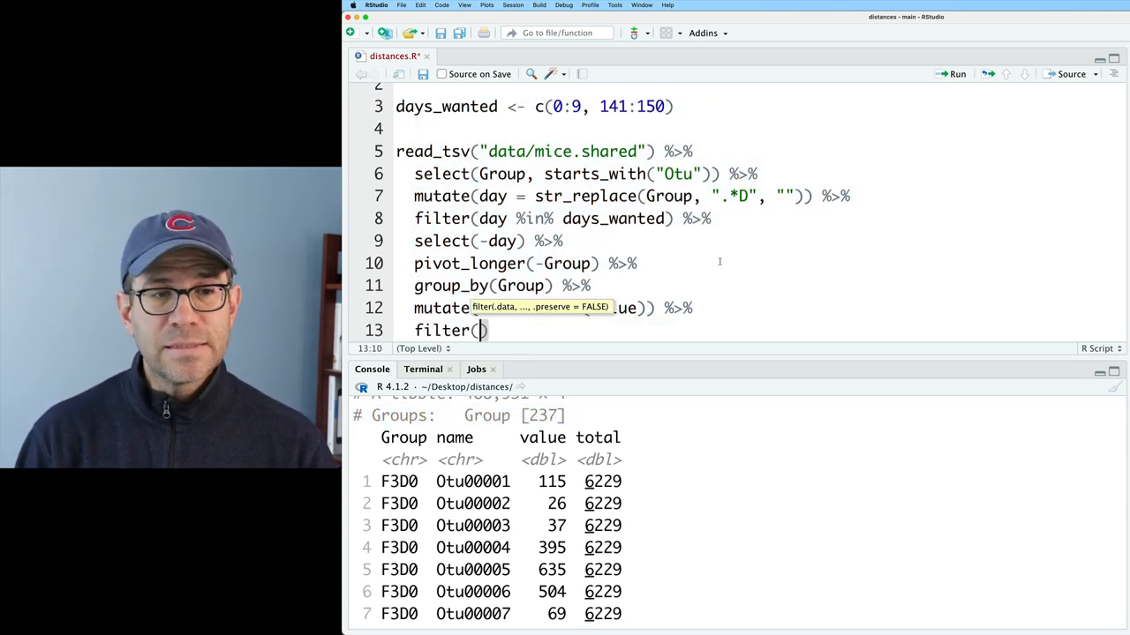
{"action": "type", "text": "total < 1800"}
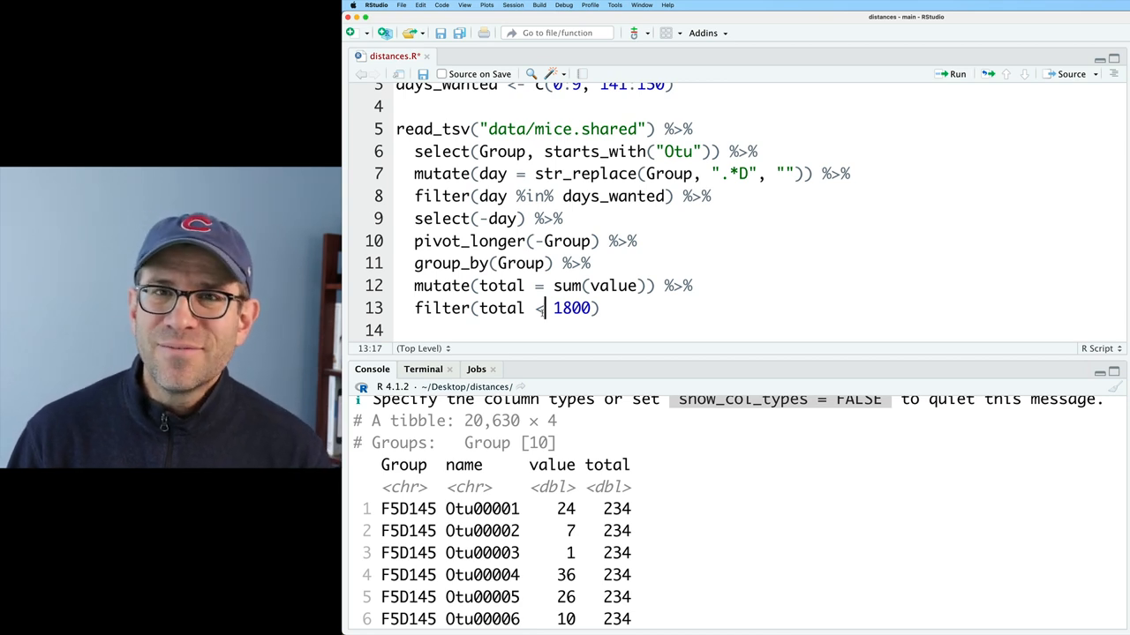
{"action": "type", "text": ">"}
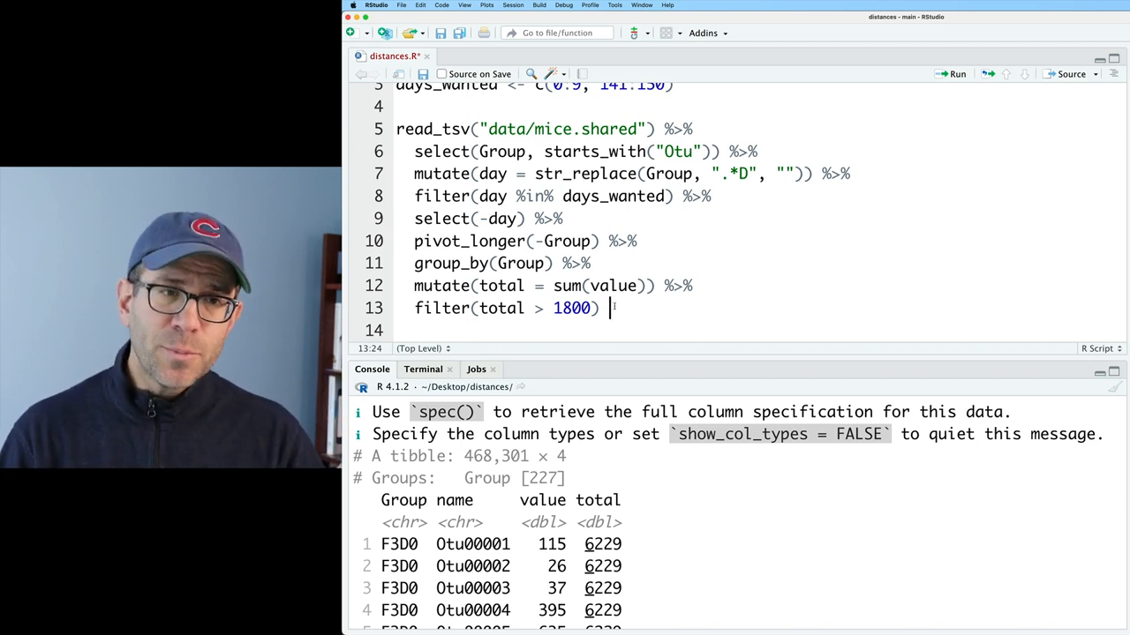
Group by OTU name, add total = sum(value) and filter(total != 0) to drop empty OTUs.
{"action": "type", "text": "%>%"}
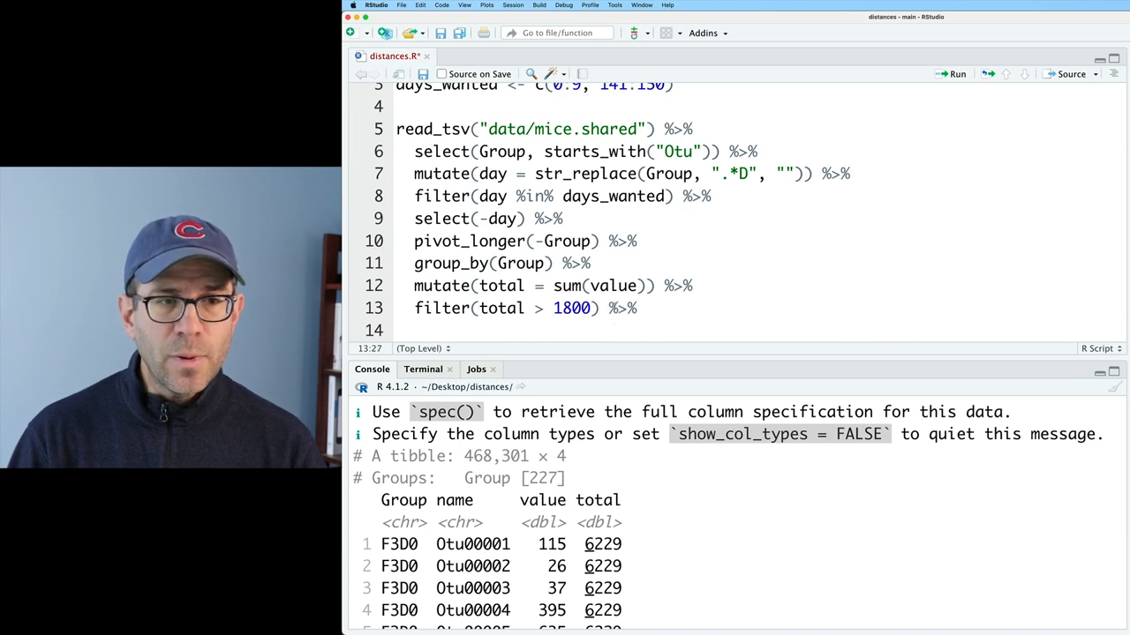
{"action": "type", "text": "group_by(name"}
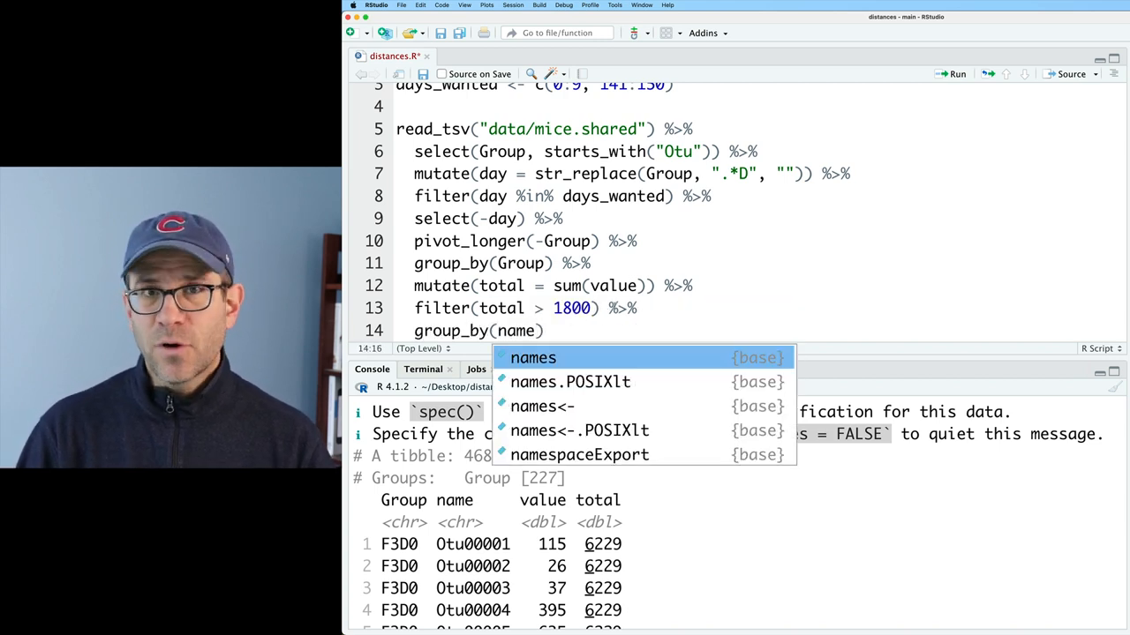
{"action": "type", "text": "summarize(total = sum(value"}
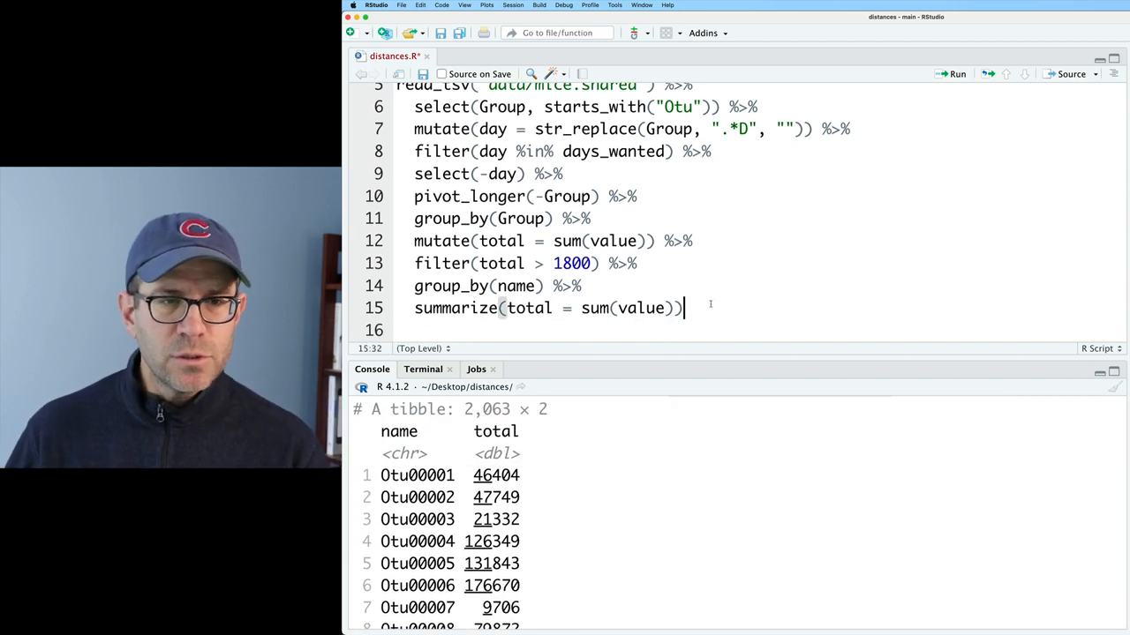
{"action": "type", "text": "%>% filter"}
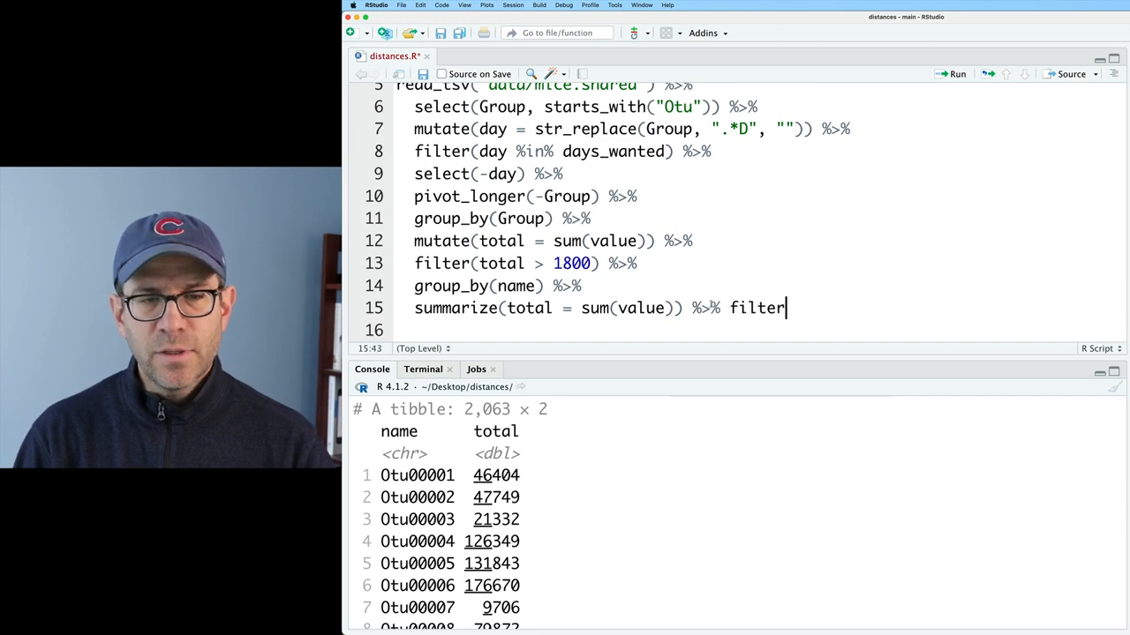
{"action": "type", "text": "(total == 0"}
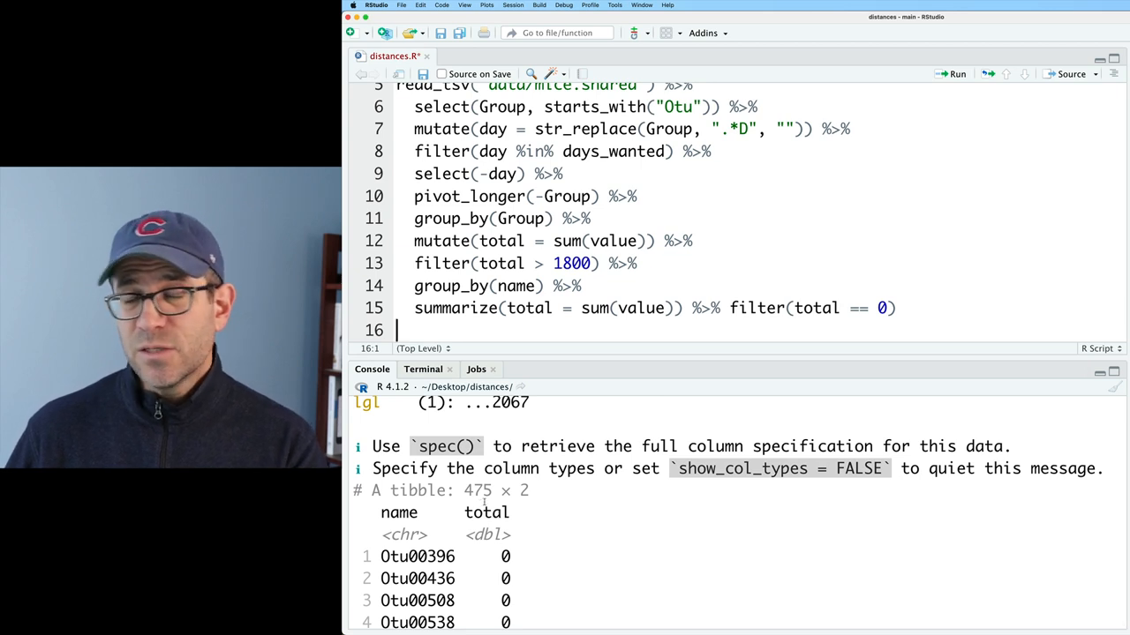
Move the zero-total filter onto its own line and run, leaving 1,588 OTUs.
{"action": "left_click", "coordinate": [462, 307]}
{"action": "type", "text": "mutat"}
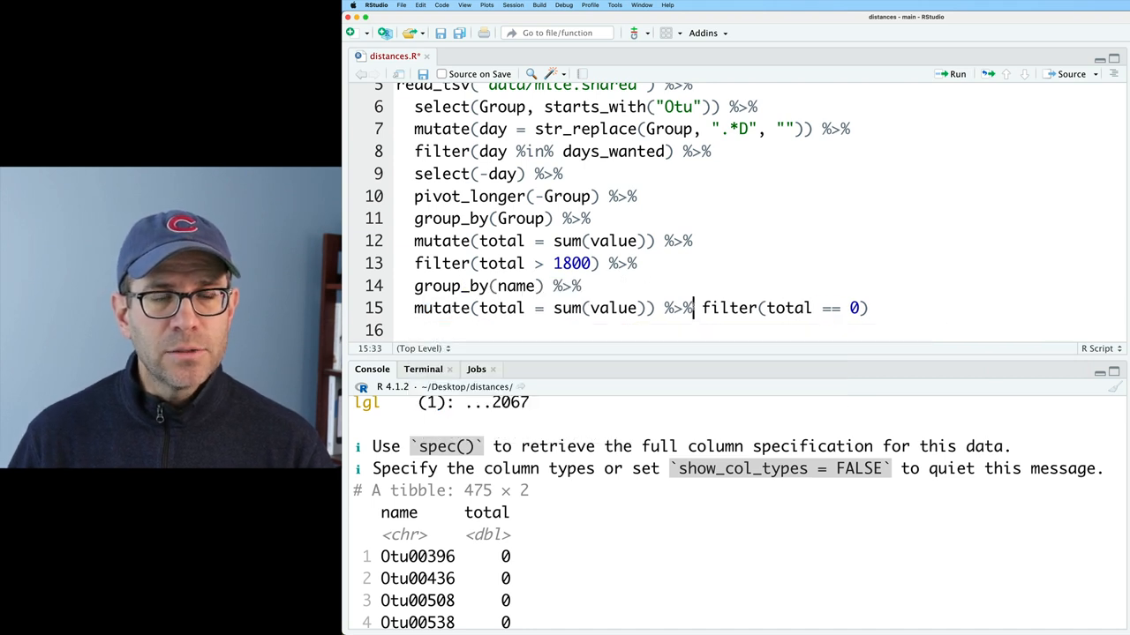
{"action": "key", "text": "enter"}
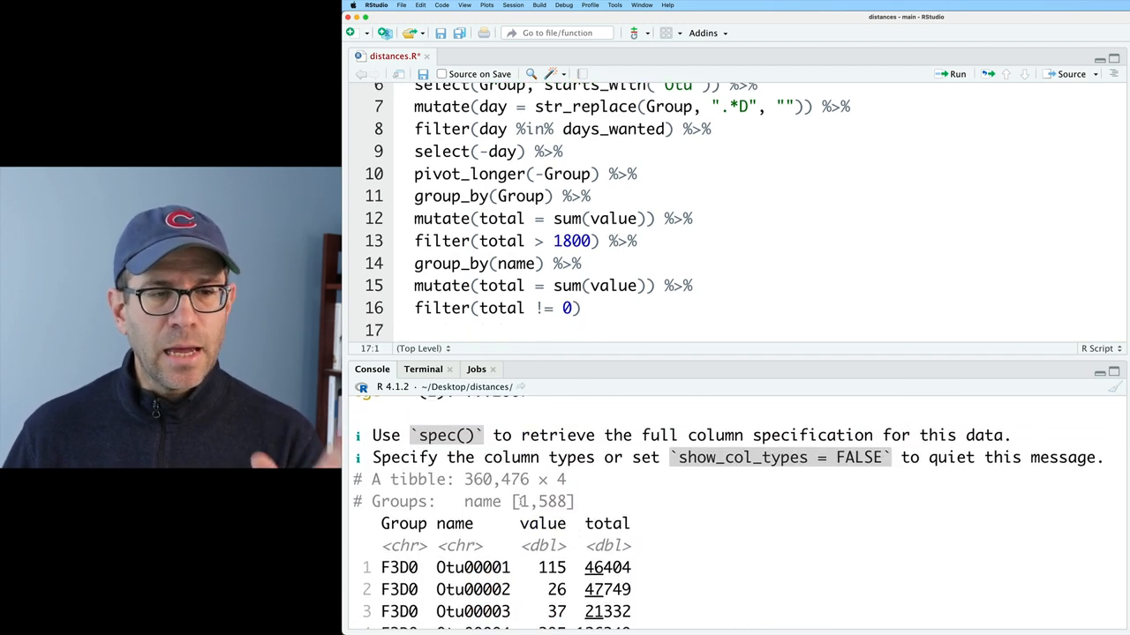
{"action": "double_click", "coordinate": [543, 502]}
{"action": "type", "text": "ungro"}
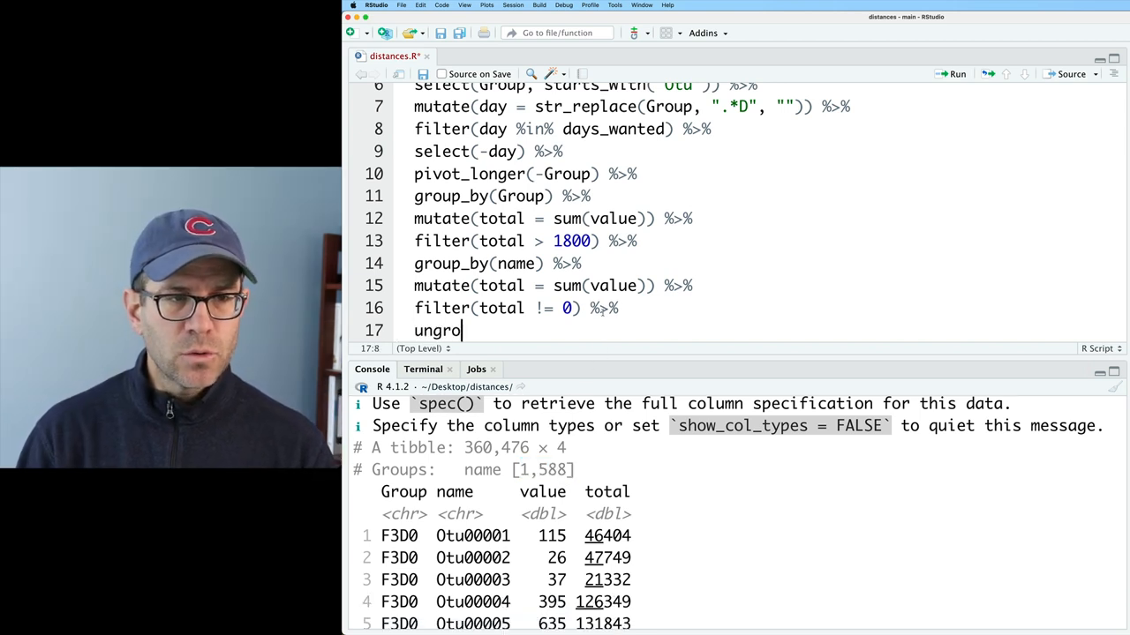
Append ungroup(), select(-total) and pivot_wider(Group), giving a 227 × 1,589 sample-by-OTU tibble.
{"action": "type", "text": "up() %>%"}
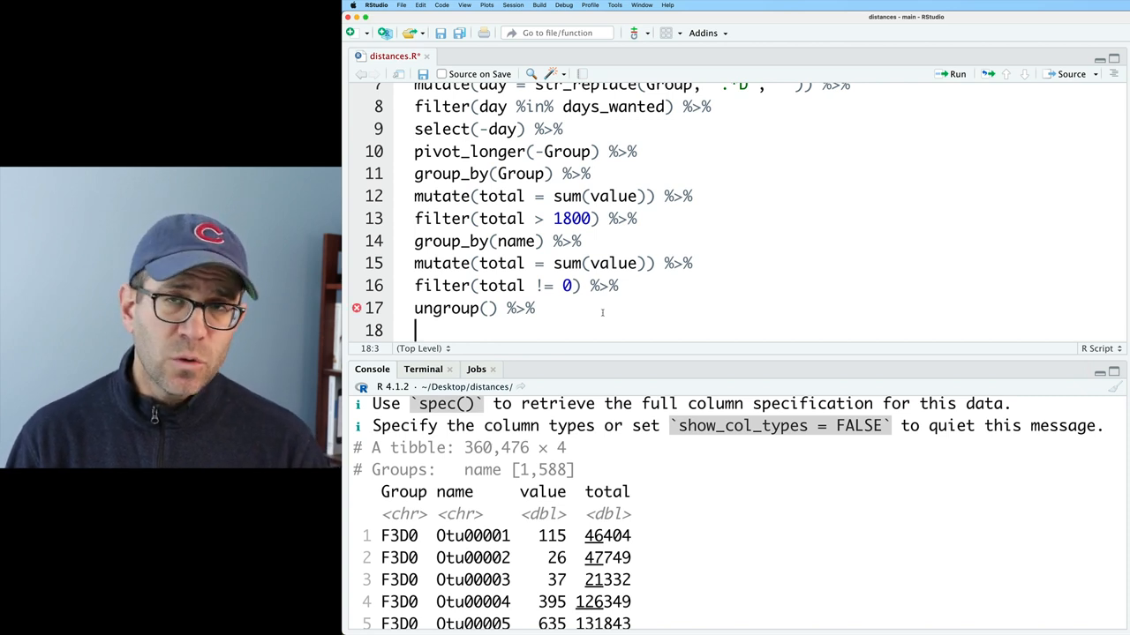
{"action": "type", "text": "select"}
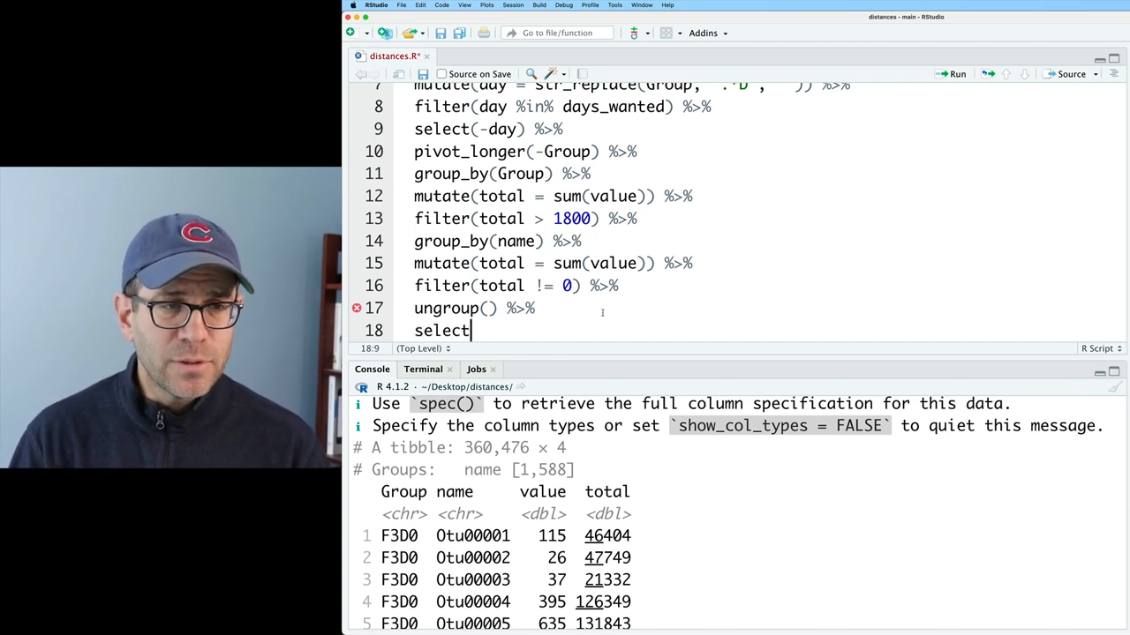
{"action": "type", "text": "(-total) %>"}
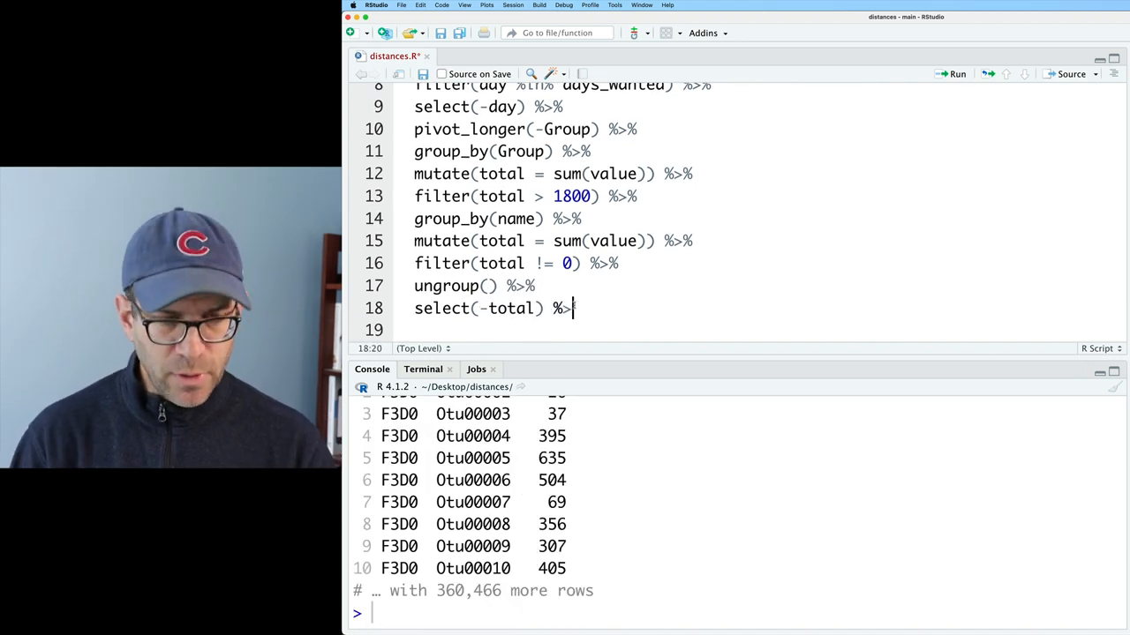
{"action": "type", "text": "p"}
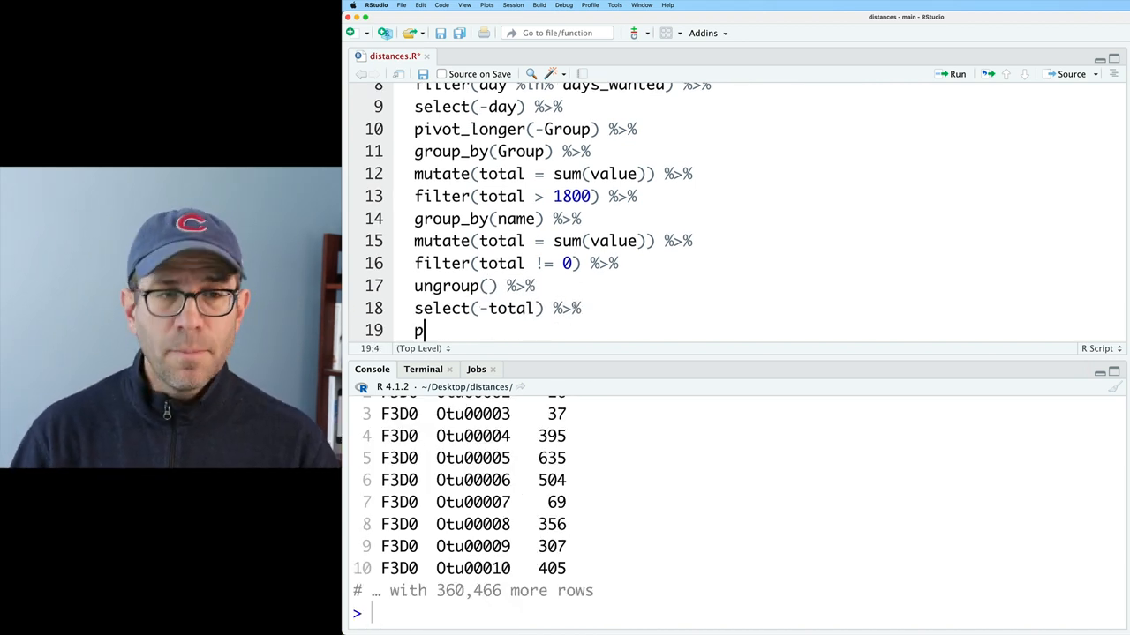
{"action": "type", "text": "ivot_wider("}
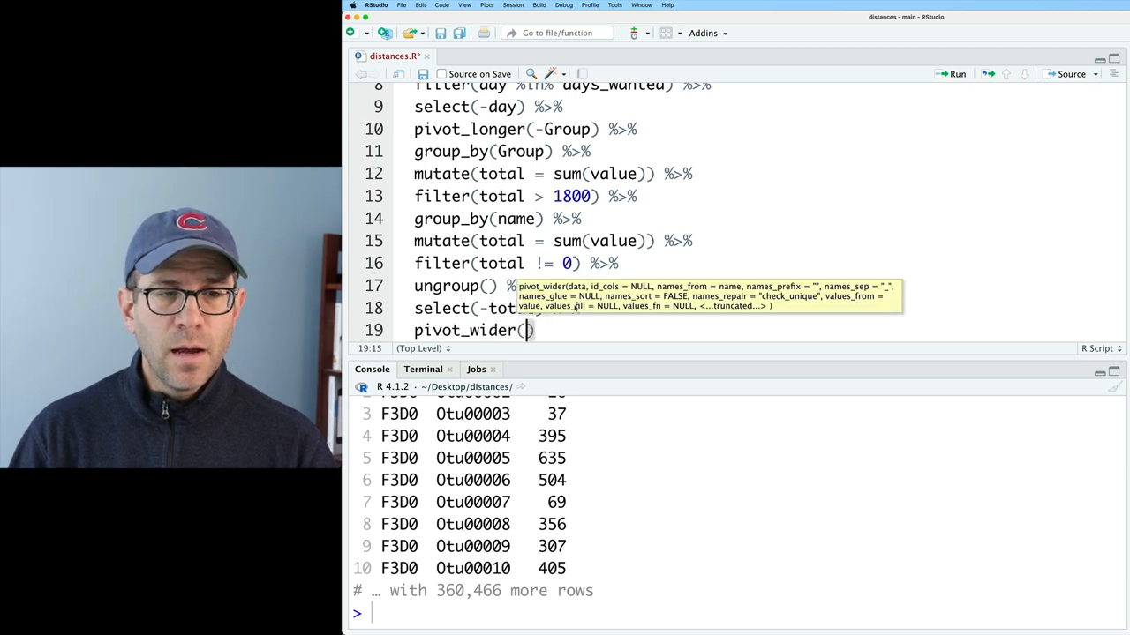
{"action": "type", "text": "Group"}
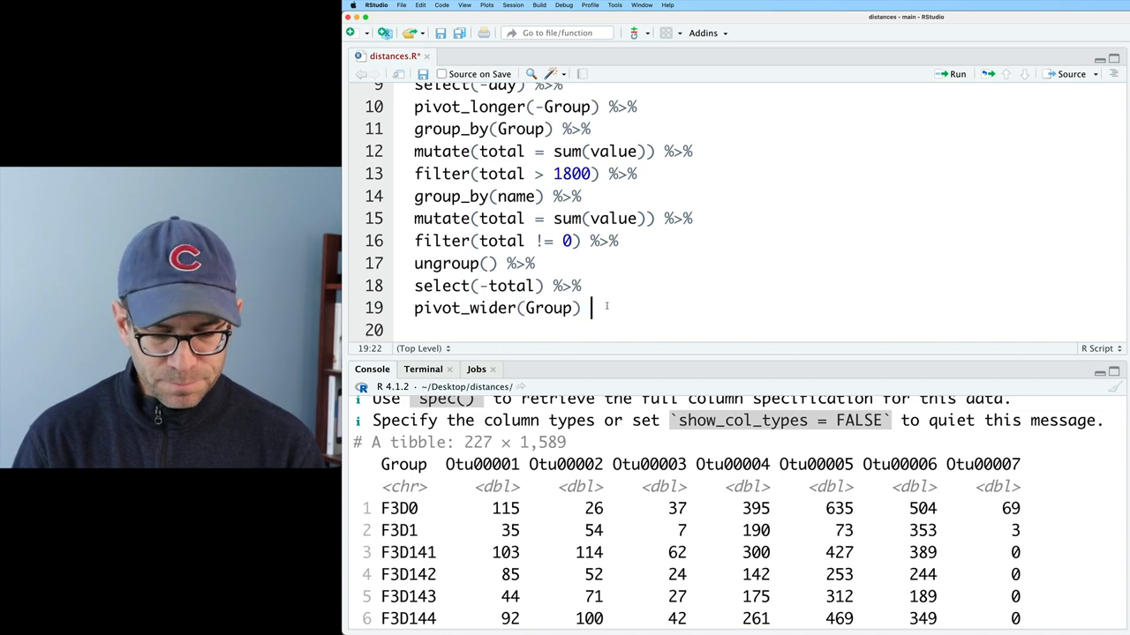
End the pipeline with as.data.frame() and set rownames(shared) <- shared$Group.
{"action": "type", "text": "%>%"}
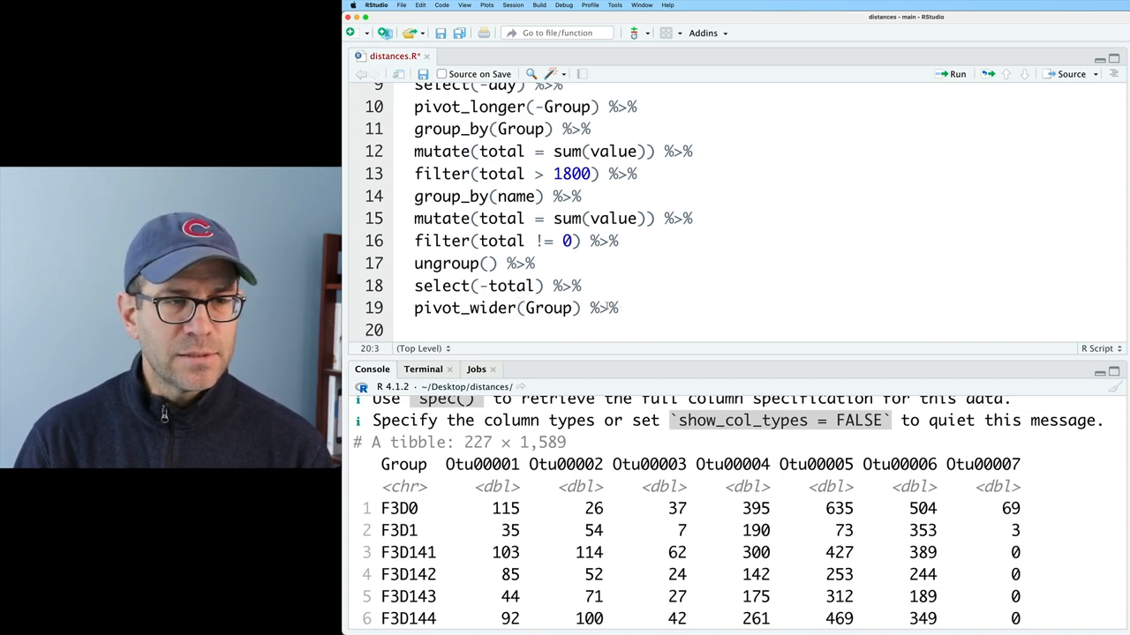
{"action": "type", "text": "as.data.frame("}
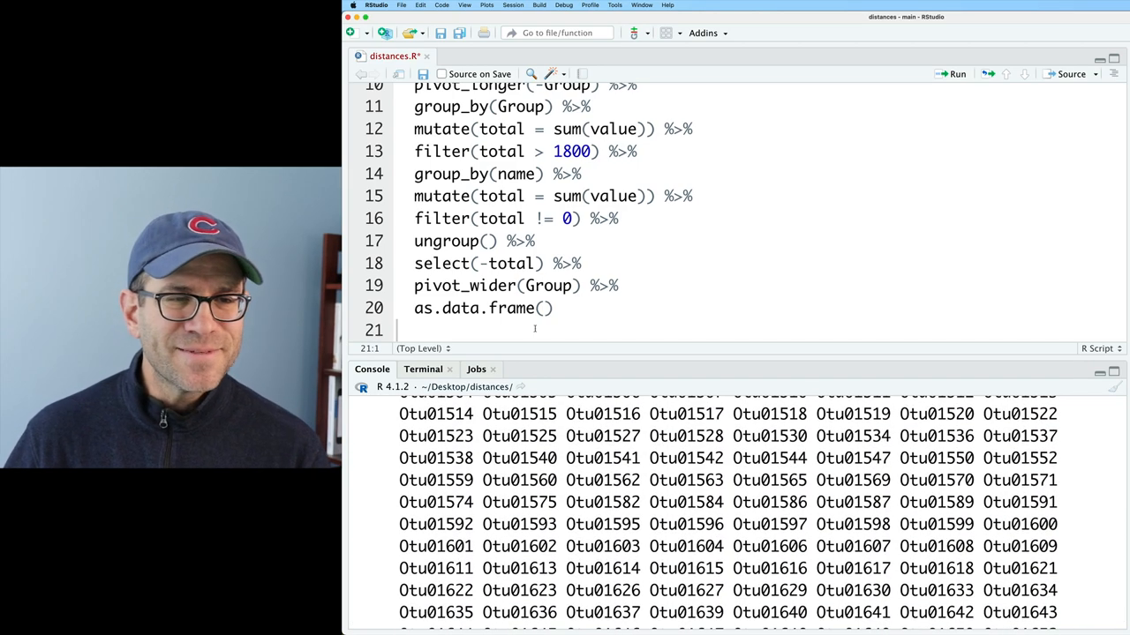
{"action": "type", "text": "row"}
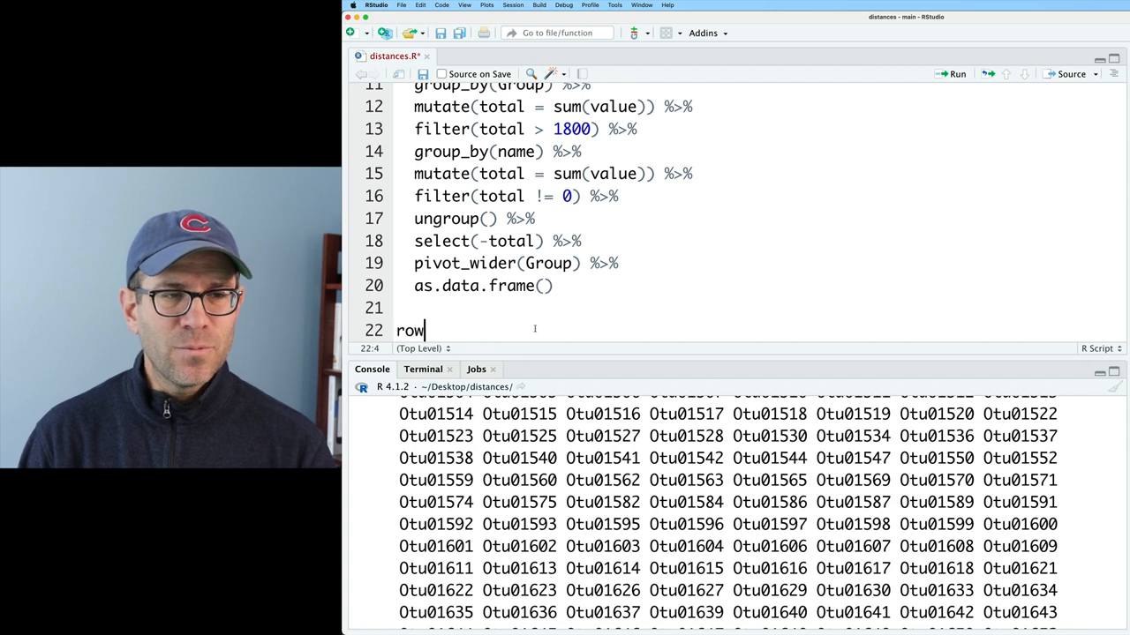
{"action": "type", "text": "names(shared)"}
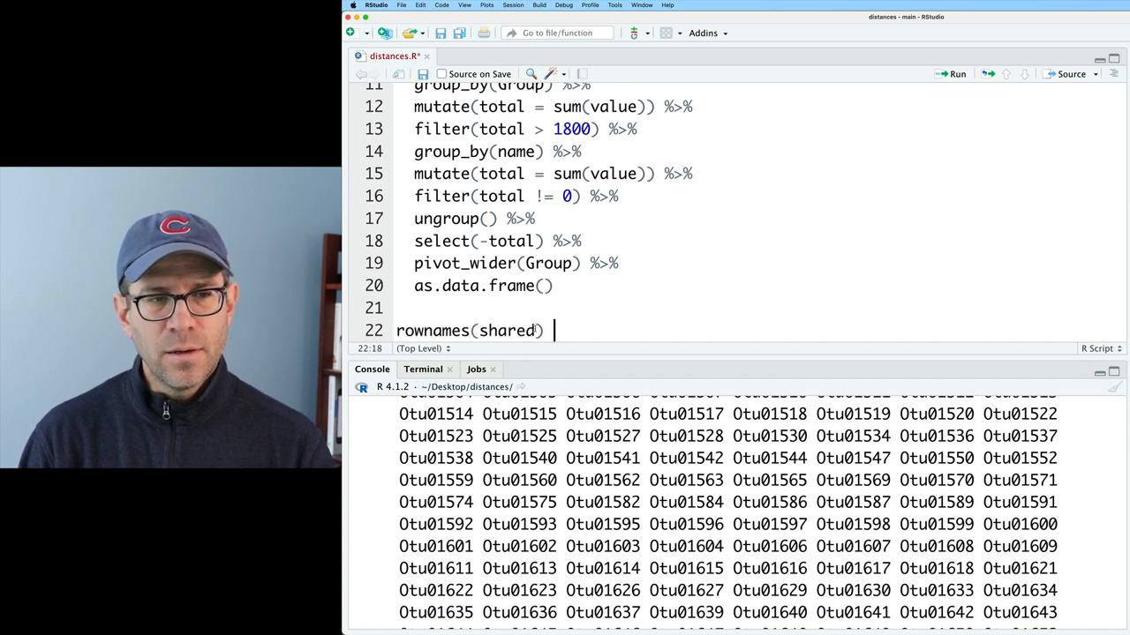
{"action": "type", "text": "<- shared$Group"}
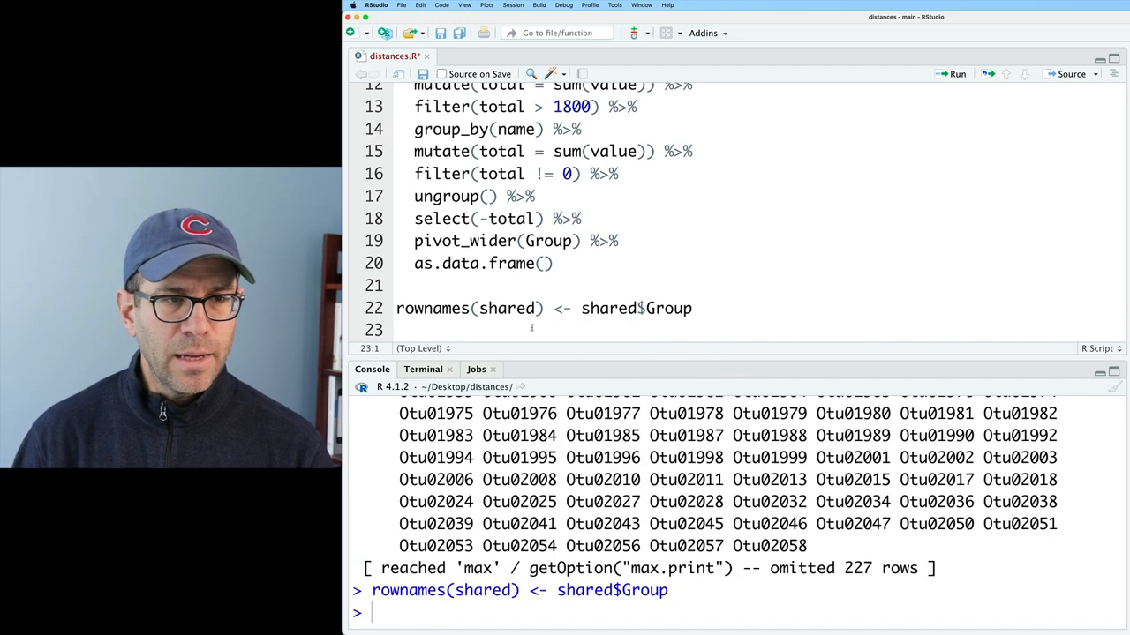
Drop the Group column with shared <- shared[, -1] and begin the as.matrix conversion line.
{"action": "type", "text": "shared <- share"}
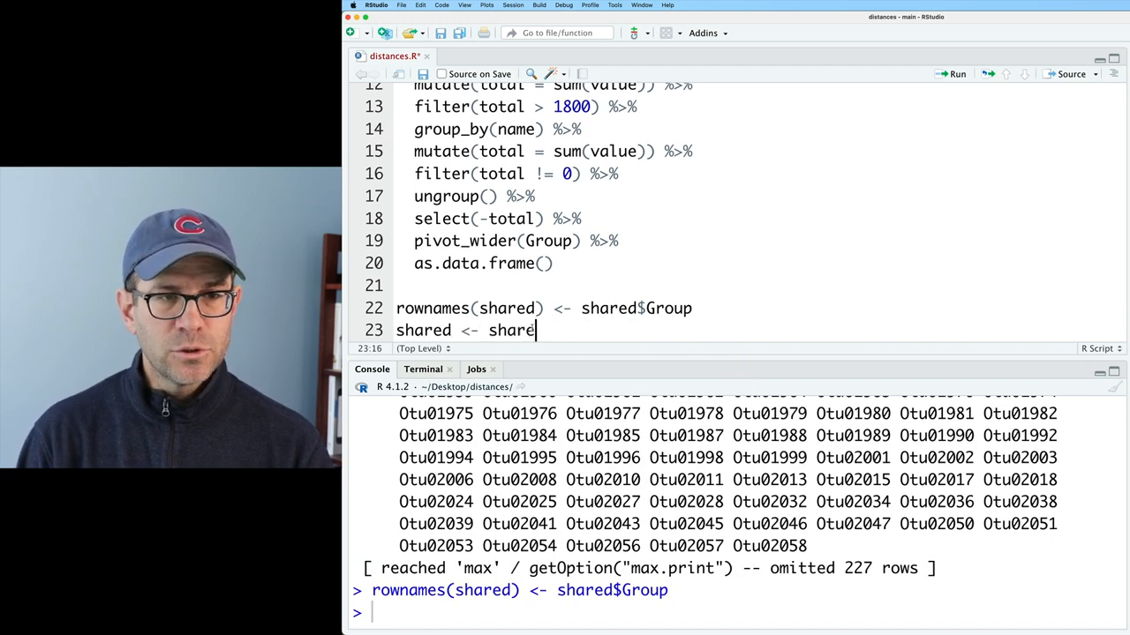
{"action": "type", "text": "[, -1]"}
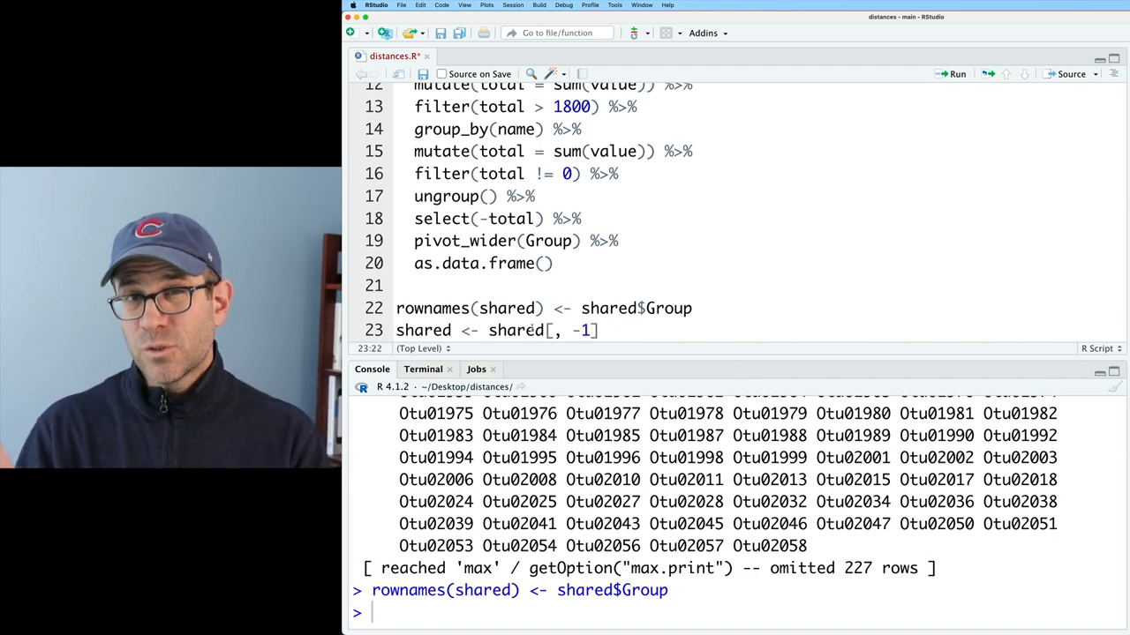
{"action": "key", "text": "enter"}
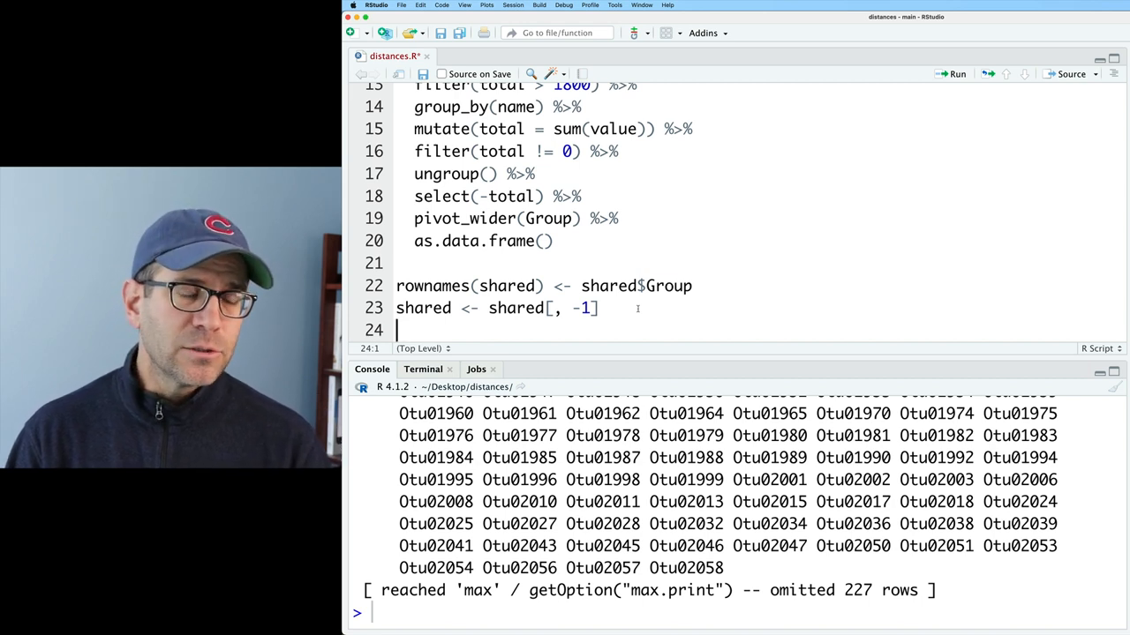
{"action": "type", "text": "shared <- as.m"}
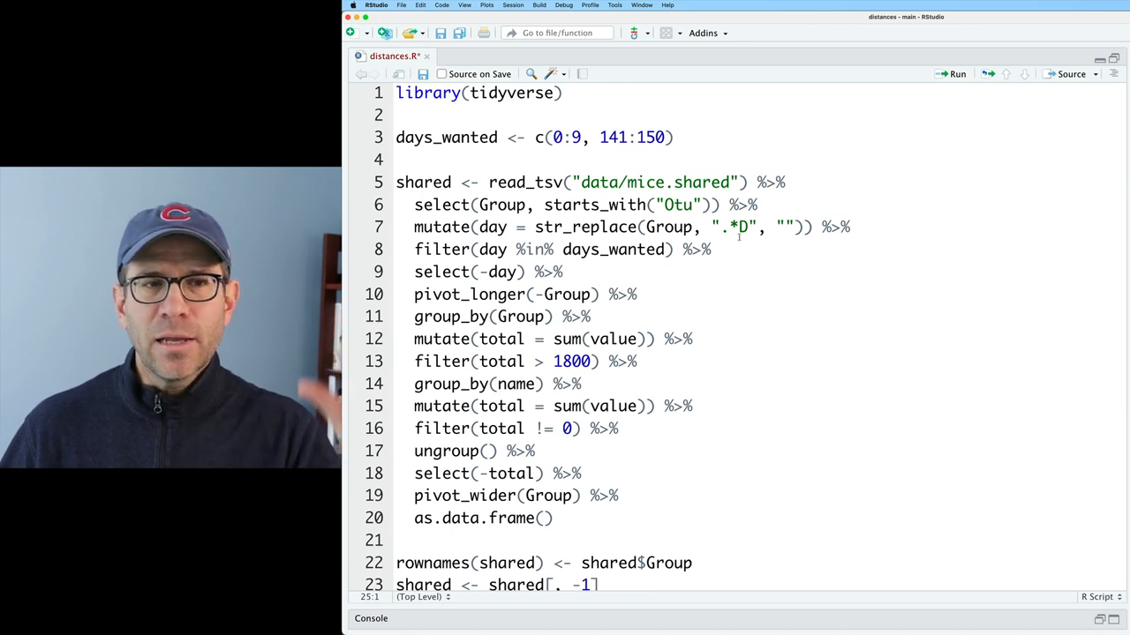
{"action": "double_click", "coordinate": [653, 182]}
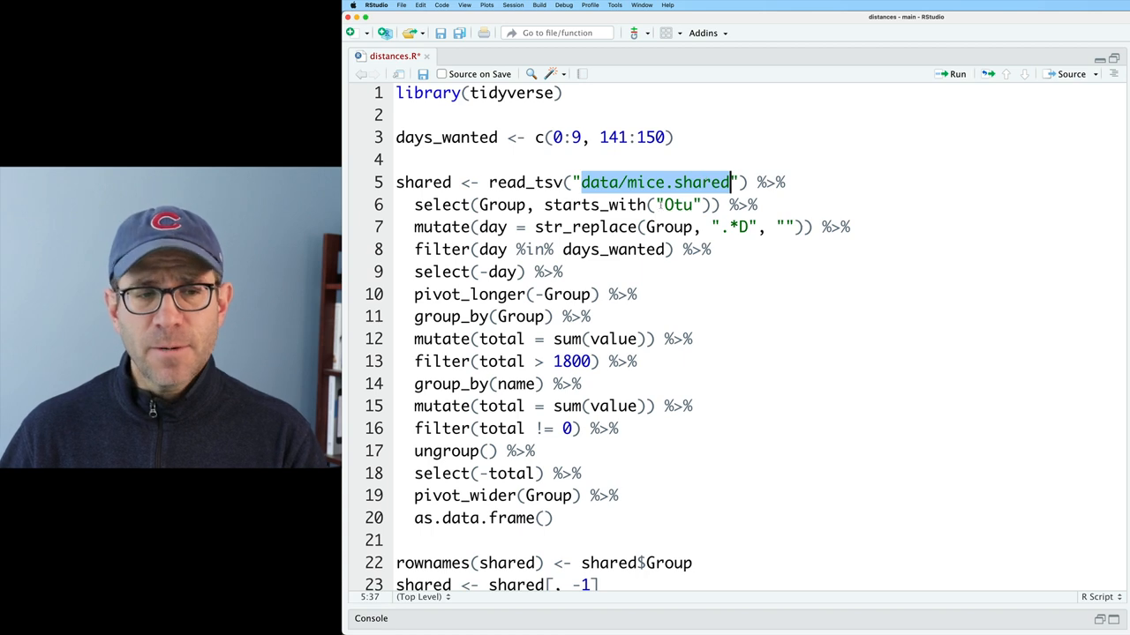
Add library(vegan) at the top of the script alongside shared <- as.matrix(shared).
{"action": "scroll", "scroll_direction": "down", "scroll_amount": 3}
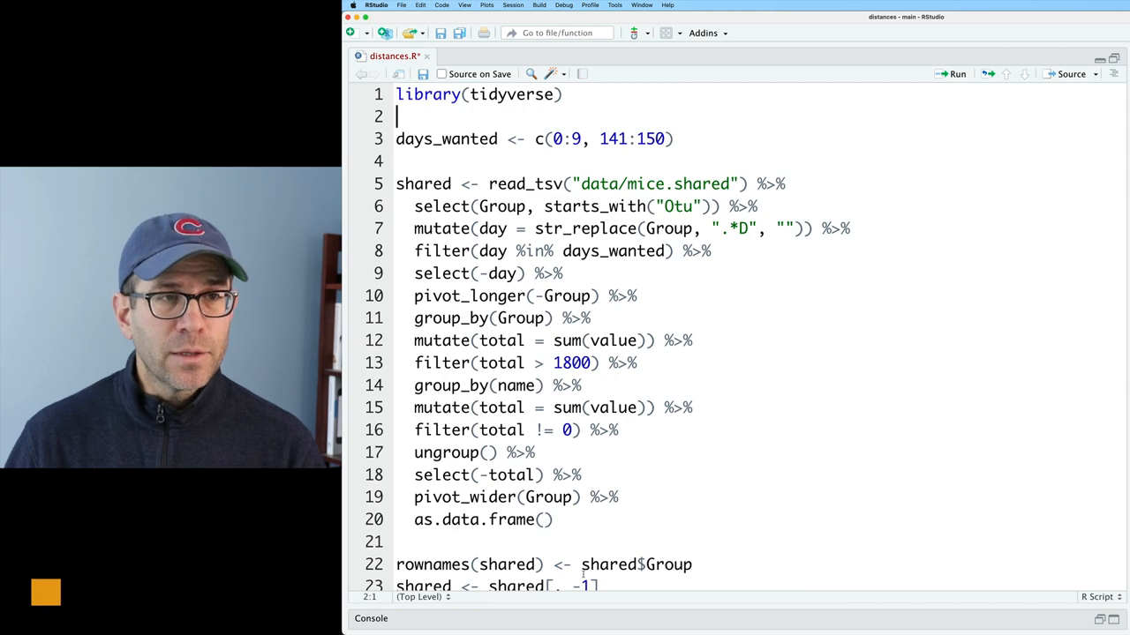
{"action": "type", "text": "library(vegan"}
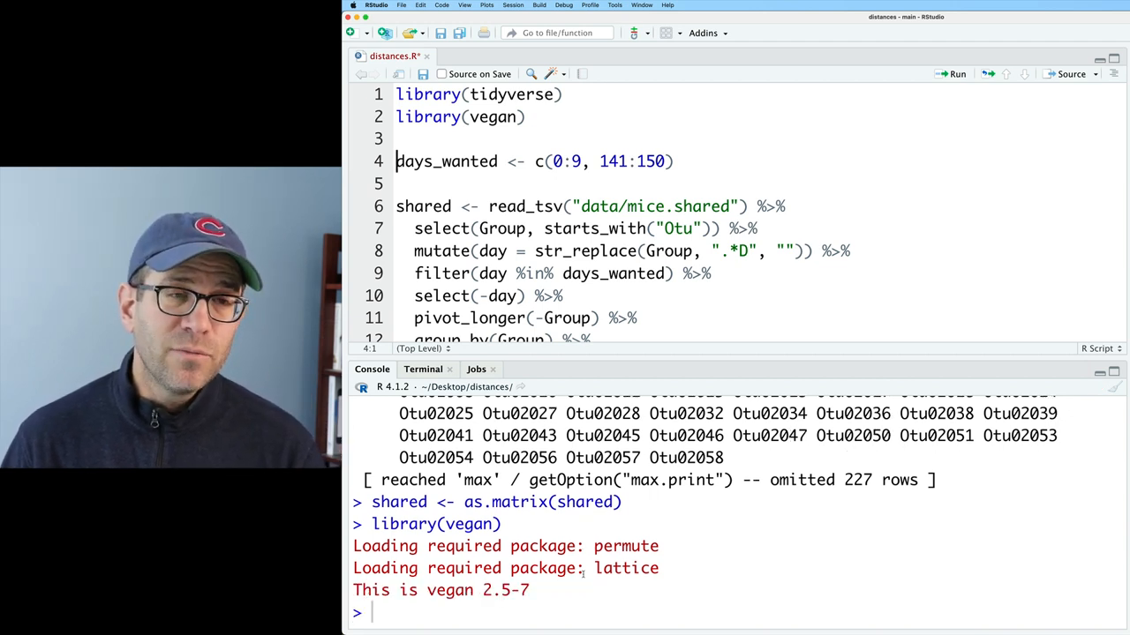
Store Bray-Curtis distances with dist <- vegdist(shared, method = "bray").
{"action": "scroll", "scroll_direction": "down", "scroll_amount": 3}
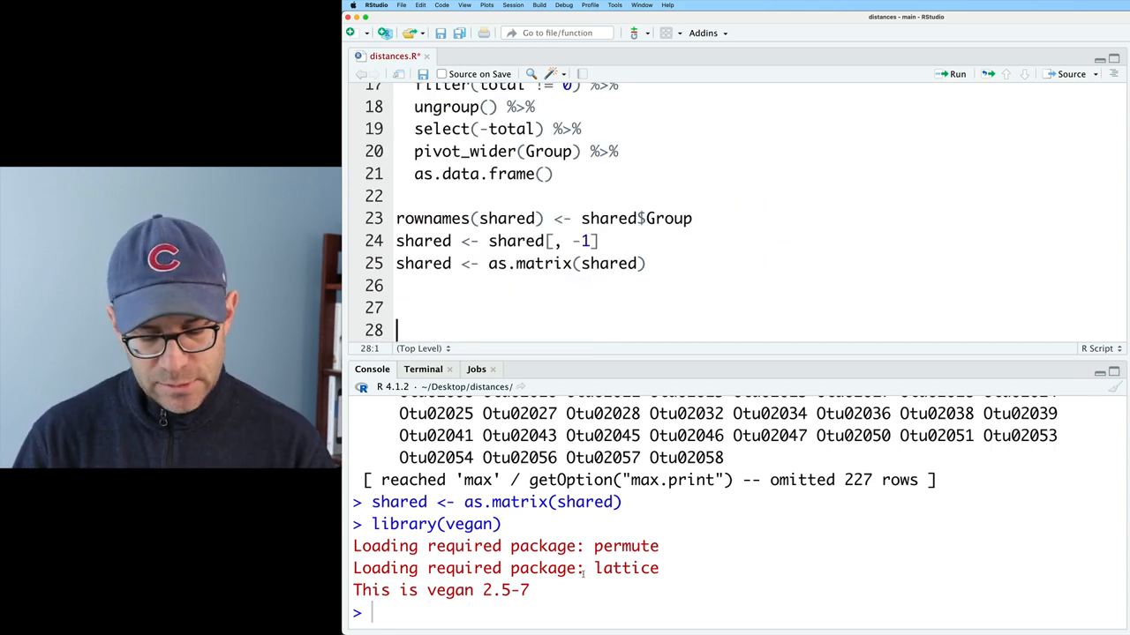
{"action": "type", "text": "vegdist9"}
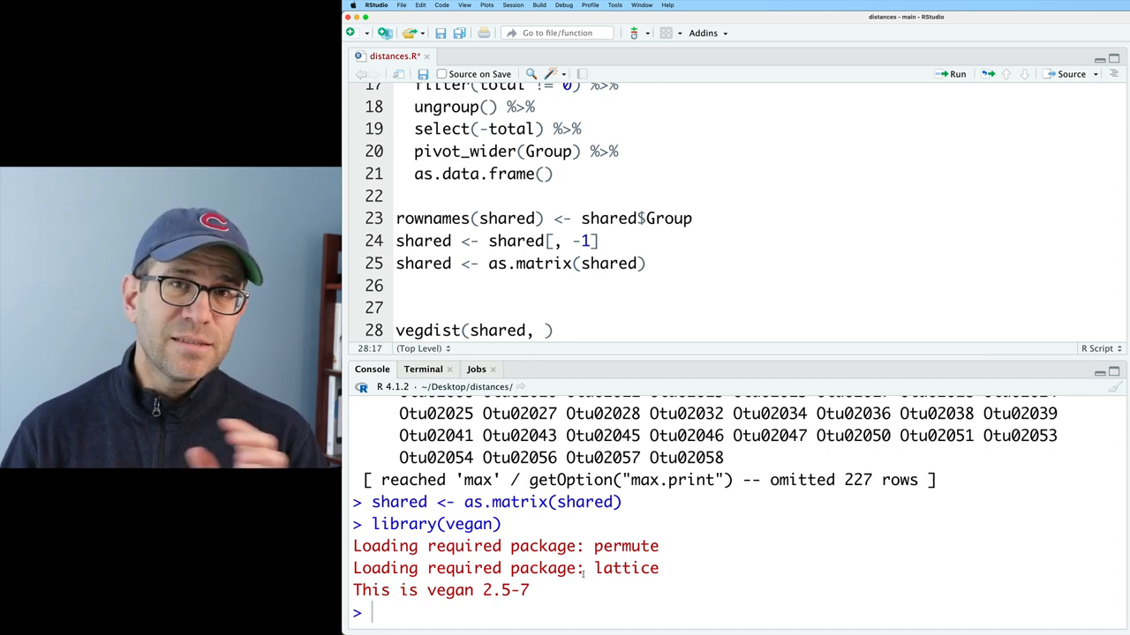
{"action": "type", "text": "method=\"bray"}
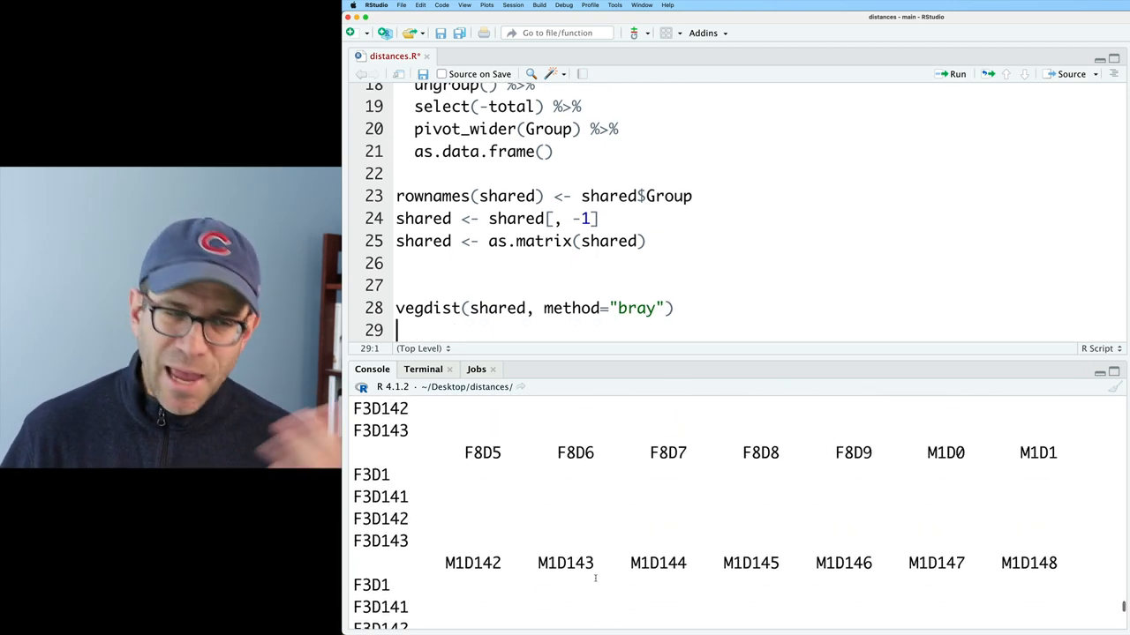
{"action": "scroll", "scroll_direction": "down", "scroll_amount": 3}
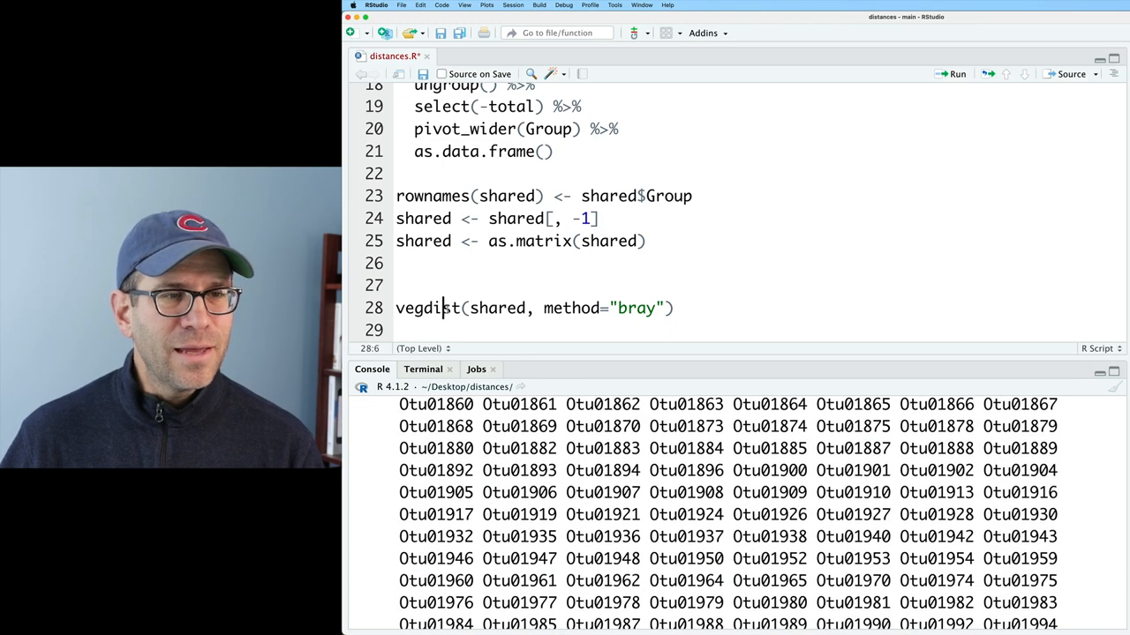
Add nmds <- metaMDS(dist) below the vegdist line.
{"action": "type", "text": "dist <-"}
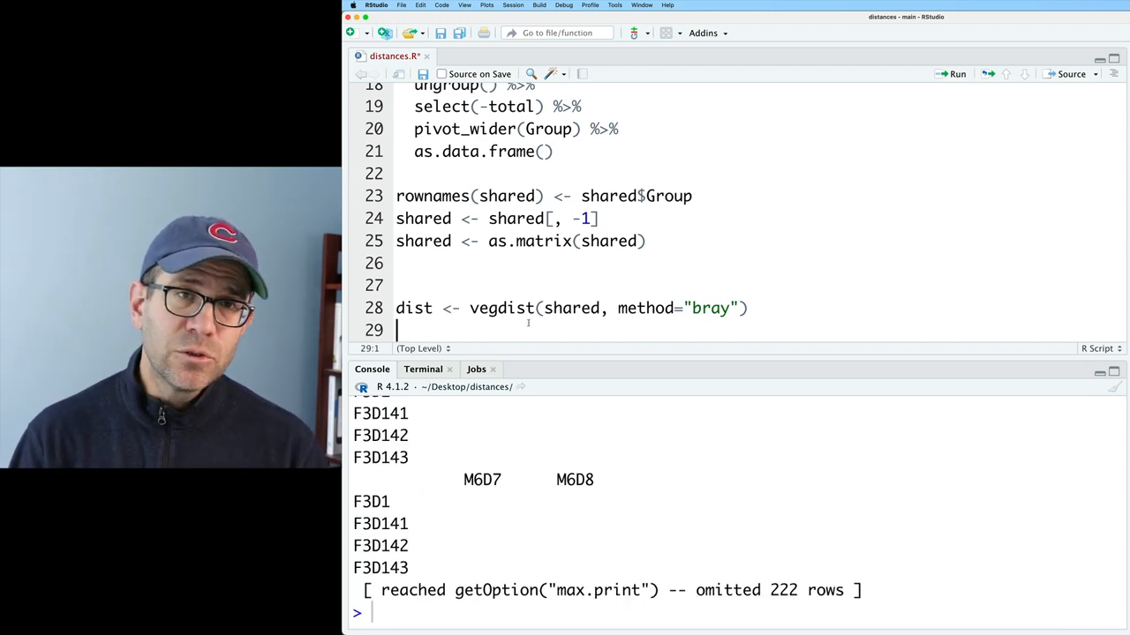
{"action": "type", "text": "metaMDS("}
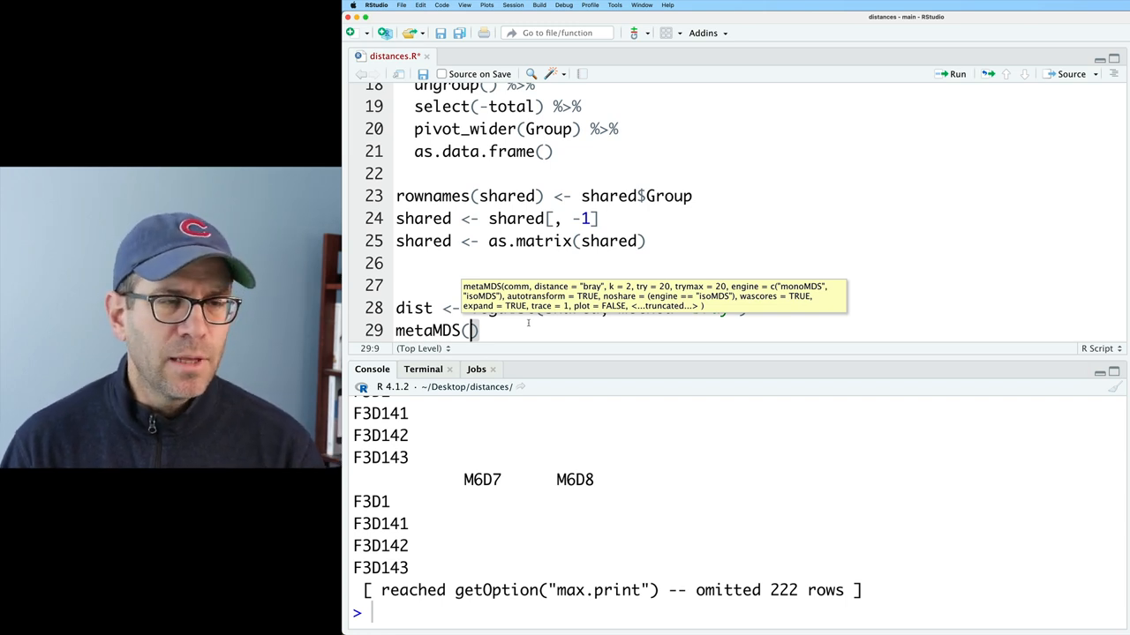
{"action": "type", "text": "dist"}
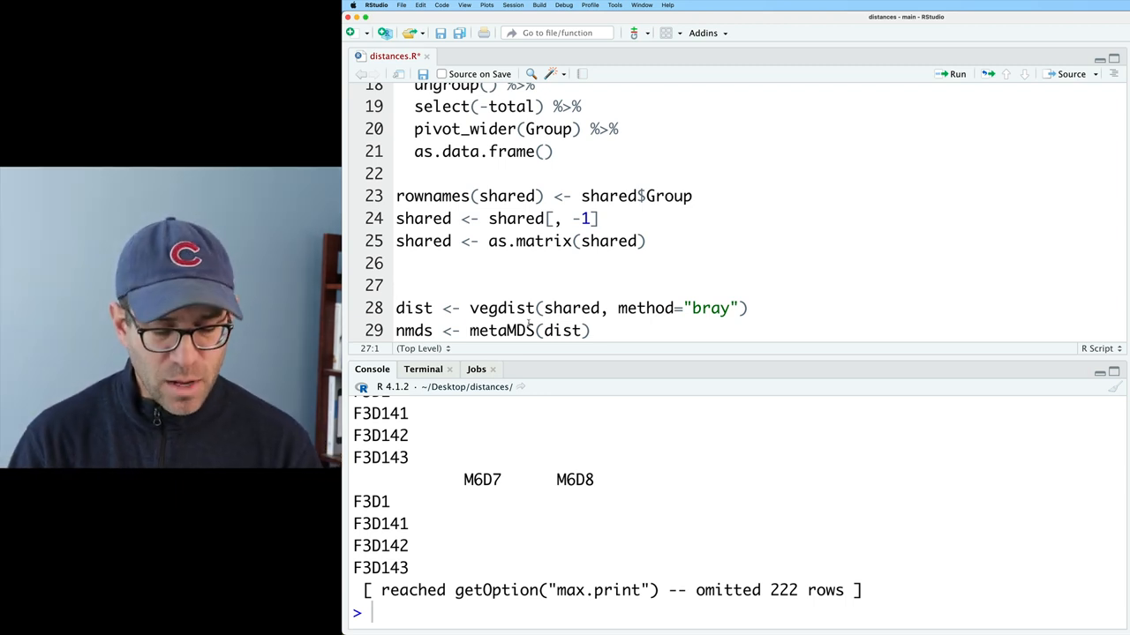
Add set.seed(19760620) before the NMDS, rerun it, and print scores(nmds).
{"action": "type", "text": "set.seed("}
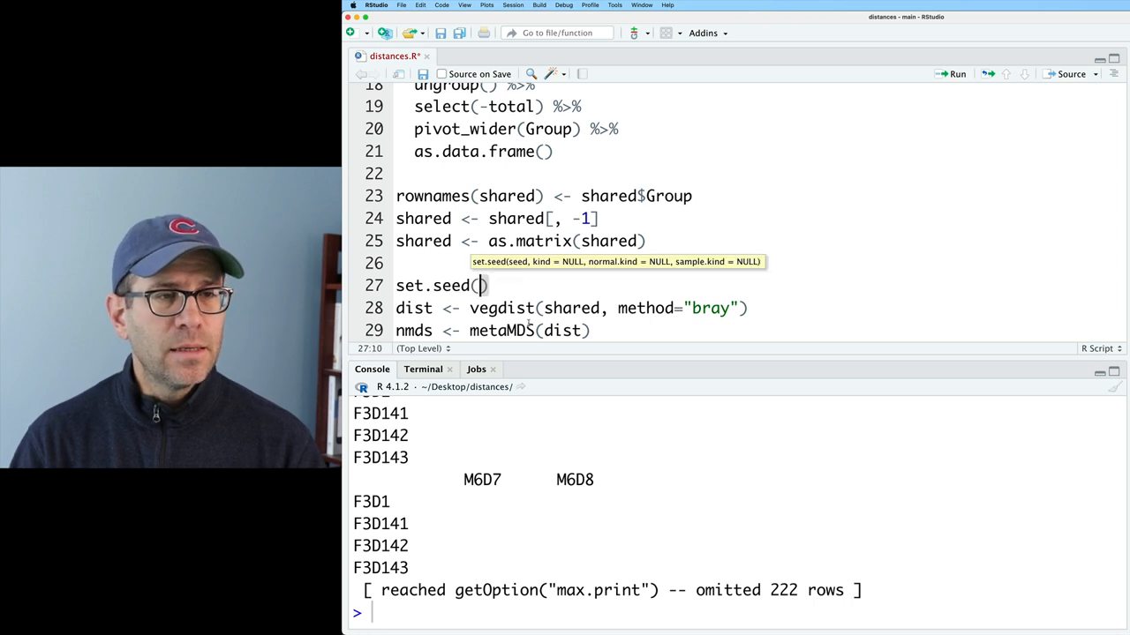
{"action": "type", "text": "197606"}
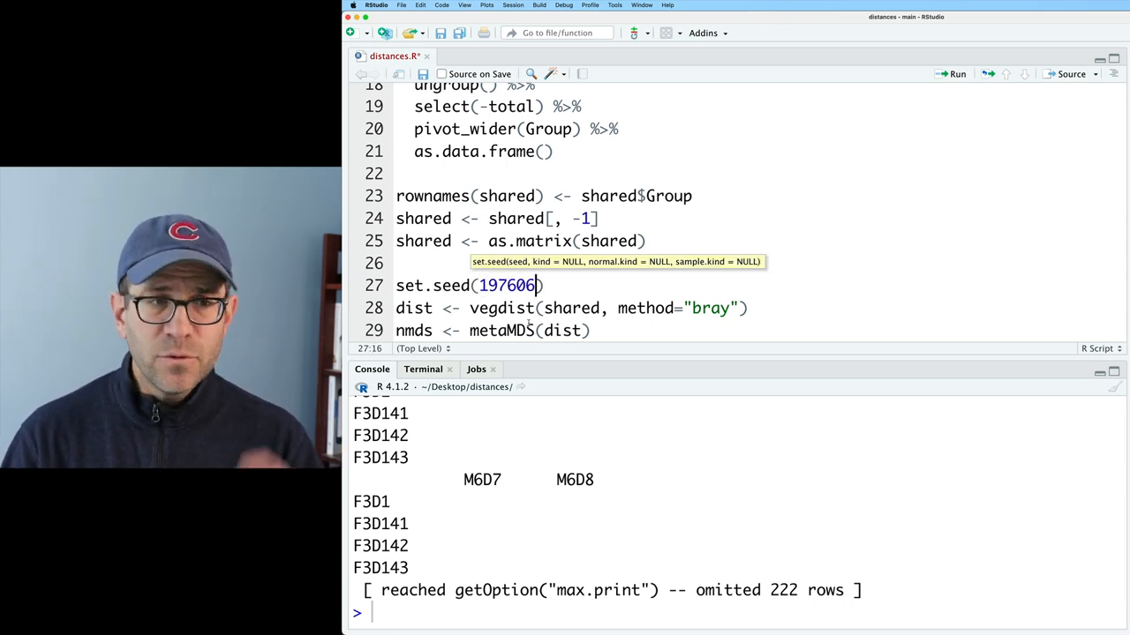
{"action": "type", "text": "2"}
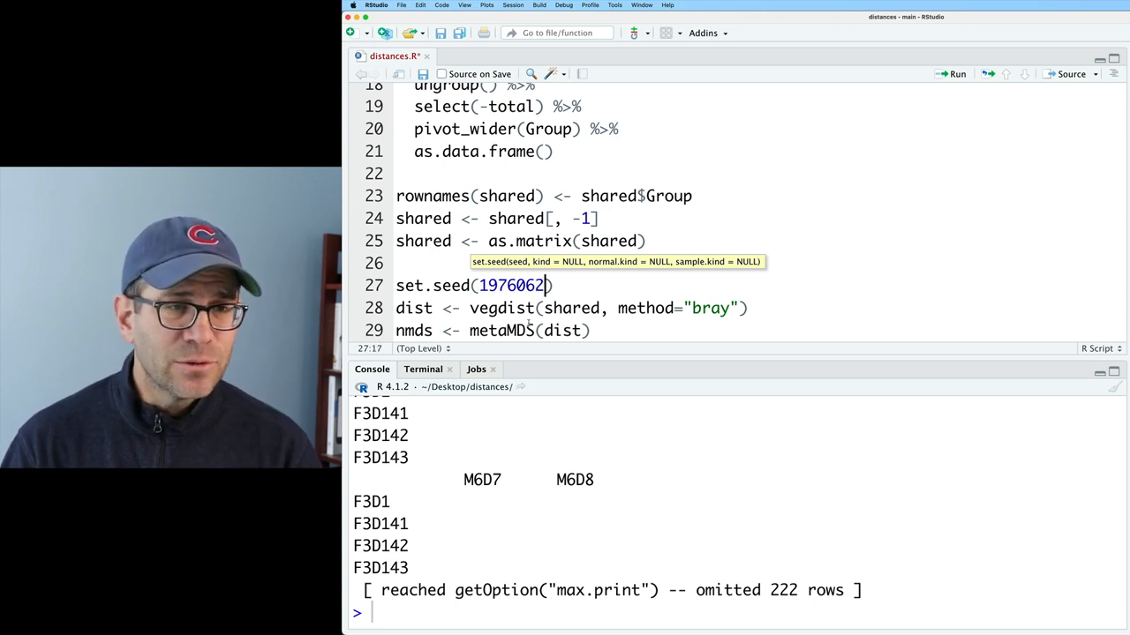
{"action": "type", "text": "0"}
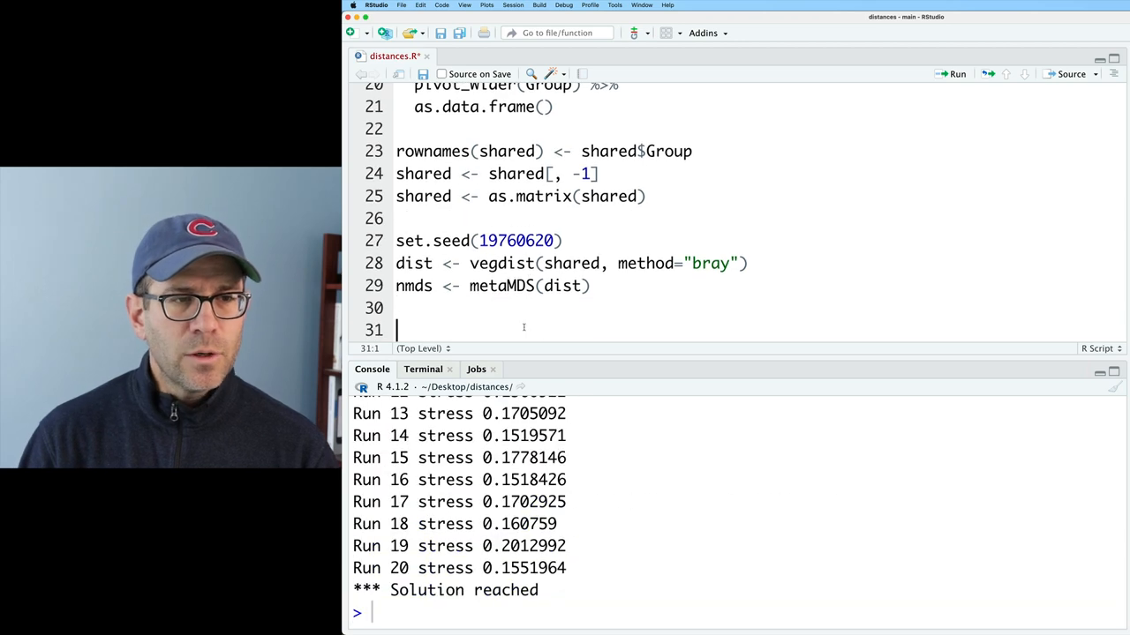
{"action": "type", "text": "scores(nmds"}
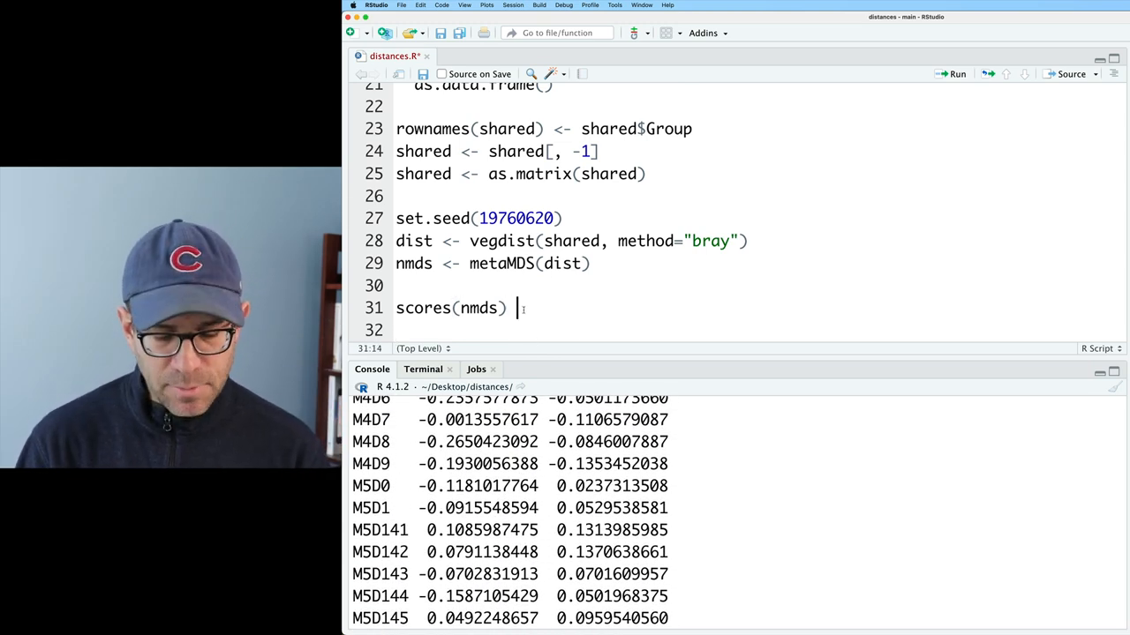
Pipe scores(nmds) into as_tibble(rownames = "Group").
{"action": "type", "text": "%>%"}
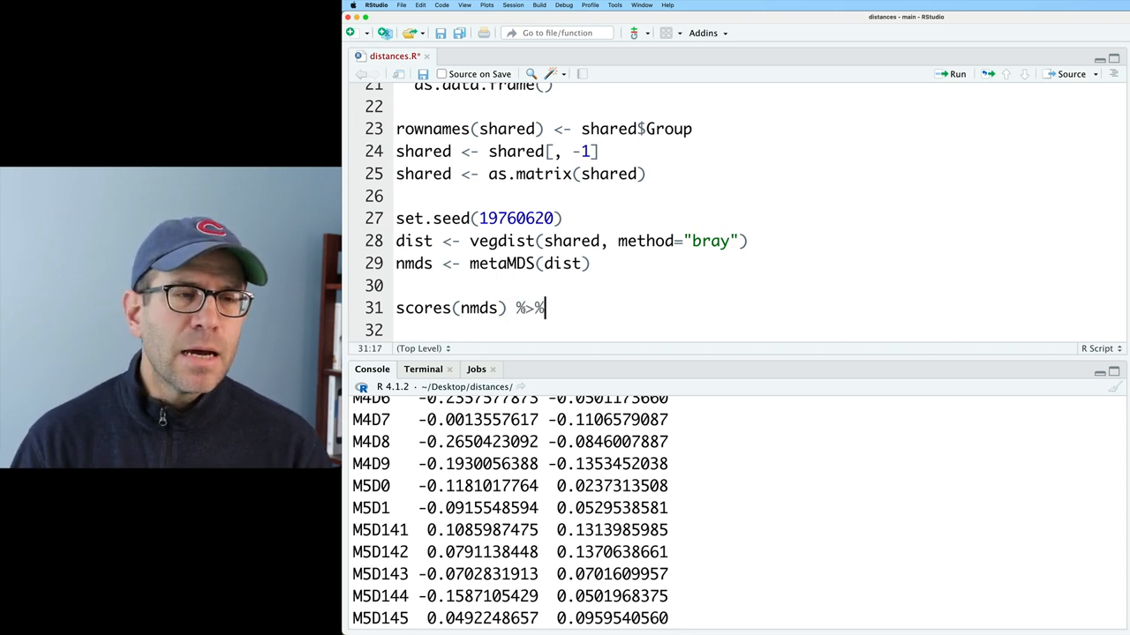
{"action": "type", "text": "as_t"}
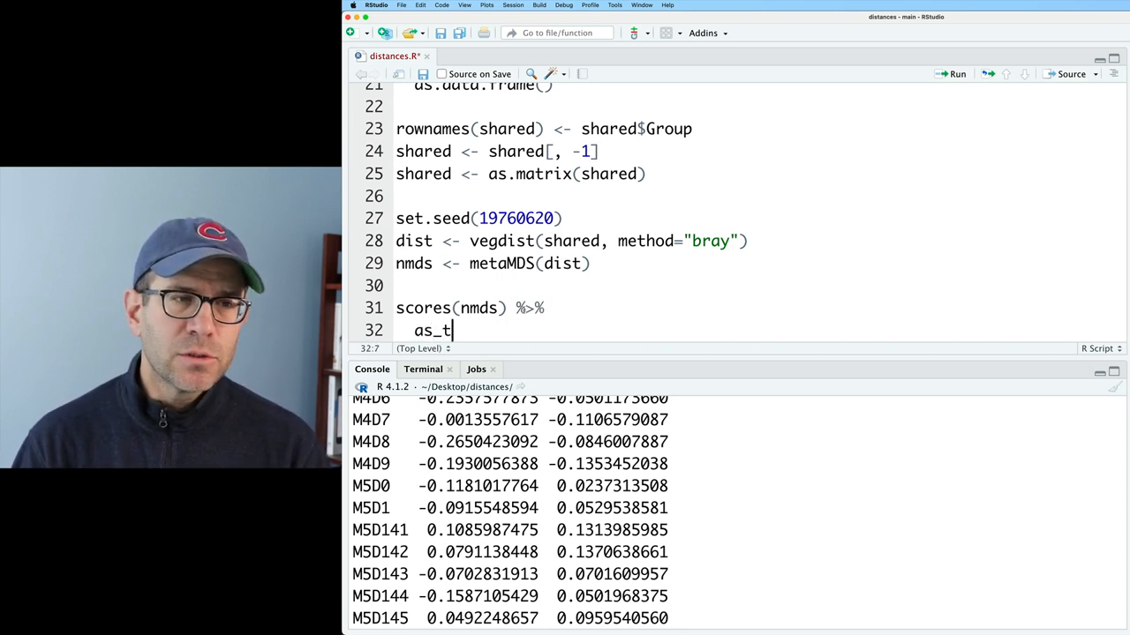
{"action": "type", "text": "ibble()"}
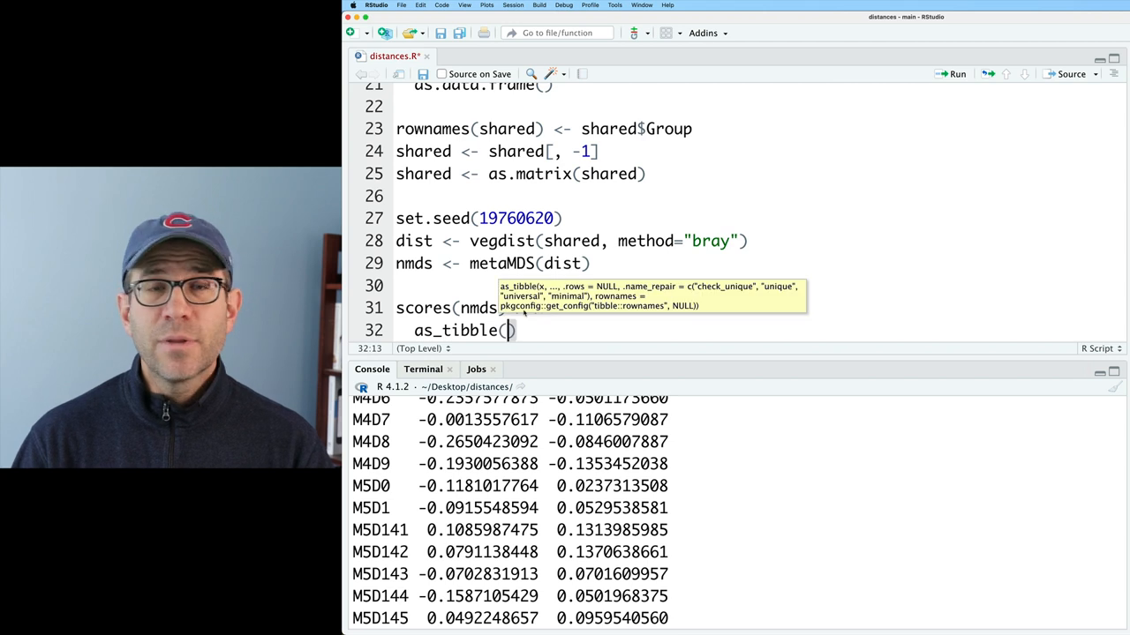
{"action": "type", "text": "rownames = \"Group"}
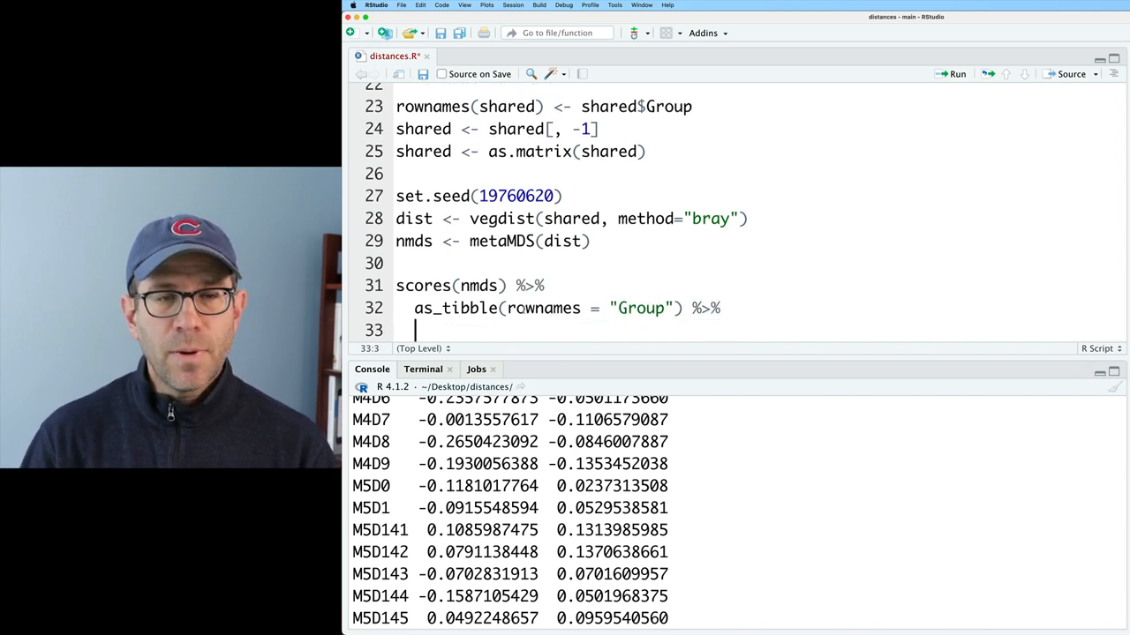
Plot the tibble with ggplot(aes(x=NMDS1, y=NMDS2)) + geom_point() as a scatter plot.
{"action": "type", "text": "ggplot(aes(x="}
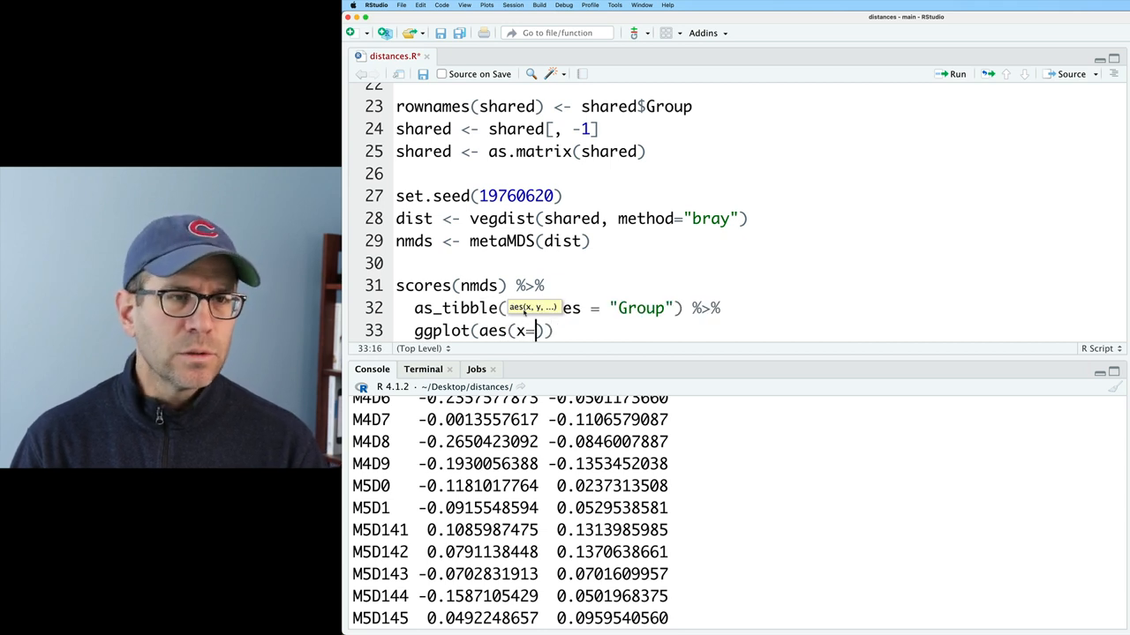
{"action": "type", "text": "NMDS1,"}
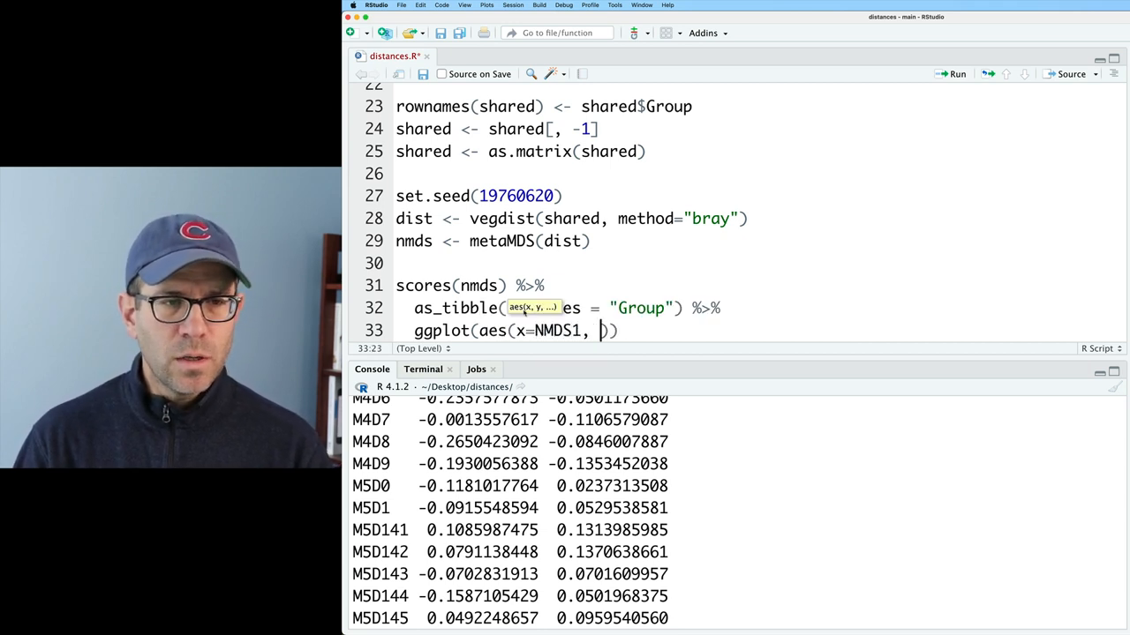
{"action": "type", "text": "y=NMDS2)"}
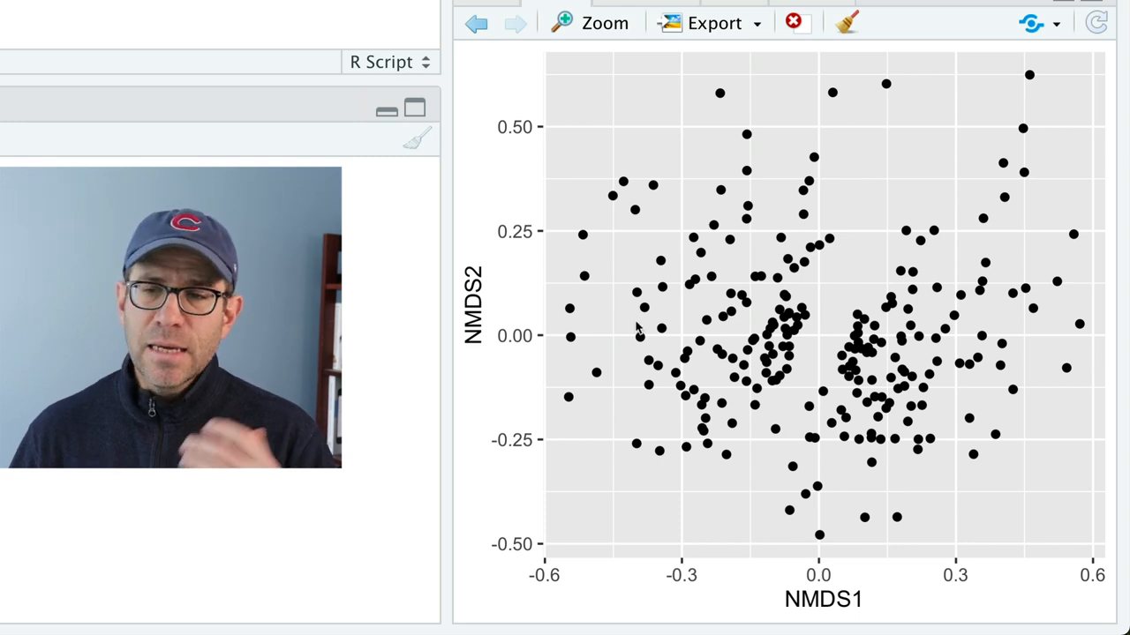
Add nmds <- metaMDS(shared) above the scores pipeline and run it.
{"action": "left_click", "coordinate": [516, 23]}
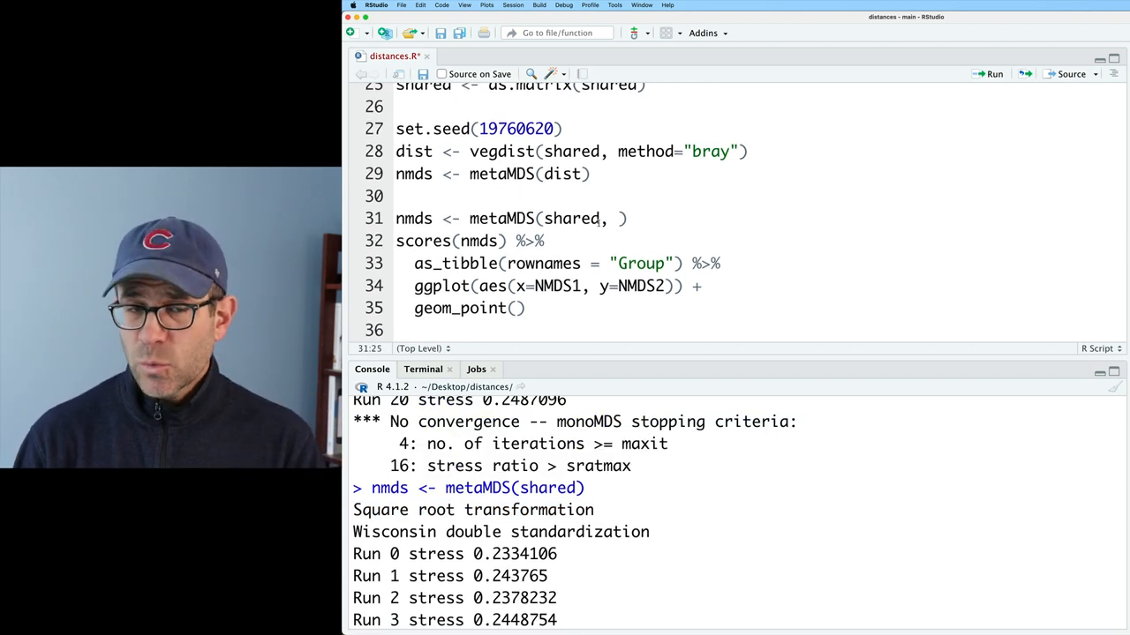
Set autotransform = FALSE in metaMDS(shared), rerun it, and redraw the scatter plot.
{"action": "type", "text": "autotransform = FALSE)"}
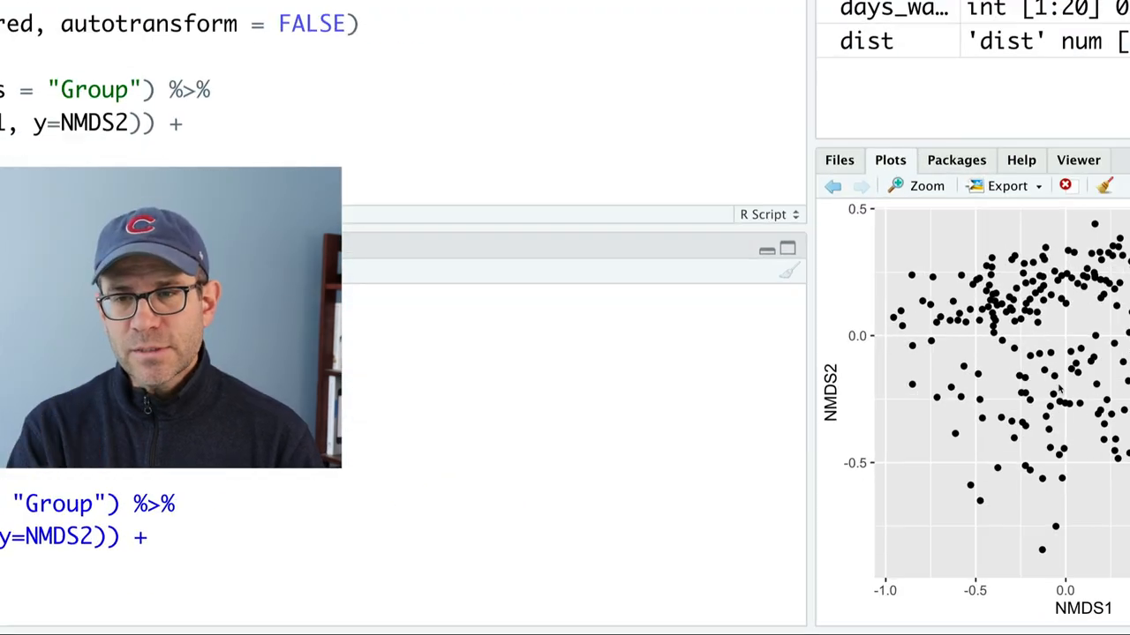
{"action": "left_click", "coordinate": [925, 185]}
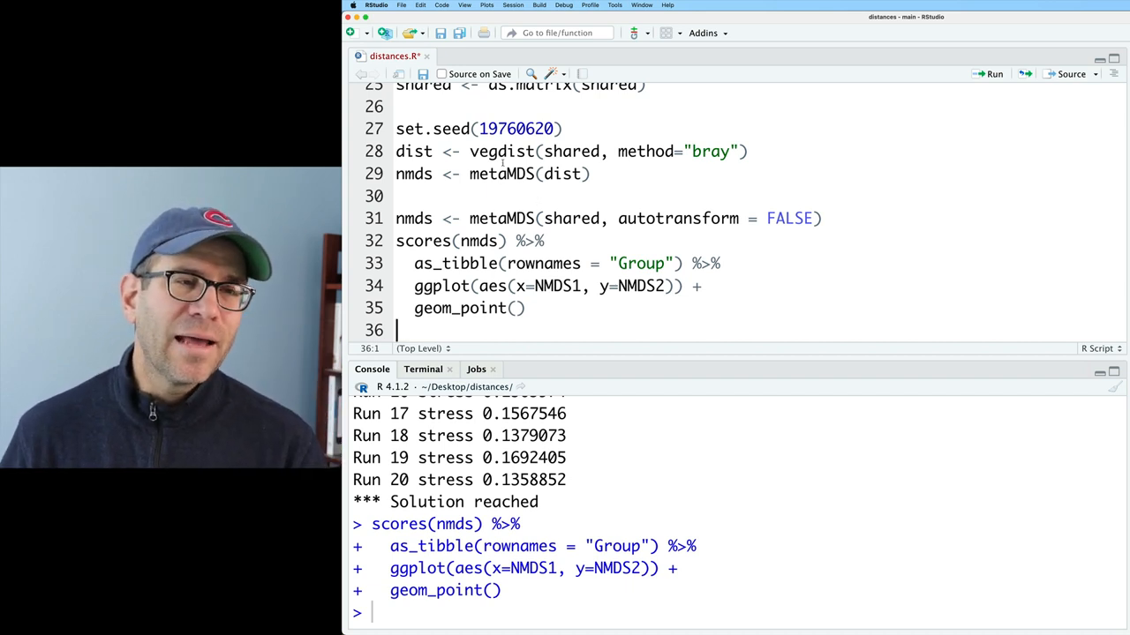
Change vegdist to avgdist with dmethod="bray" and sample=1800, drop metaMDS(shared), and rerun.
{"action": "double_click", "coordinate": [484, 152]}
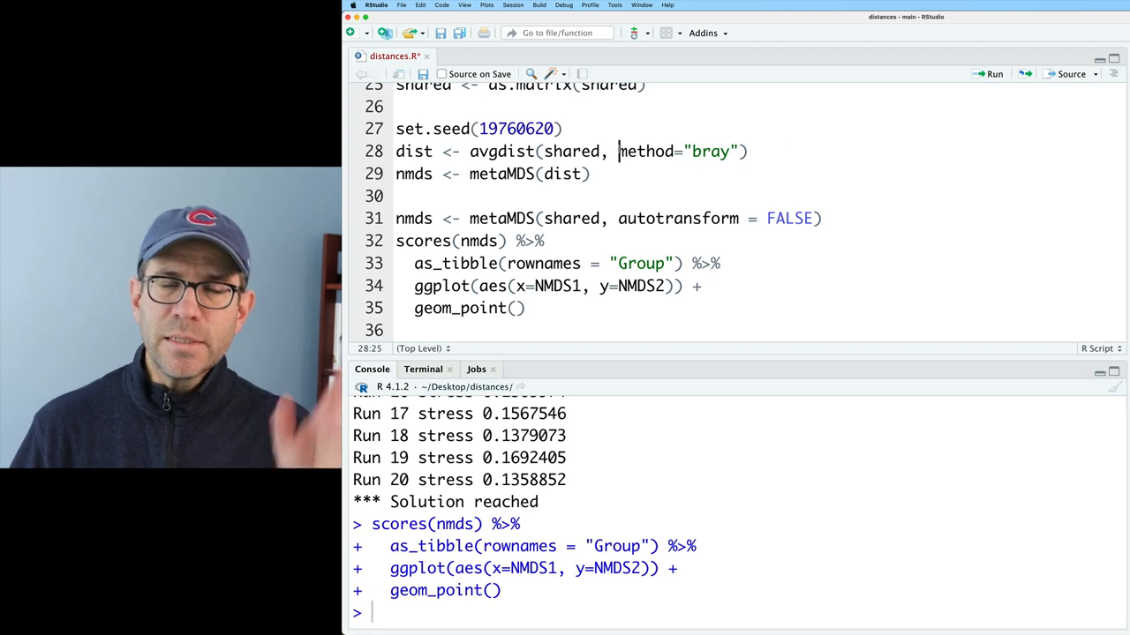
{"action": "type", "text": "d"}
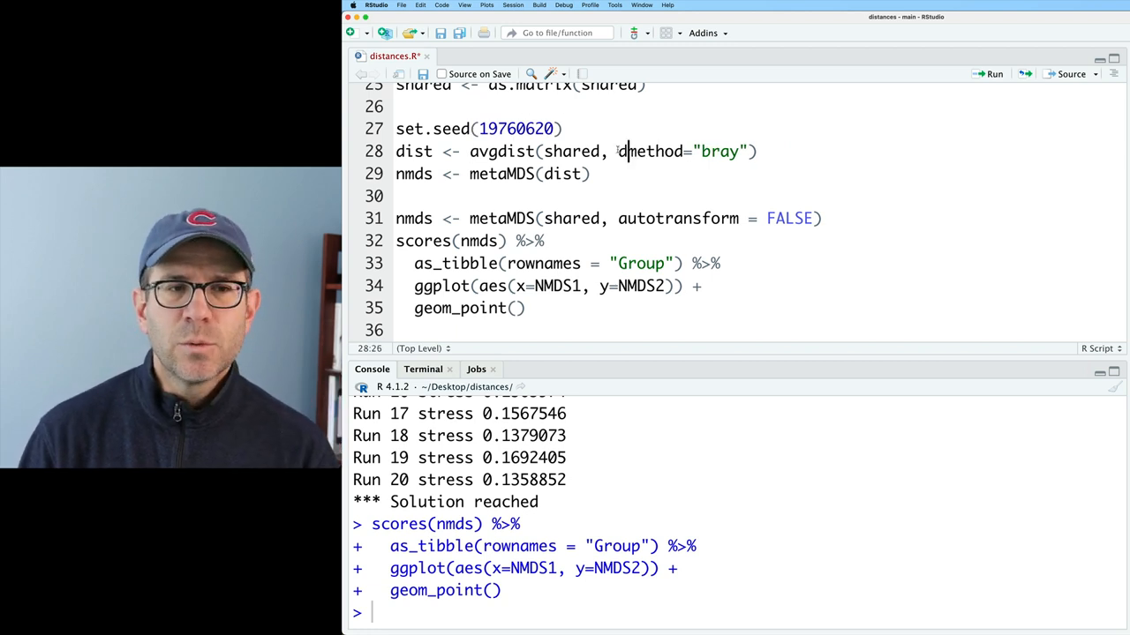
{"action": "type", "text": ", sample=1800"}
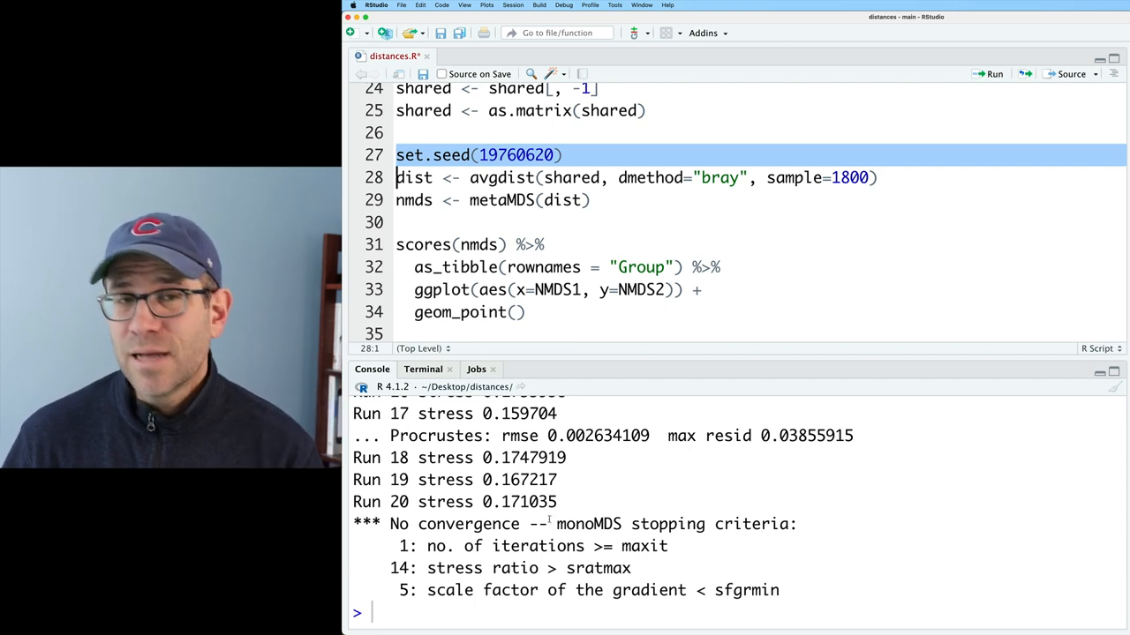
Add set.seed(1) before metaMDS and iterations = 1000 to the avgdist call.
{"action": "double_click", "coordinate": [515, 155]}
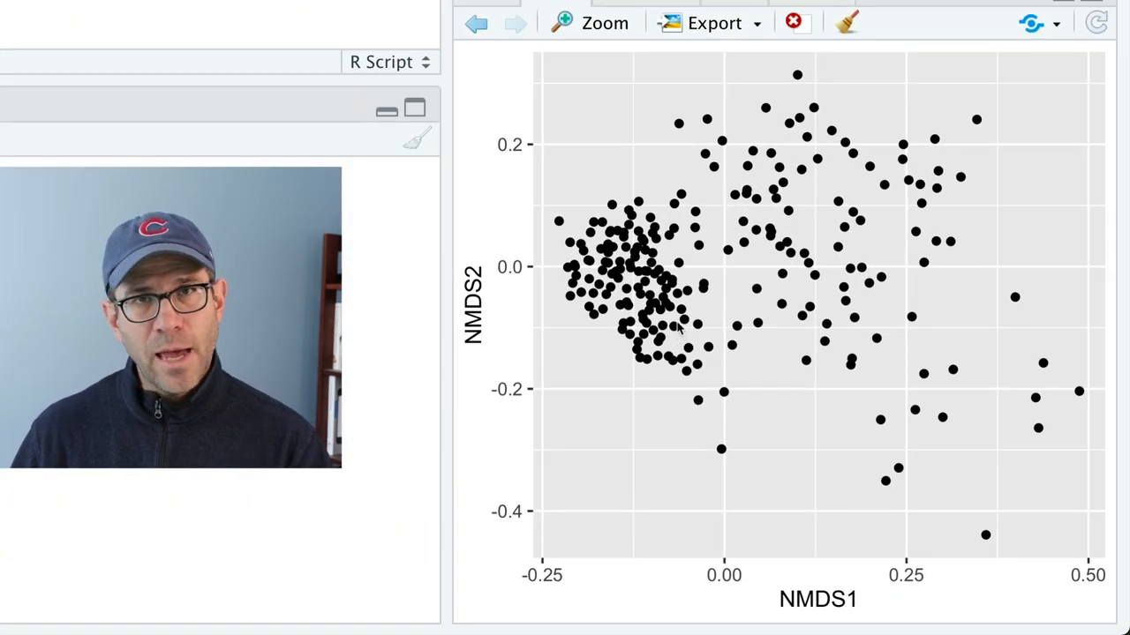
{"action": "mouse_move", "coordinate": [755, 269]}
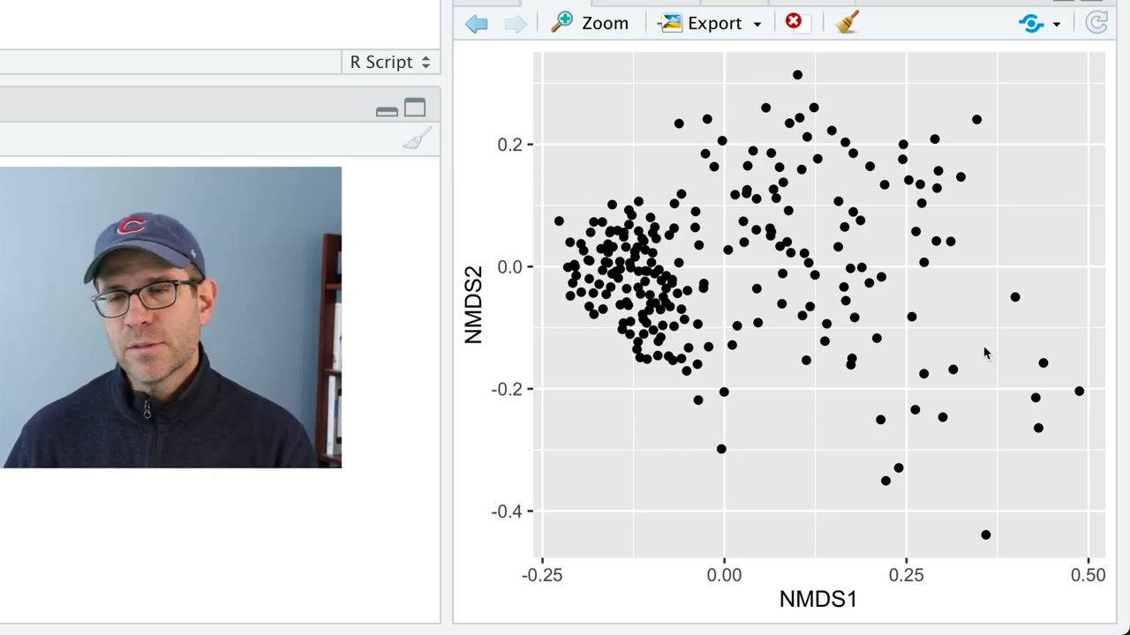
{"action": "mouse_move", "coordinate": [911, 350]}
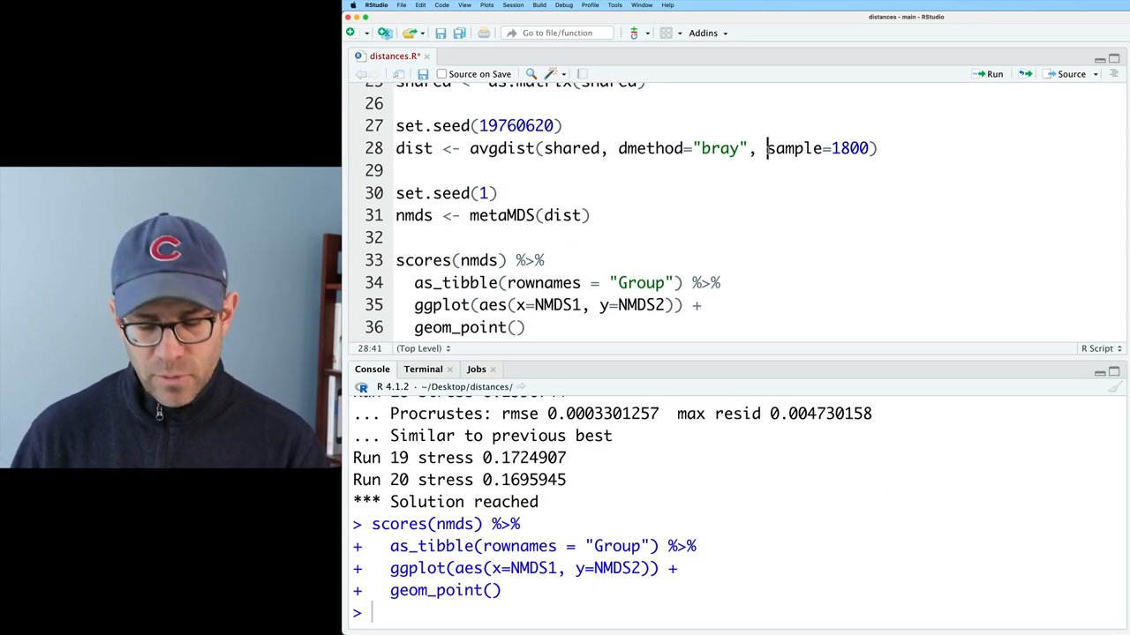
{"action": "type", "text": "iterations ="}
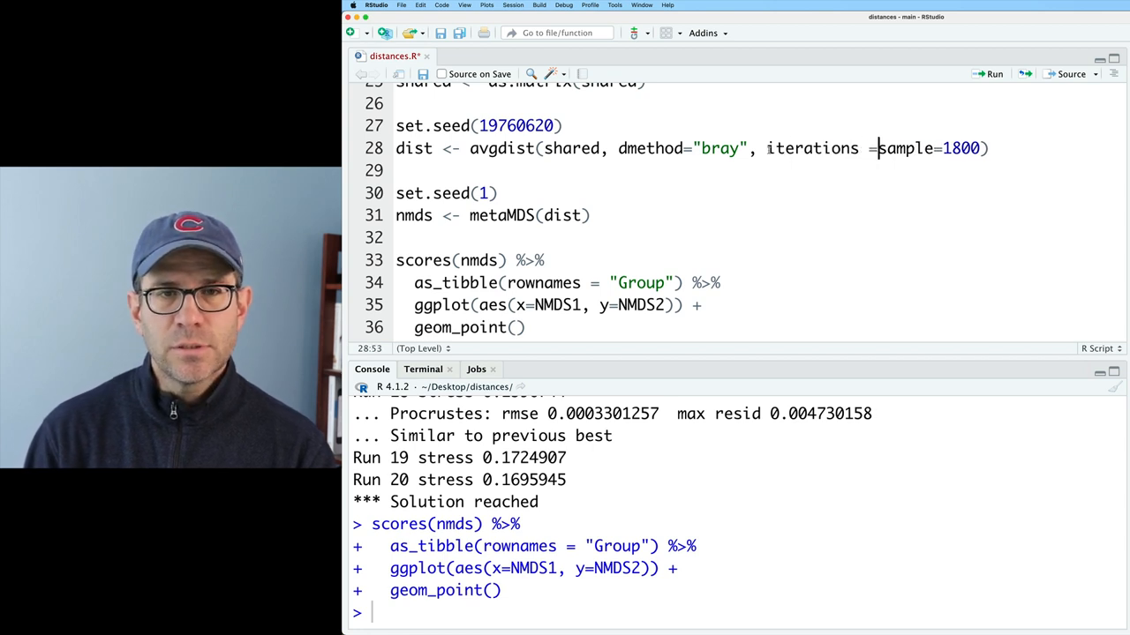
{"action": "type", "text": "1000,"}
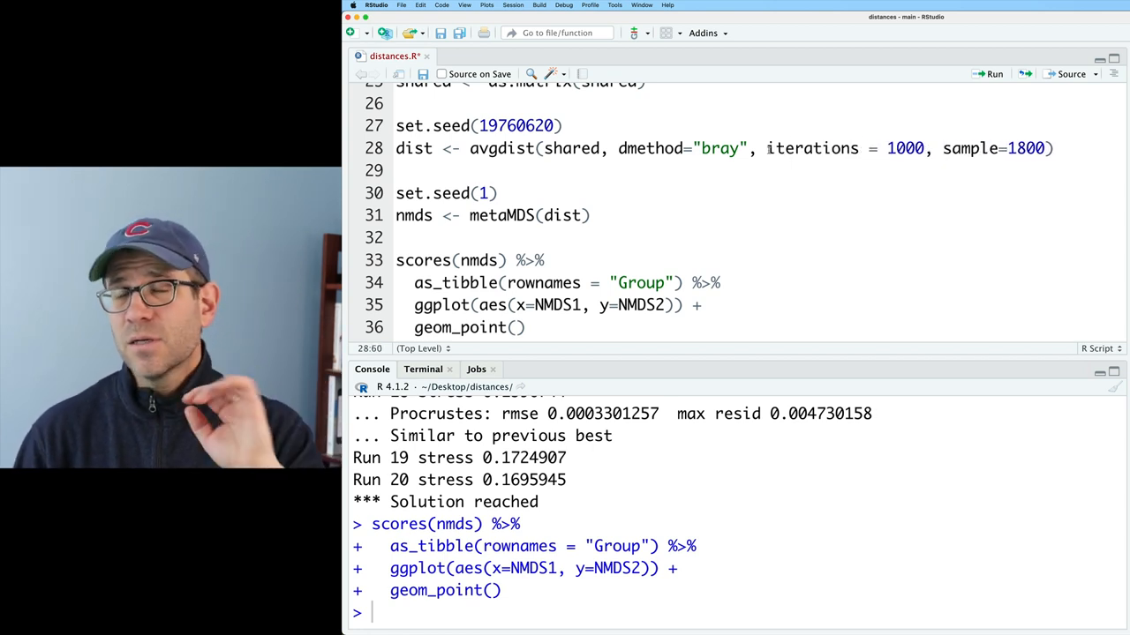